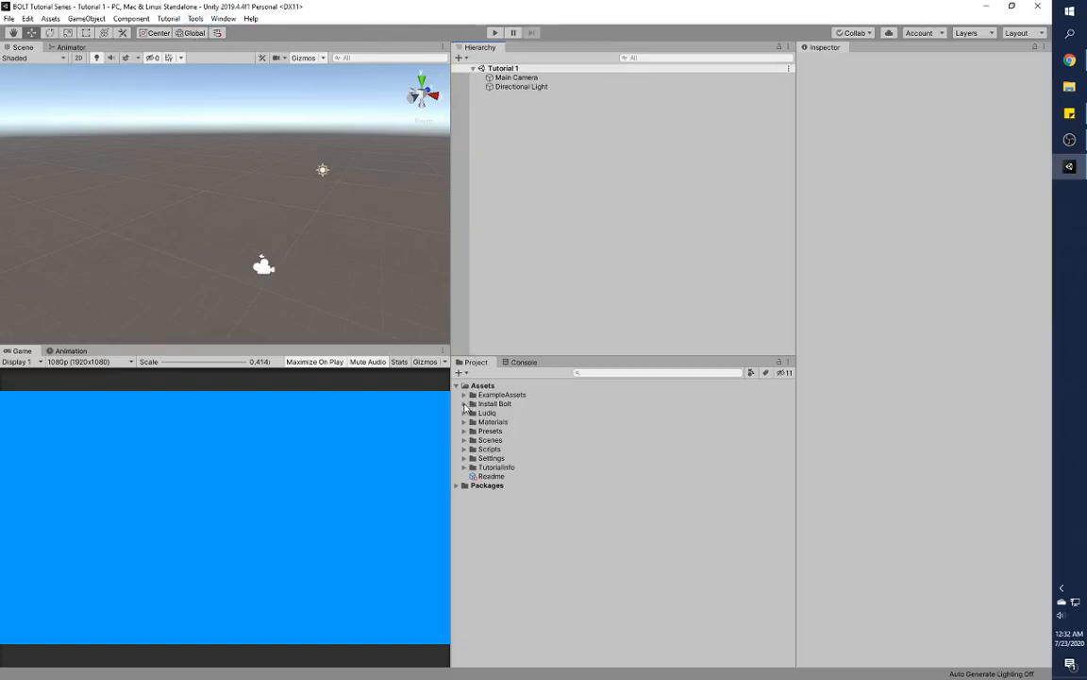
Import Bolt_1_4_12_NET4 from Install Bolt and dismiss the 'Nothing to import' notice.
click(469, 404)
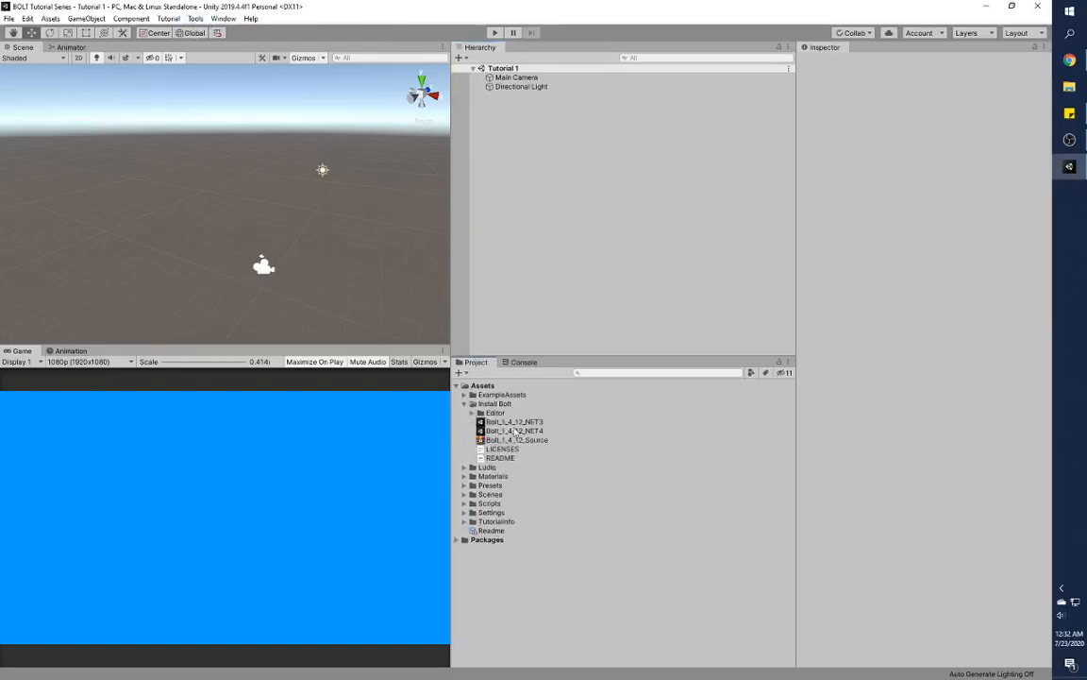
click(505, 429)
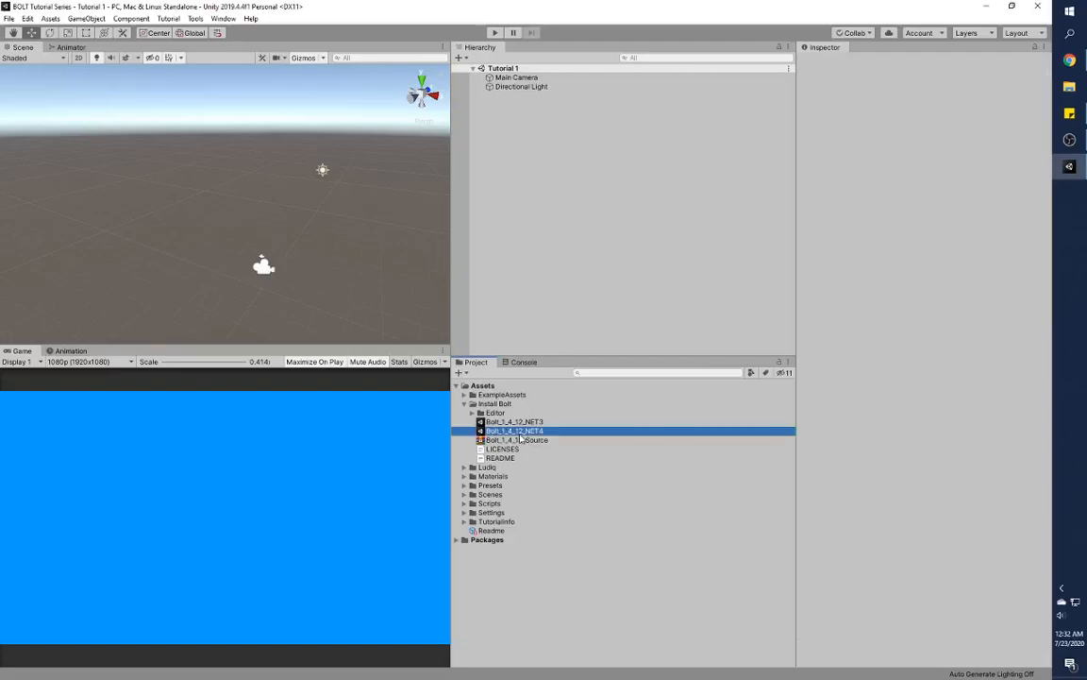
double_click(515, 431)
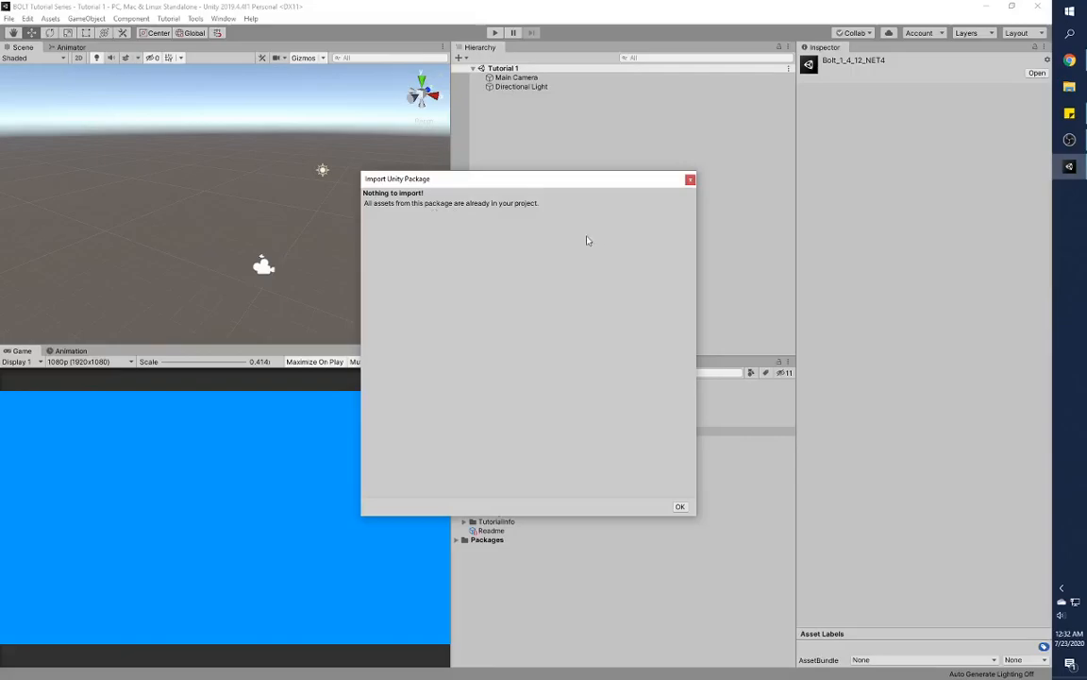
click(680, 505)
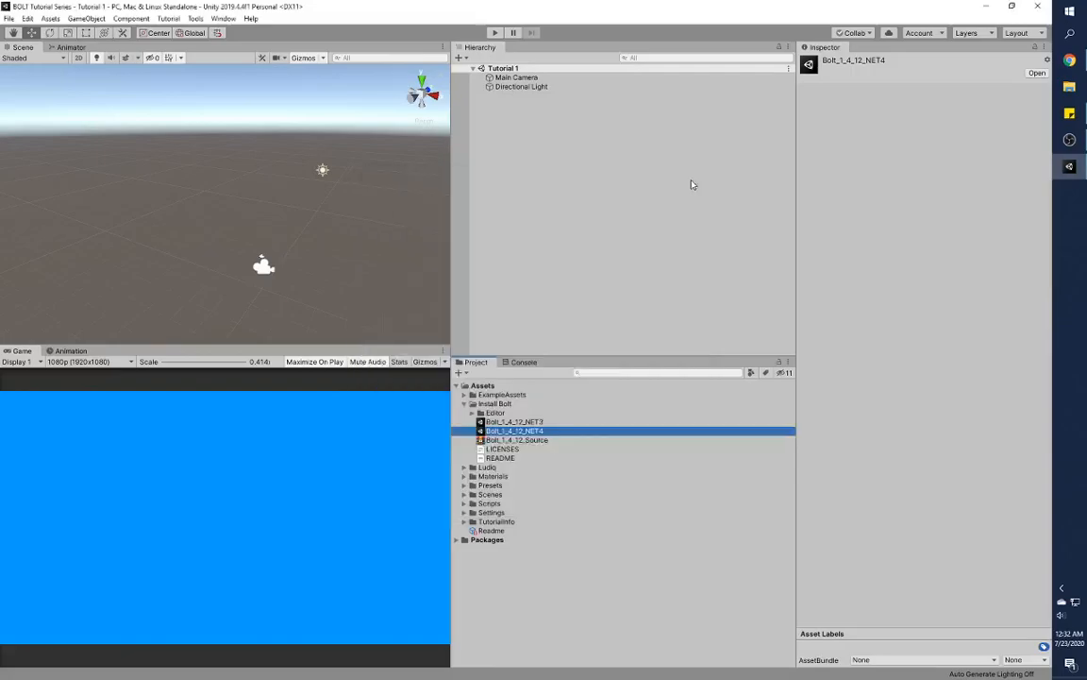
click(197, 18)
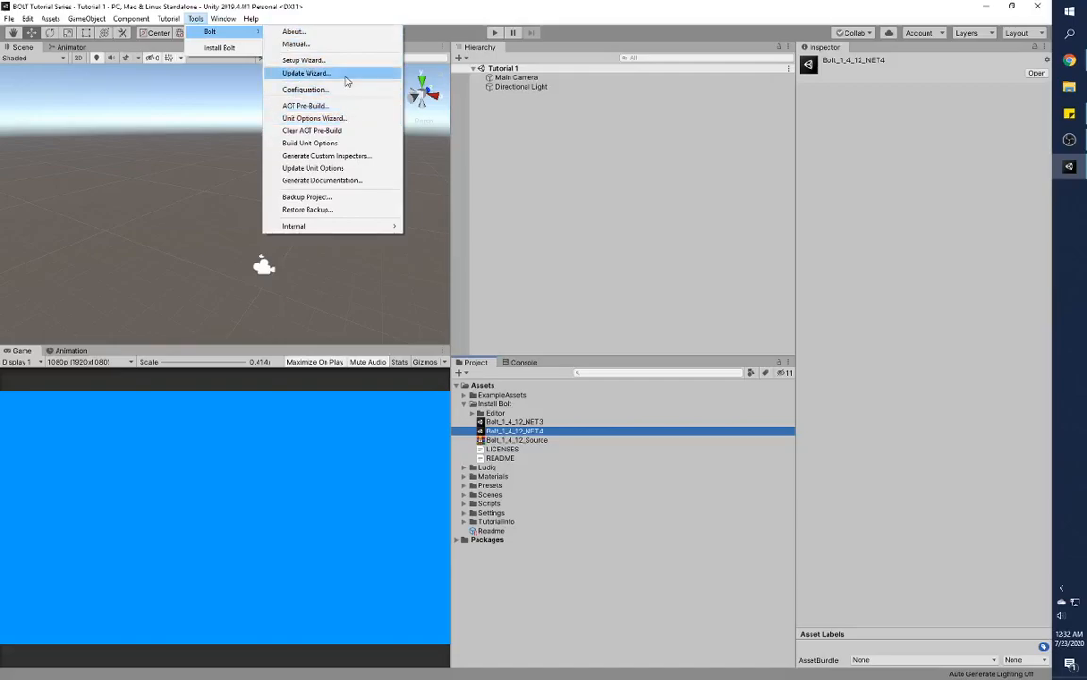
mouse_move(349, 89)
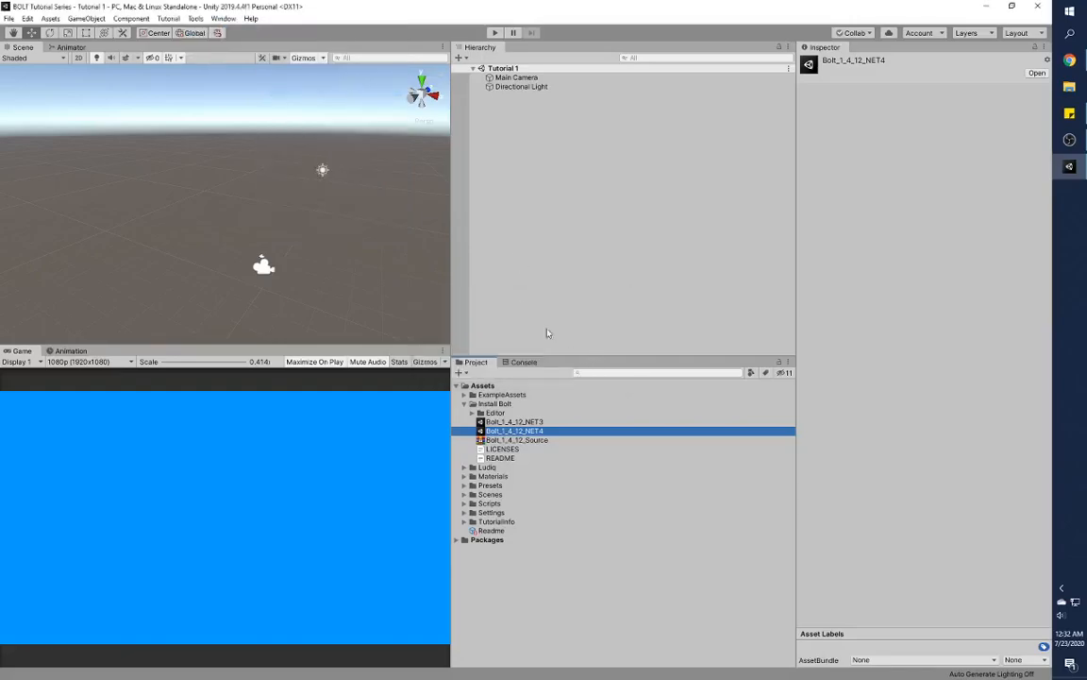
Browse the Window and Help menus, then show the Tools > Bolt submenu.
click(228, 18)
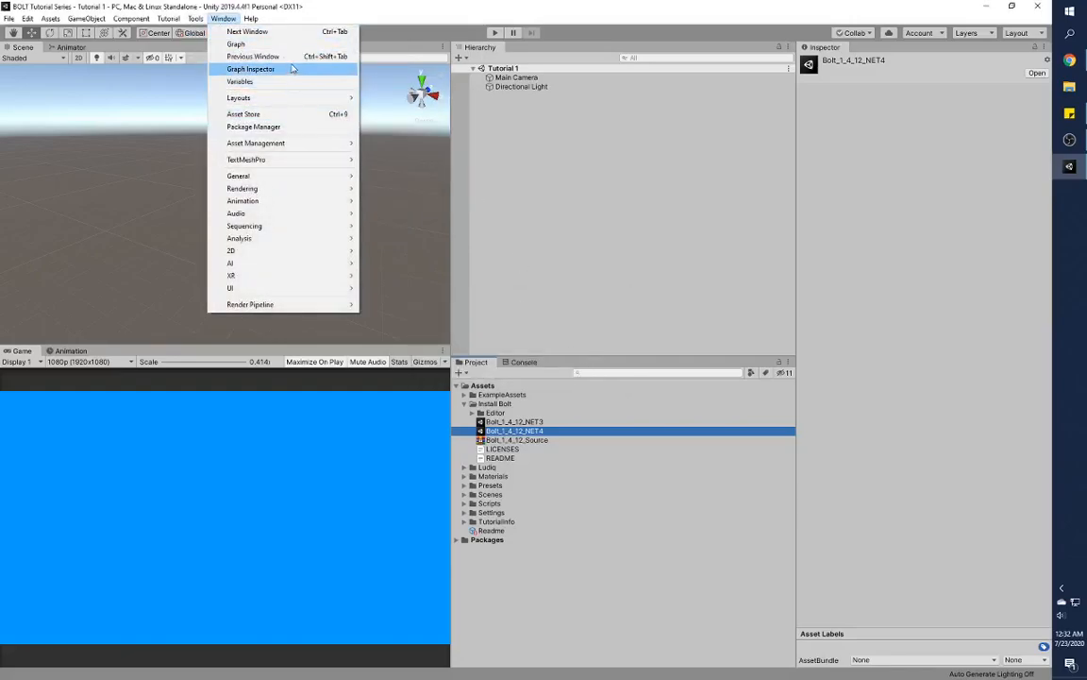
click(250, 18)
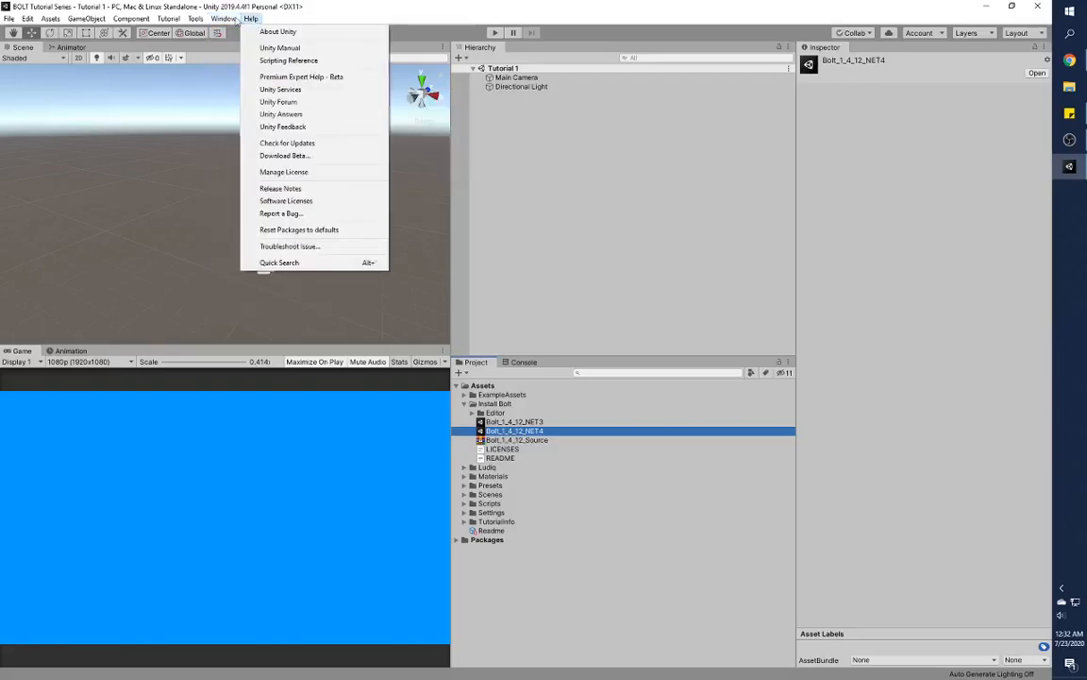
click(199, 17)
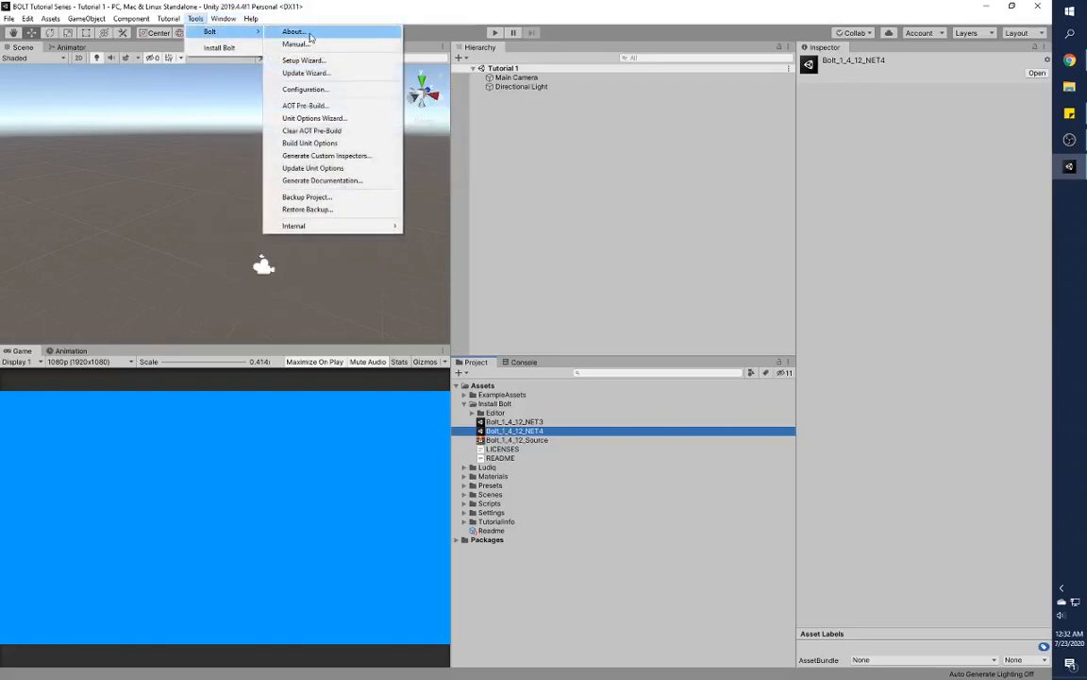
mouse_move(304, 89)
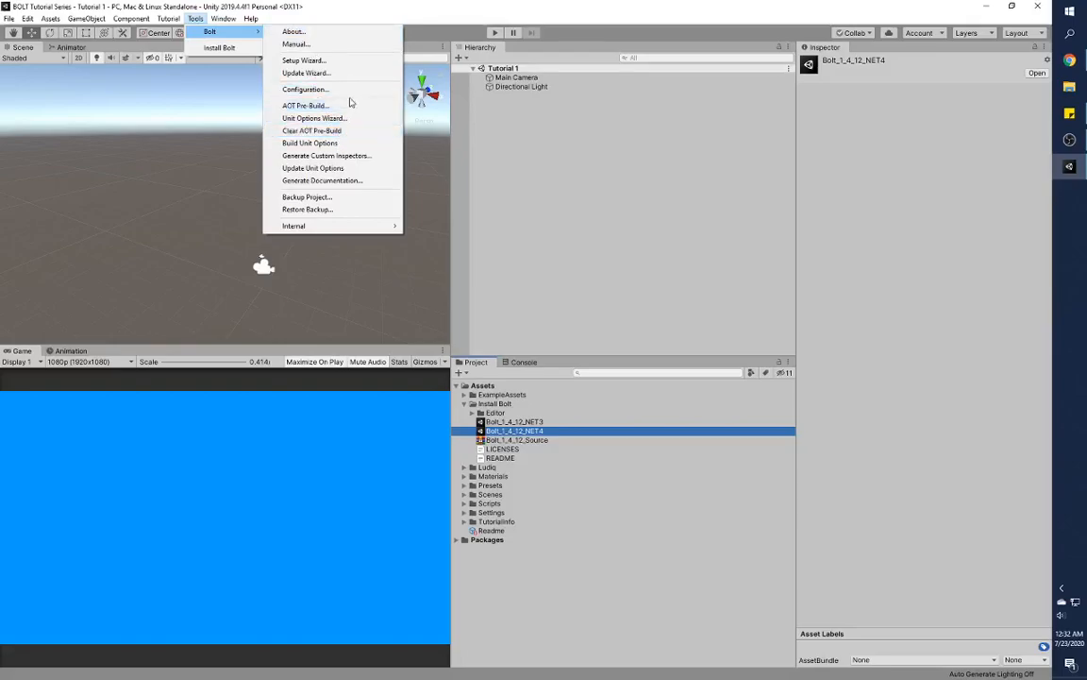
Step through the Bolt Setup Wizard, add Player Prefs to Type Options, and generate.
click(301, 60)
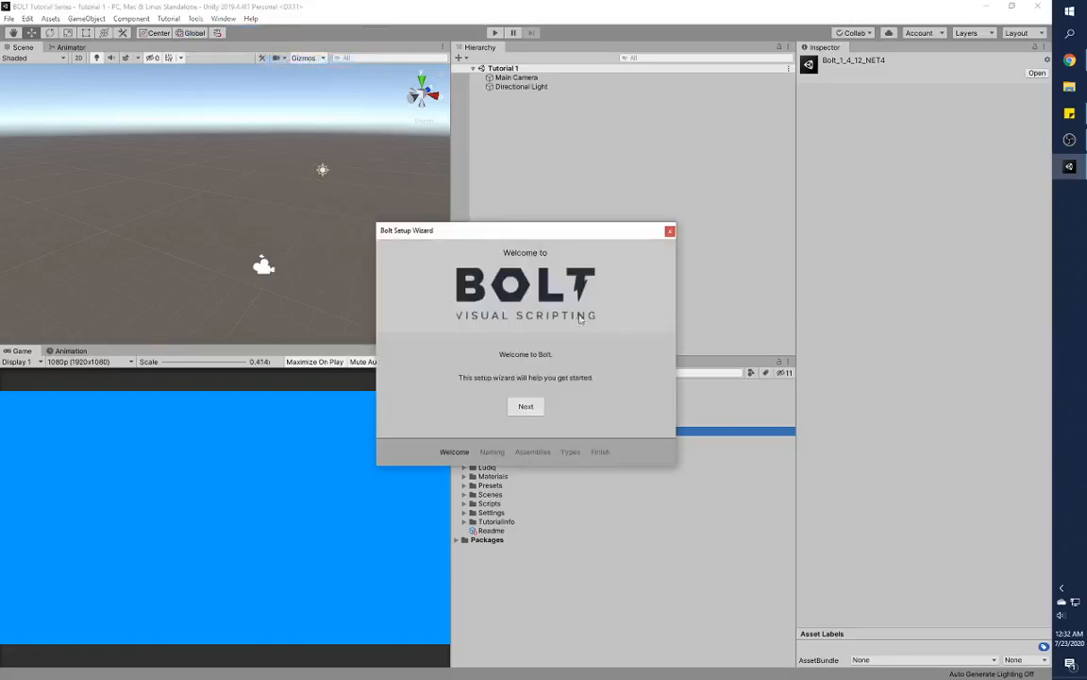
mouse_move(595, 316)
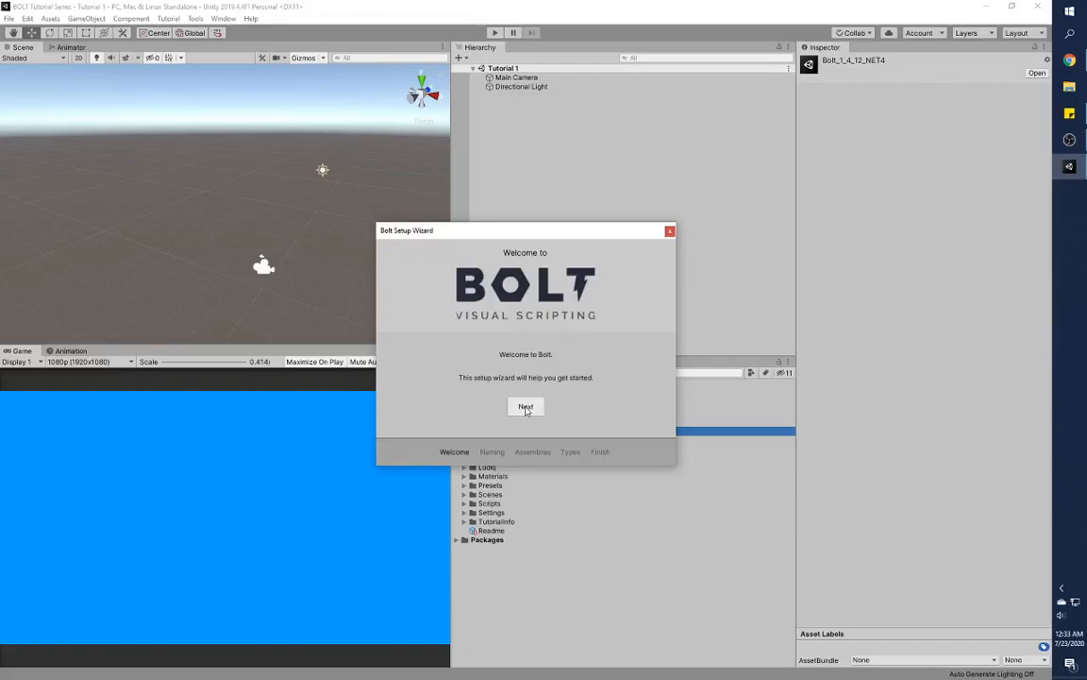
click(526, 406)
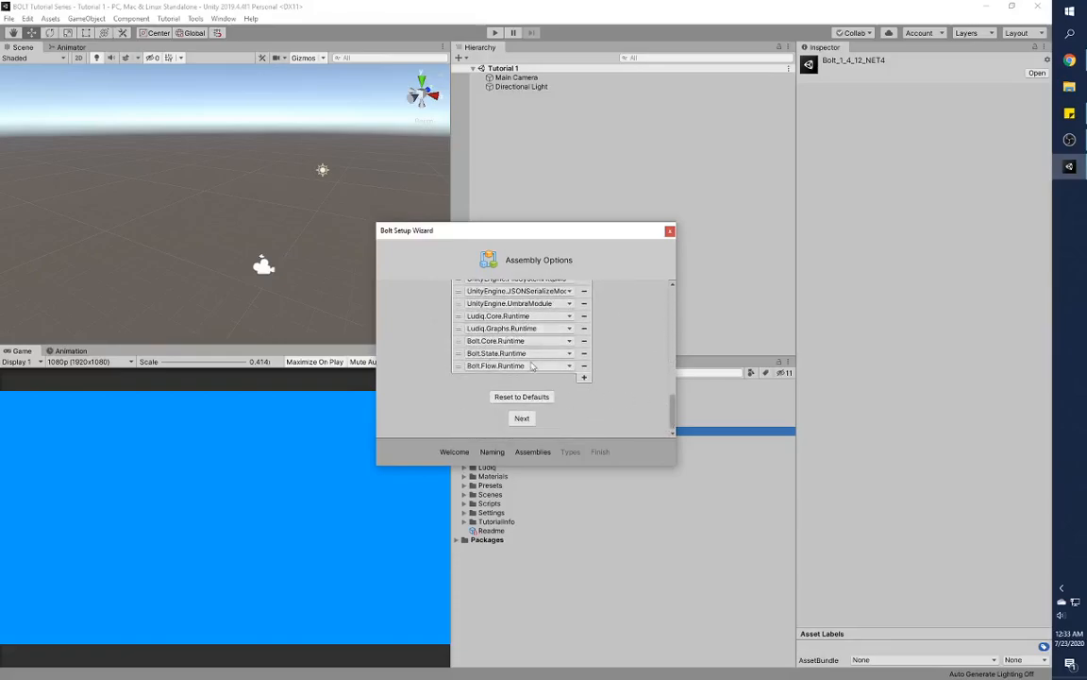
click(522, 418)
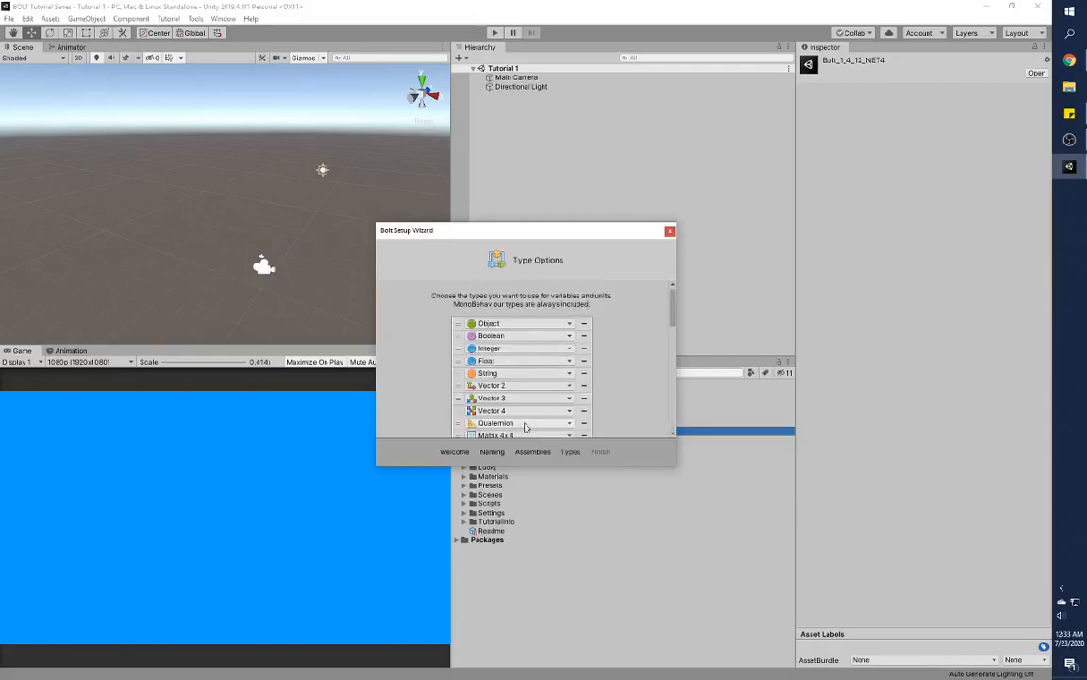
scroll(down, 3)
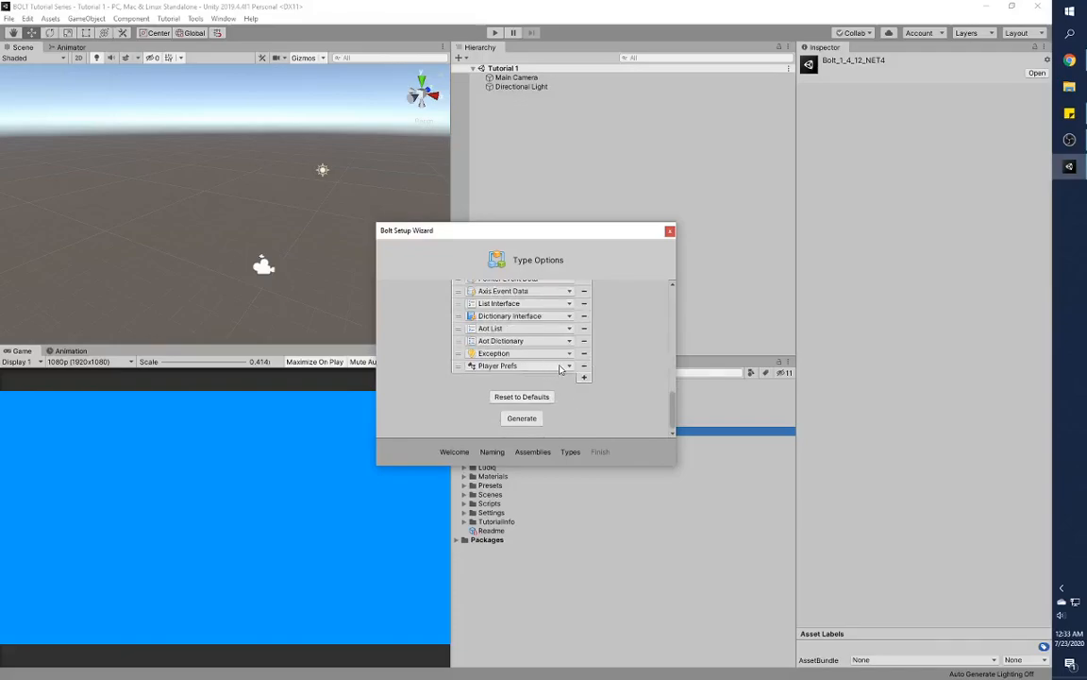
click(583, 377)
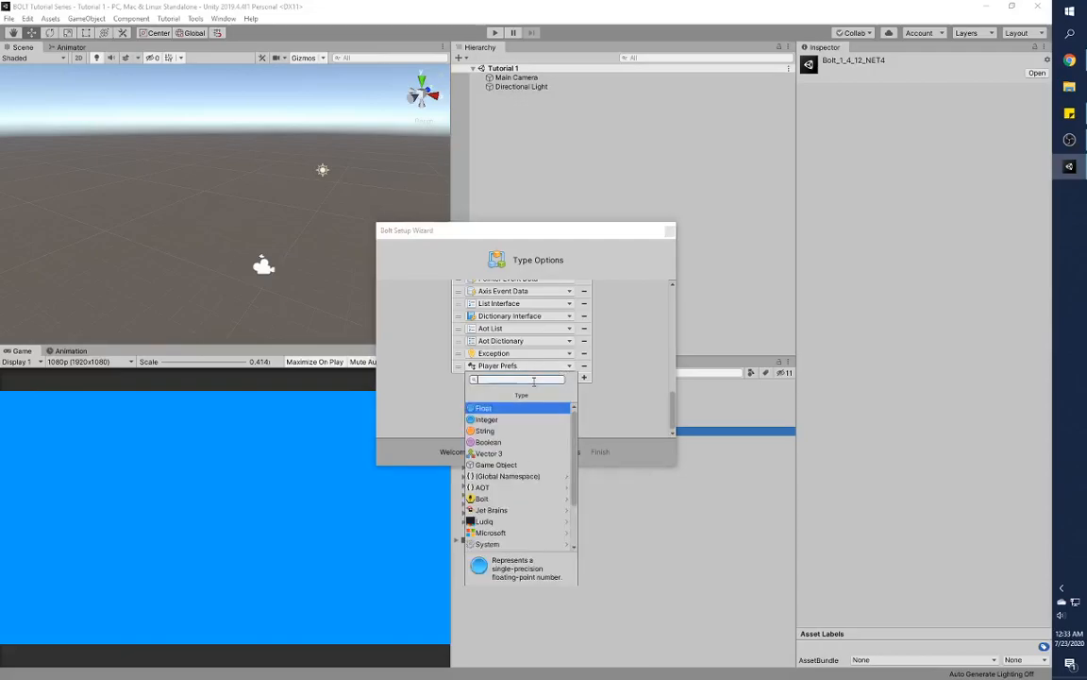
text(player)
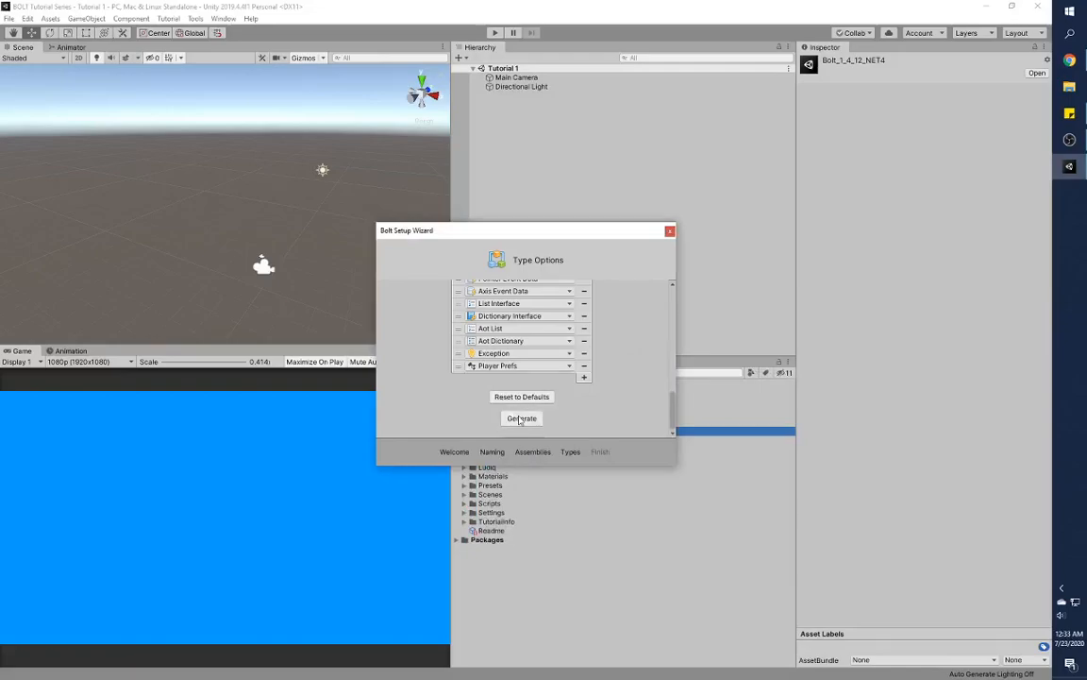
click(521, 418)
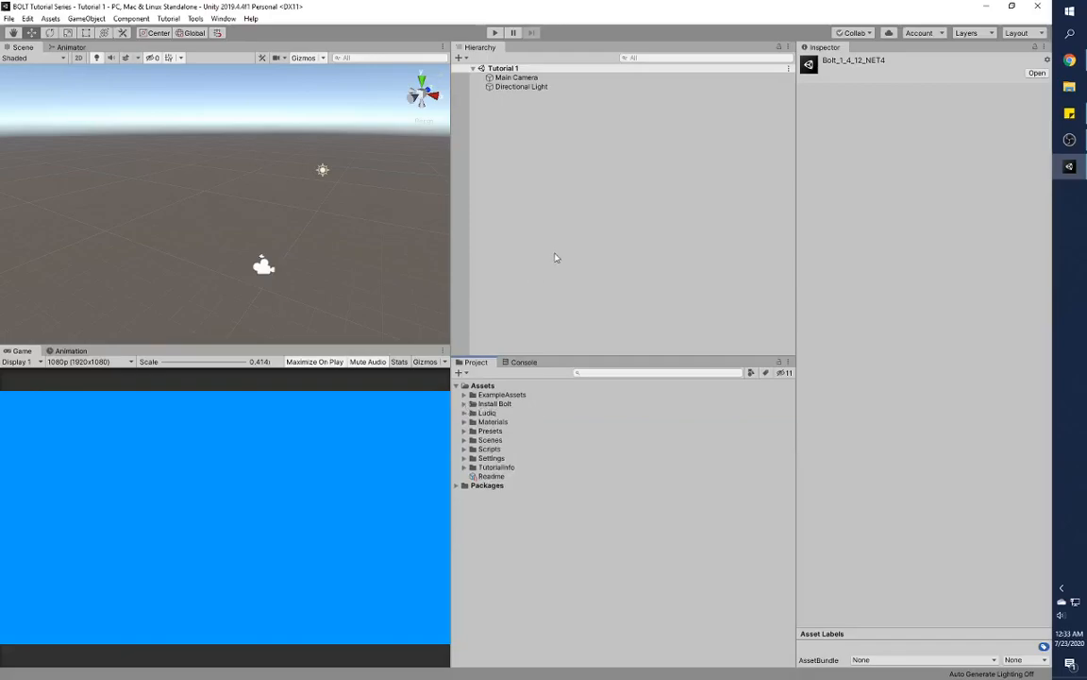
mouse_move(535, 362)
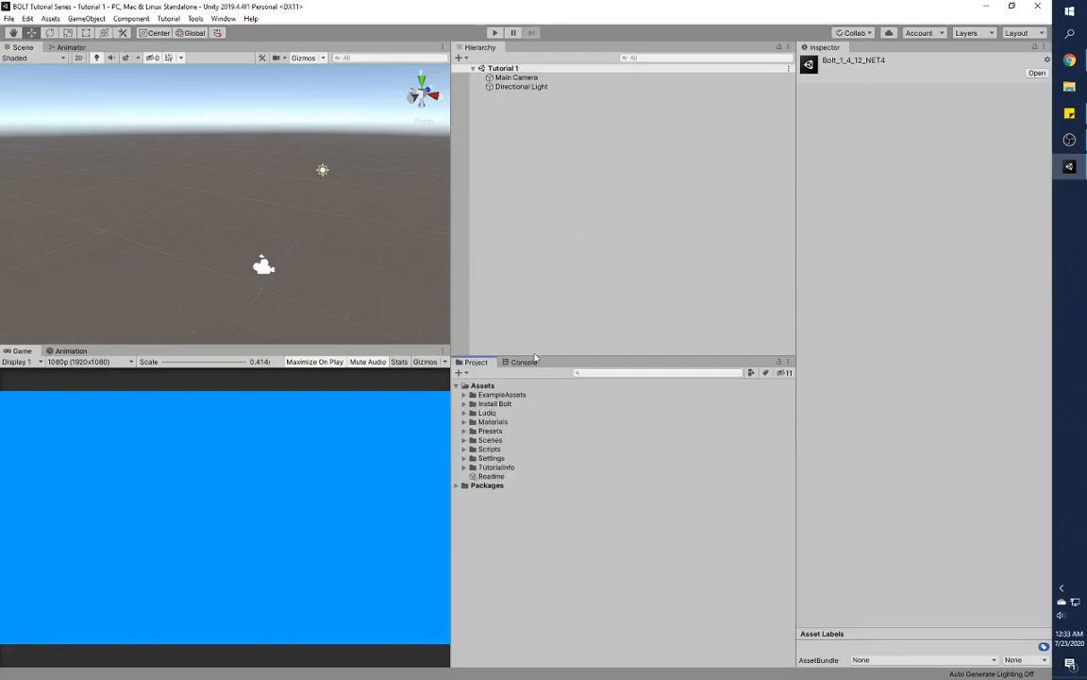
Show the Console and create an empty GameObject named Bolt_Example, then select it.
click(516, 361)
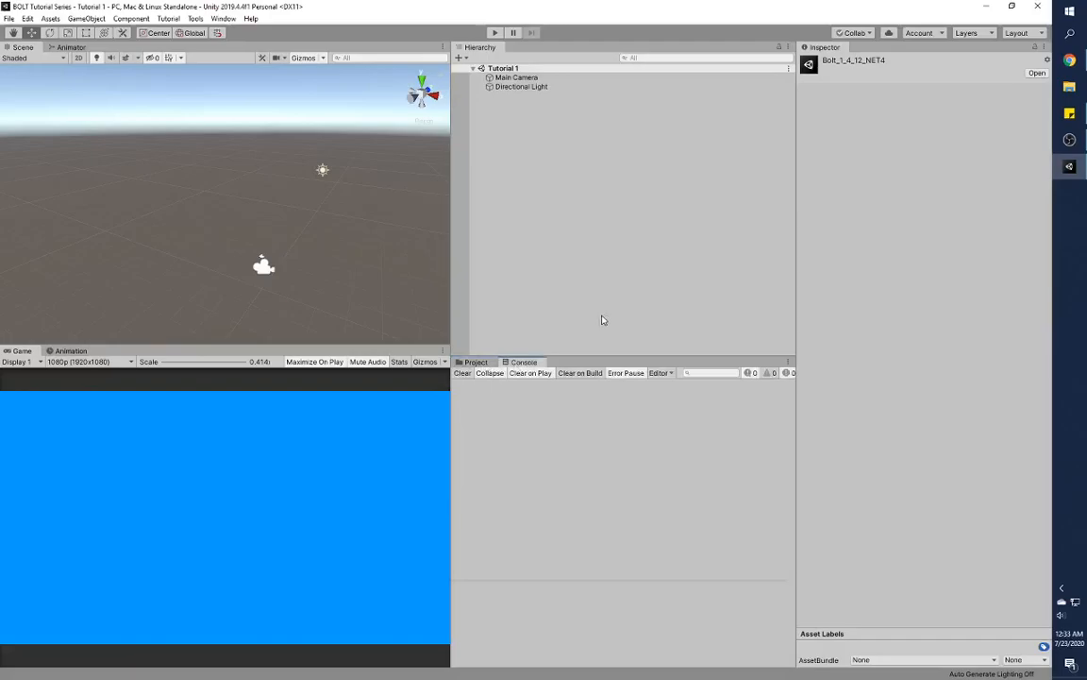
mouse_move(609, 264)
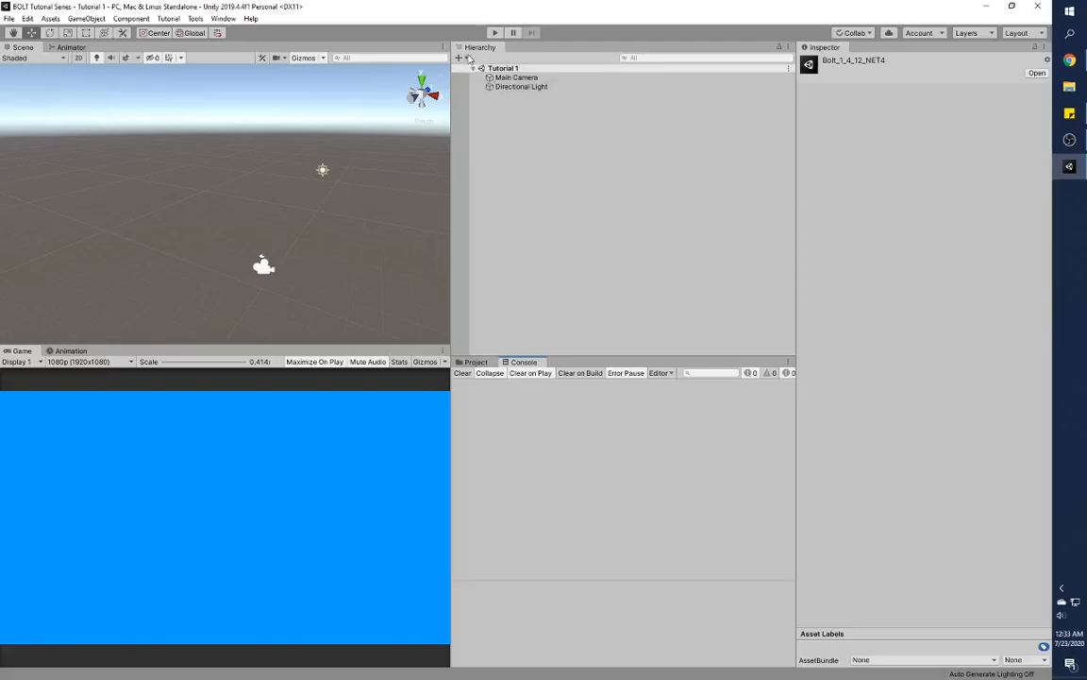
click(463, 61)
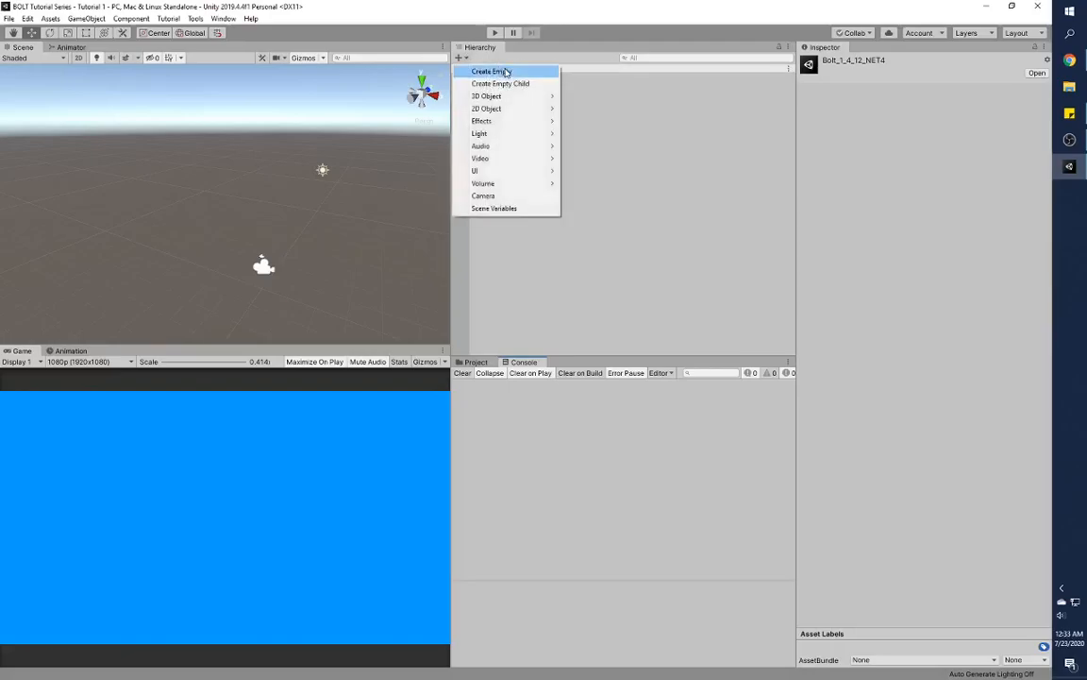
click(495, 70)
text(Bolt_Example)
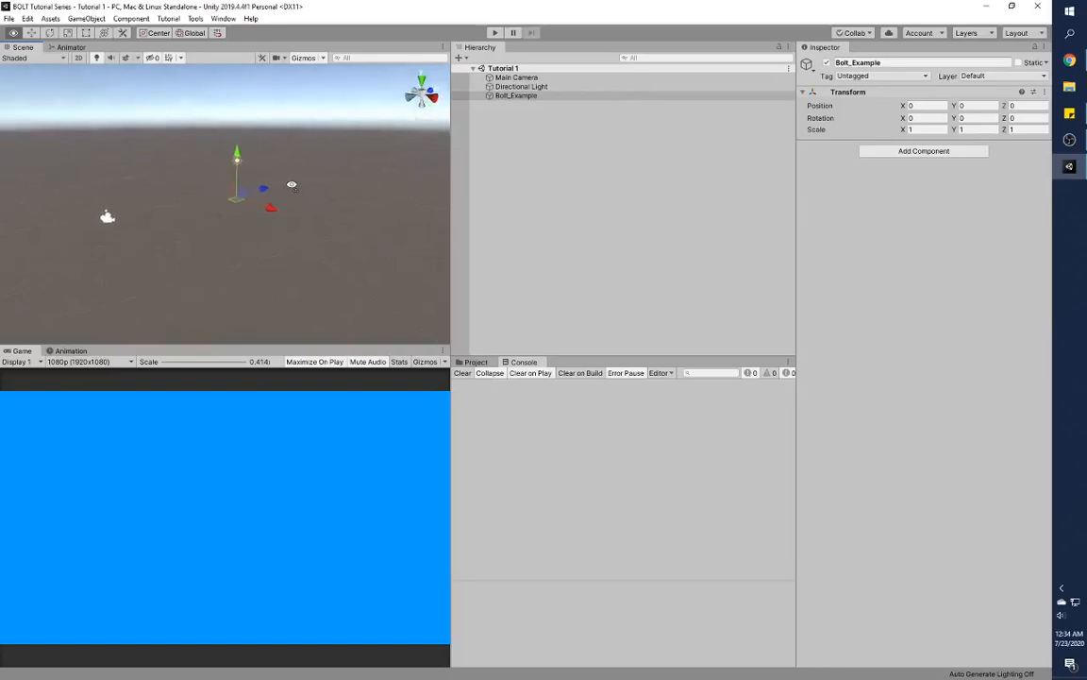
click(517, 77)
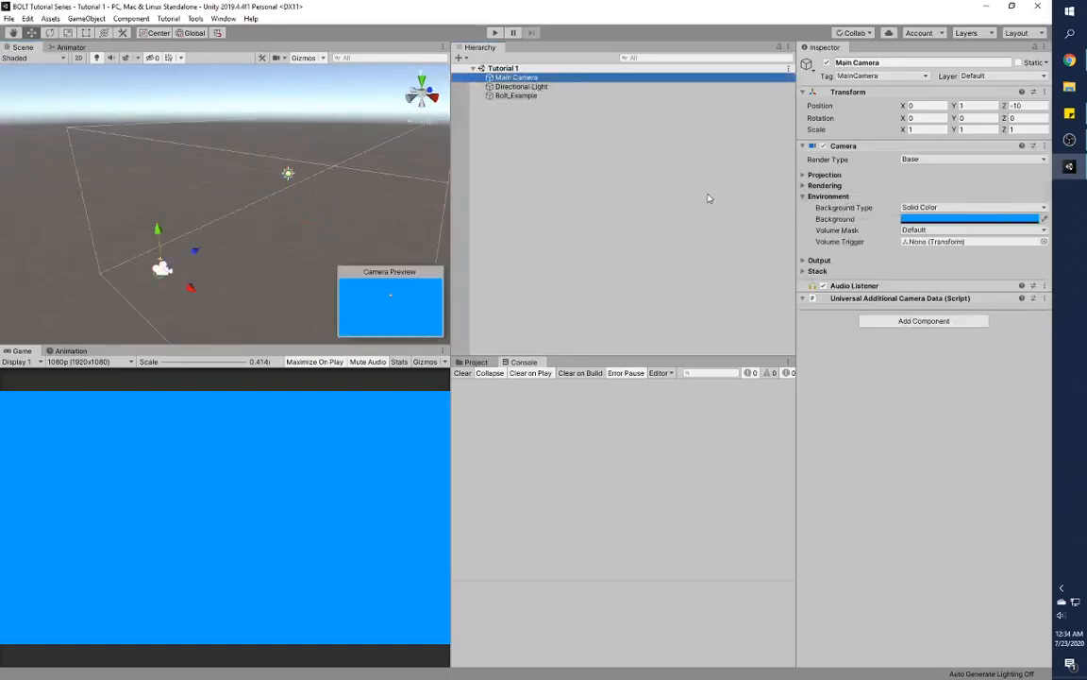
click(514, 96)
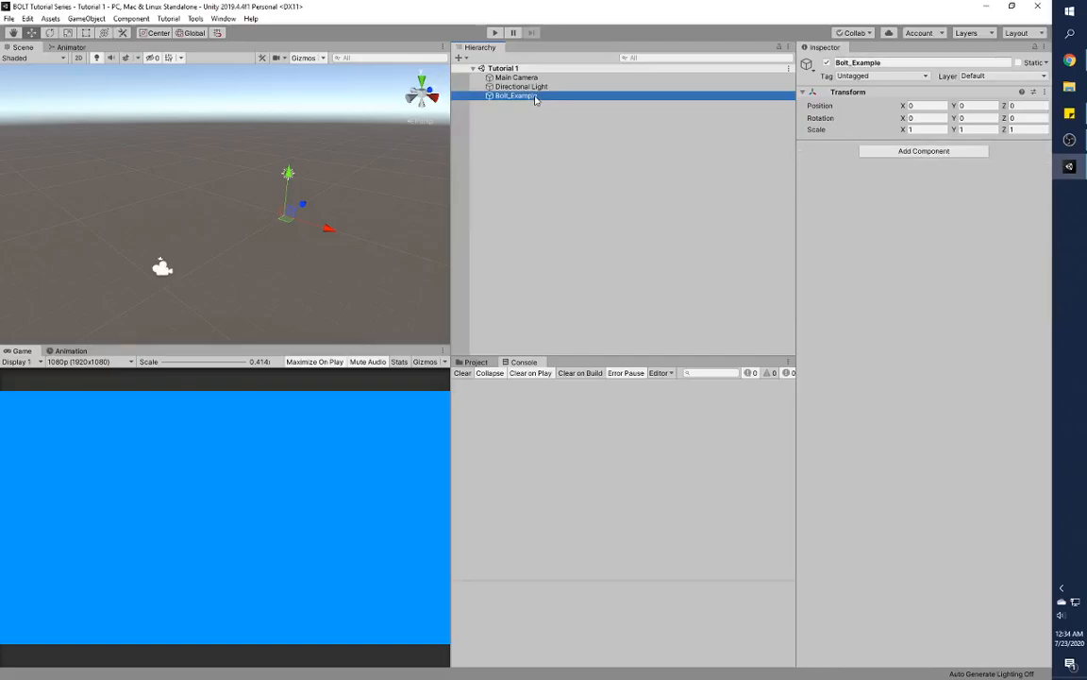
click(476, 362)
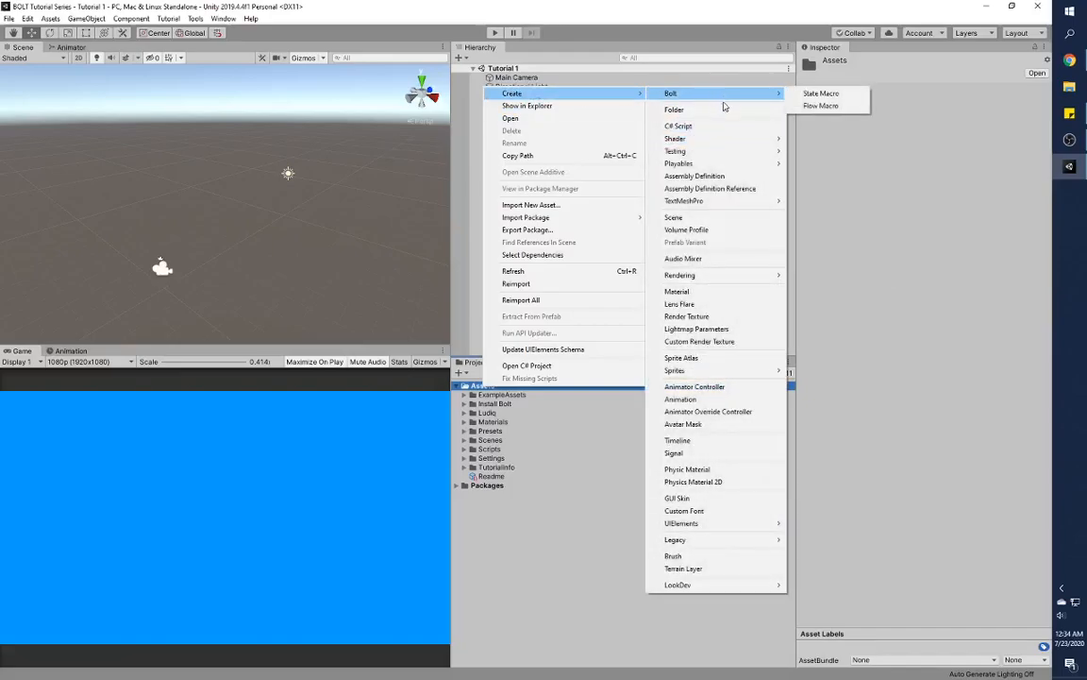
Create a Scripts folder inside the Game Designer Online folder.
click(674, 110)
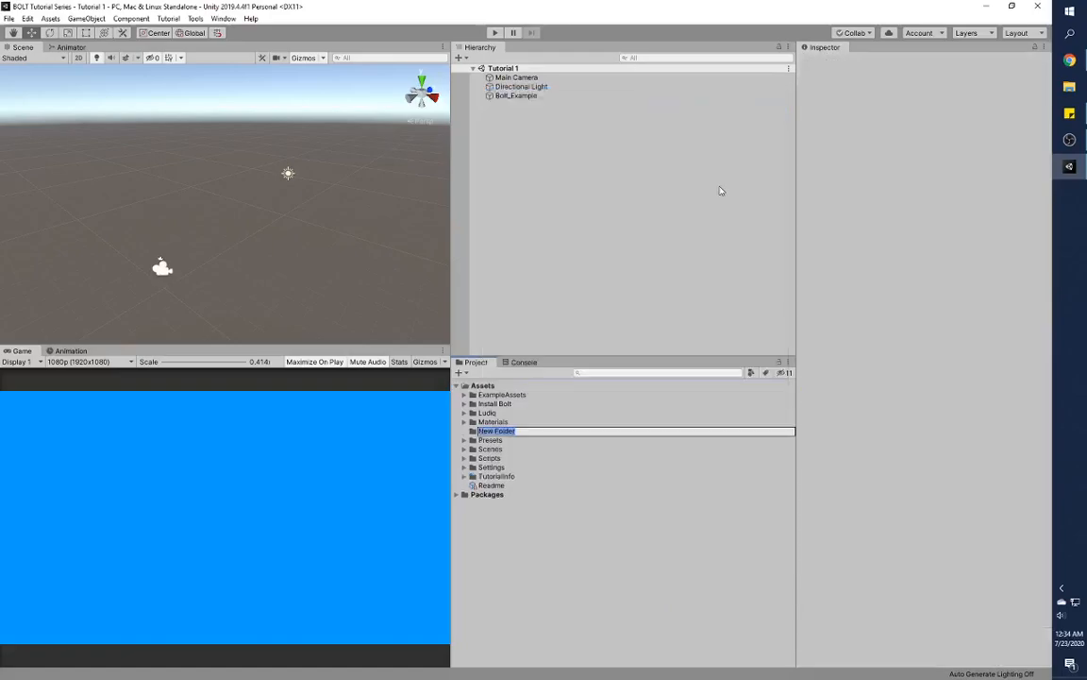
text(Game Designer Online)
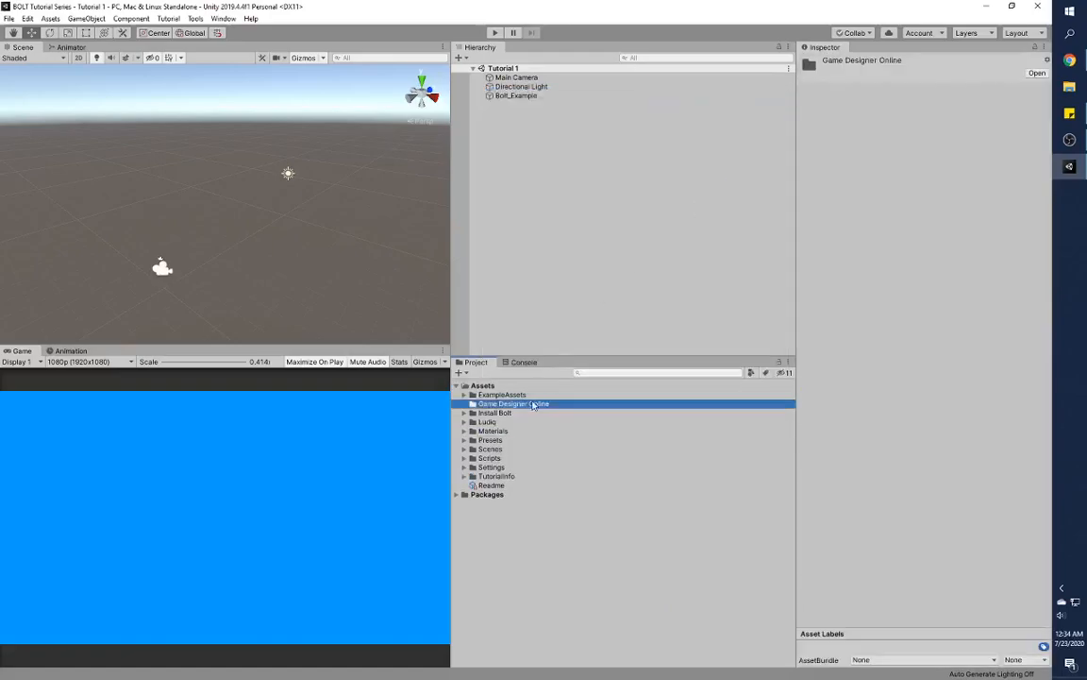
mouse_move(524, 404)
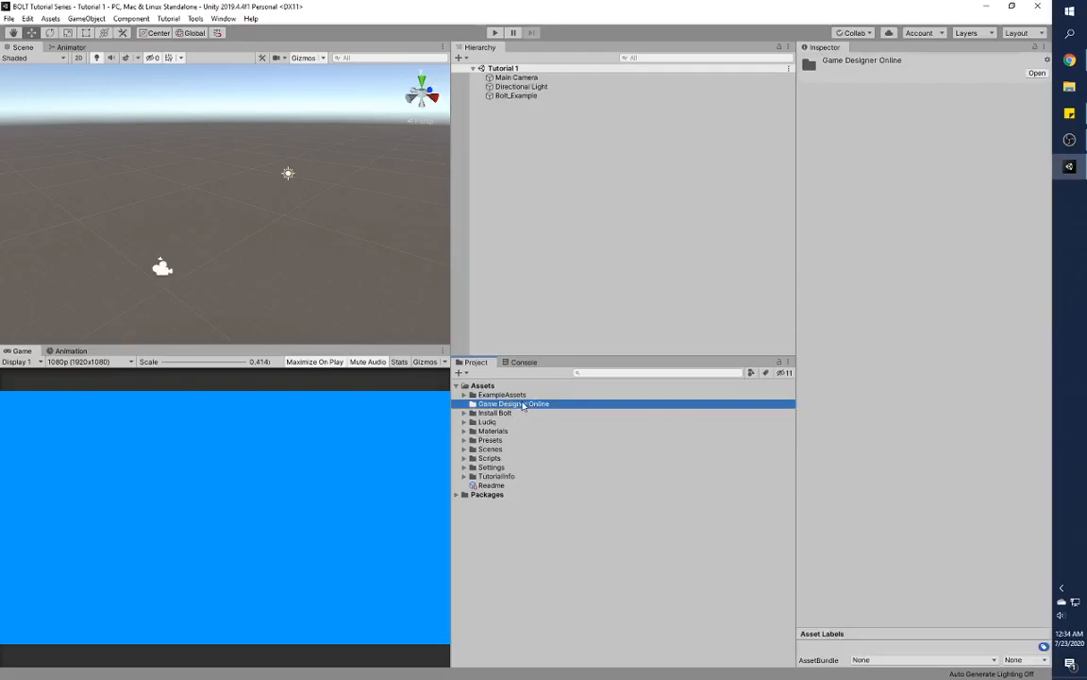
right_click(514, 403)
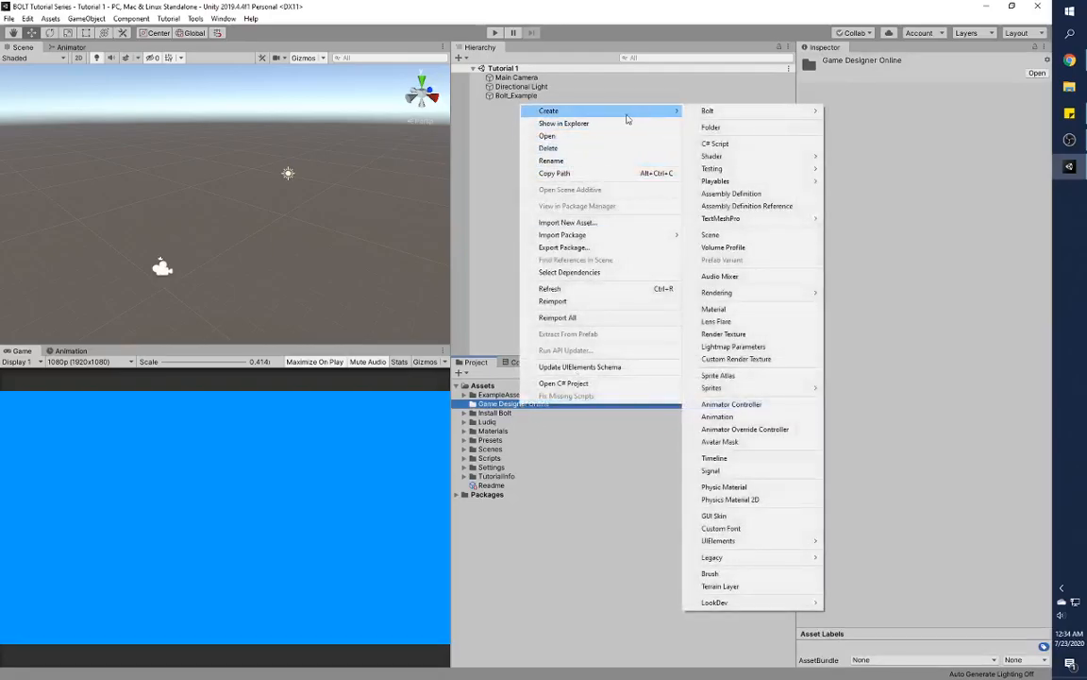
mouse_move(742, 143)
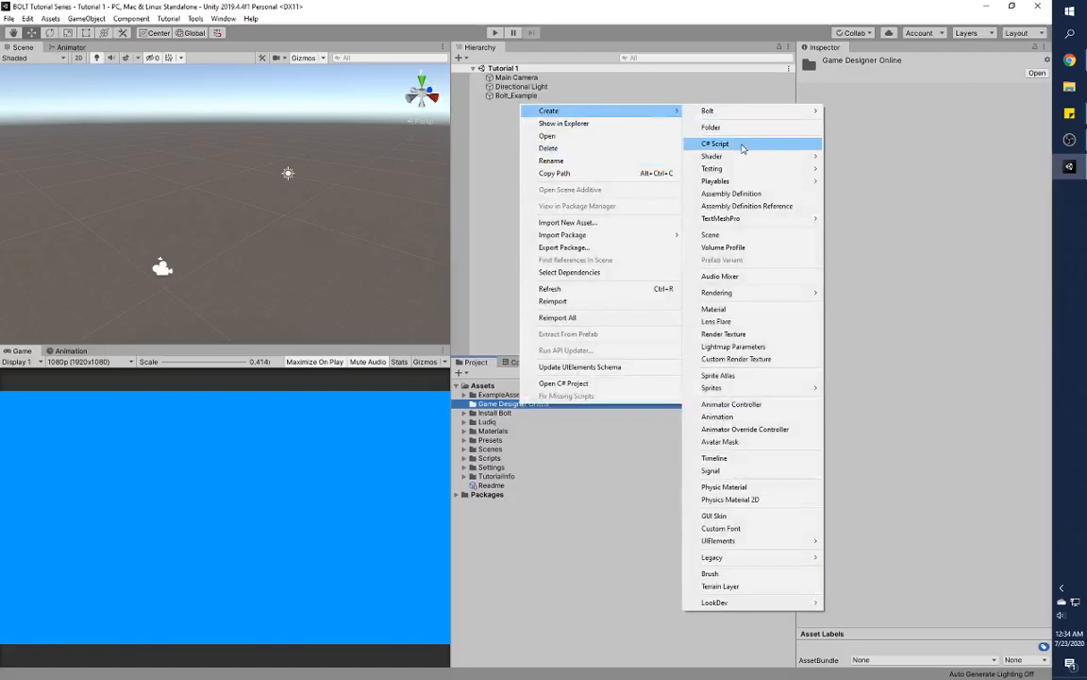
click(713, 144)
text(Scripts)
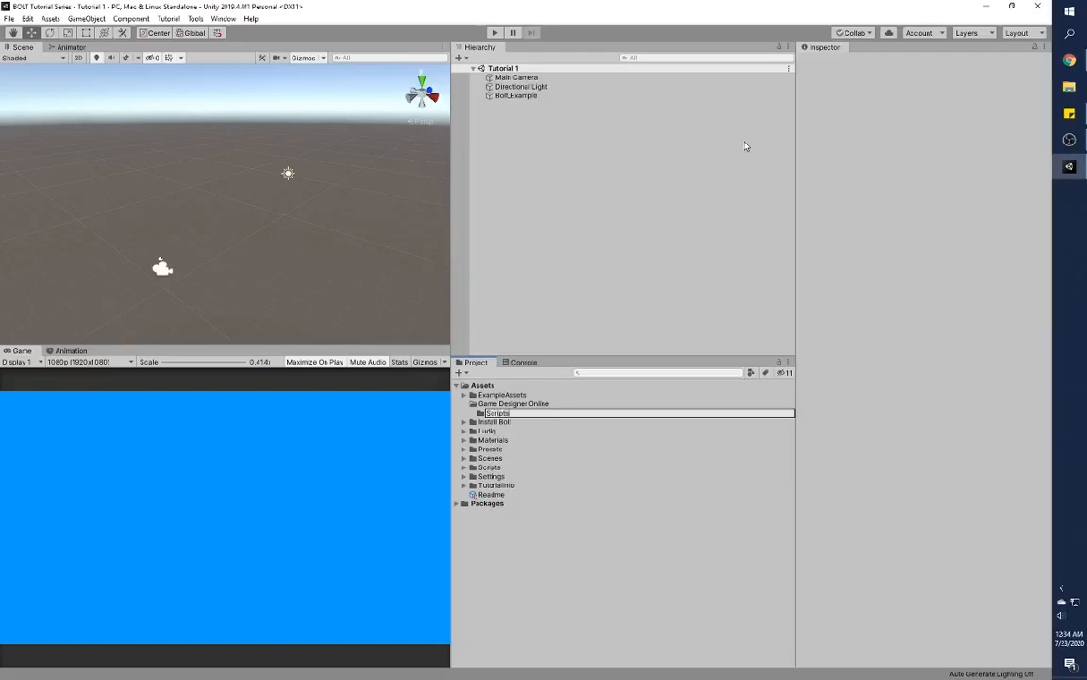
click(493, 413)
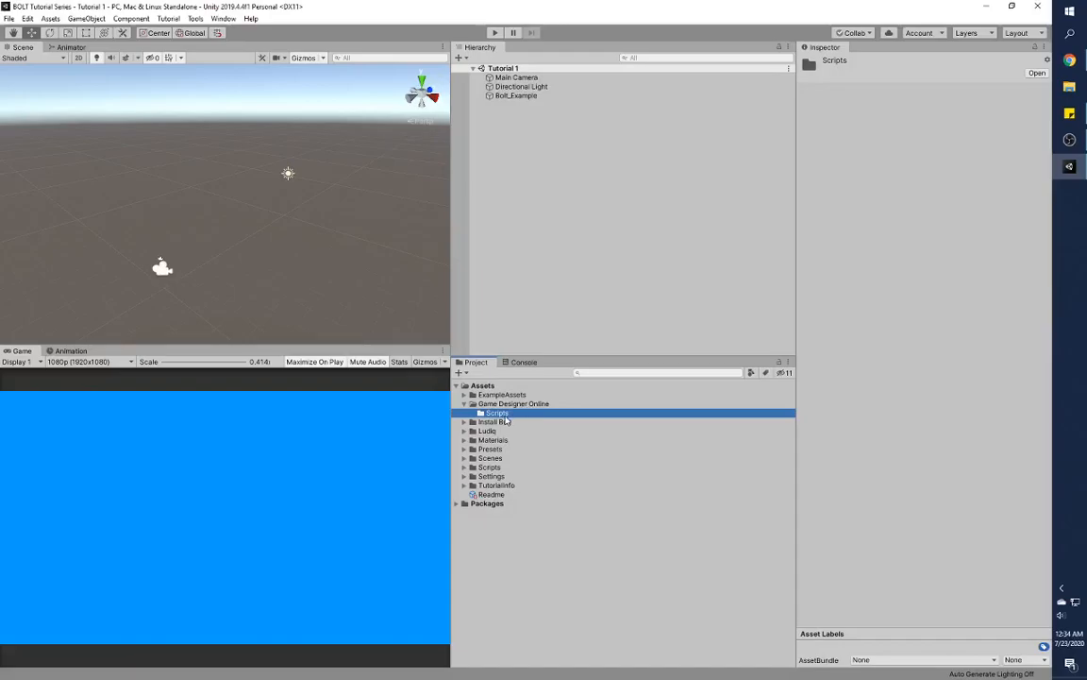
Create a C# script named BoltPrintExample in Scripts and open it in the code editor.
right_click(487, 412)
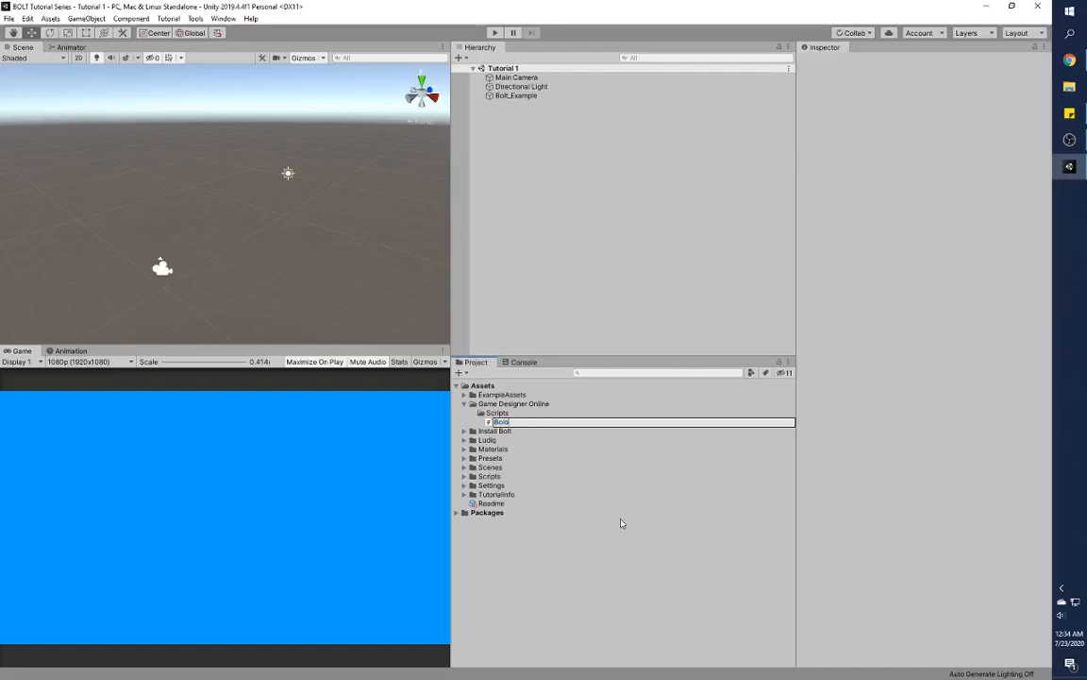
text(BoltPrintExample)
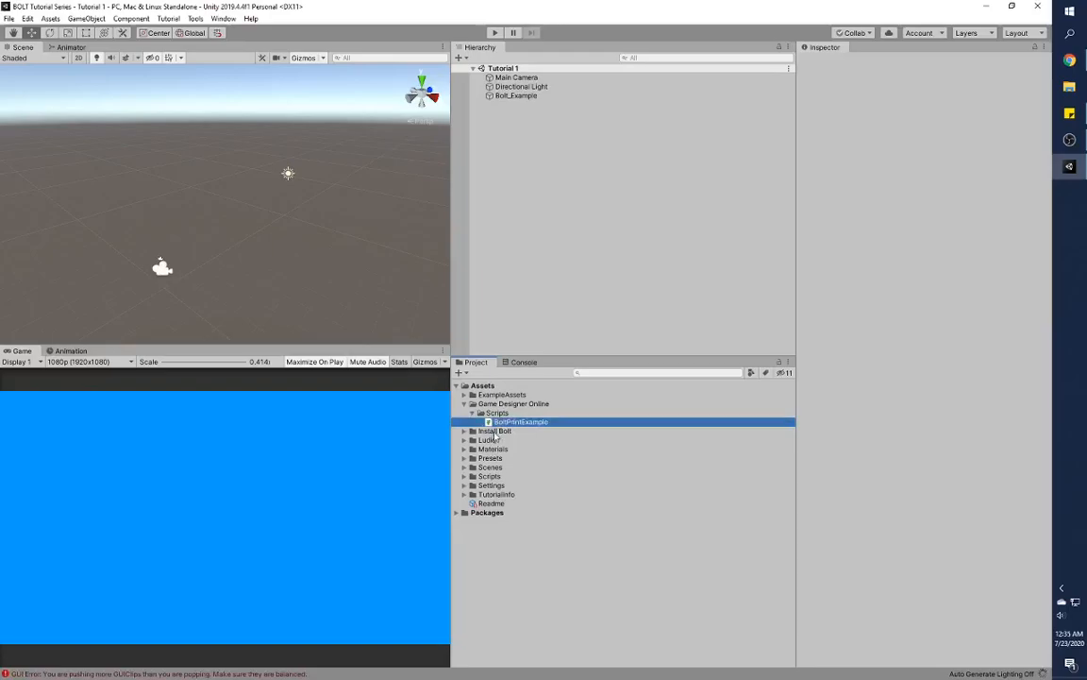
click(494, 431)
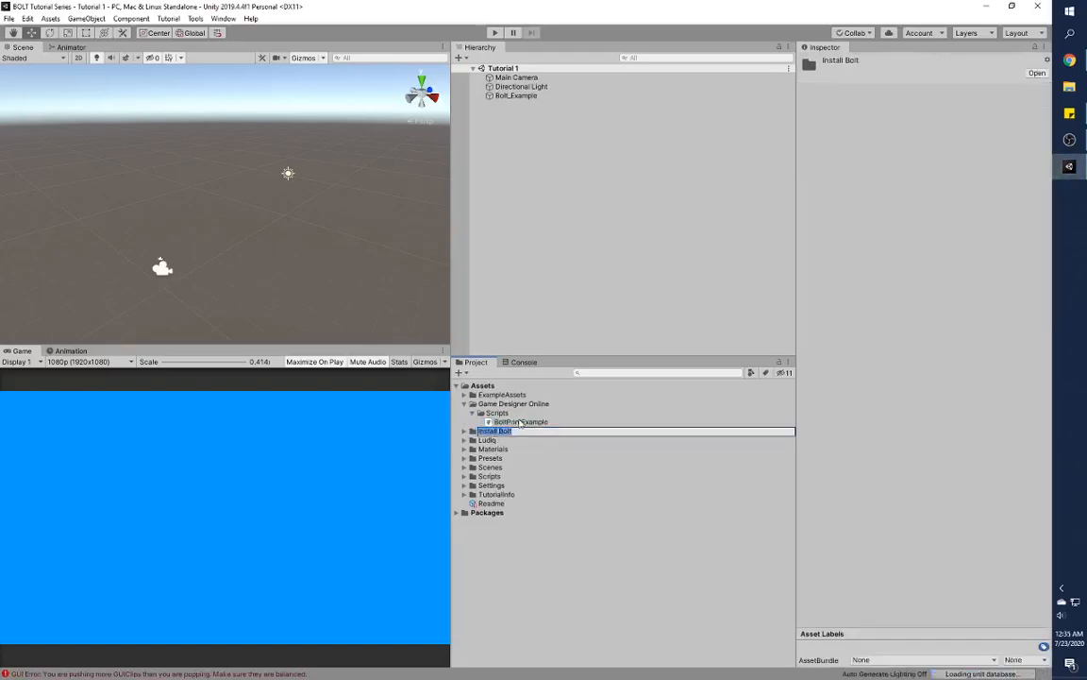
click(519, 421)
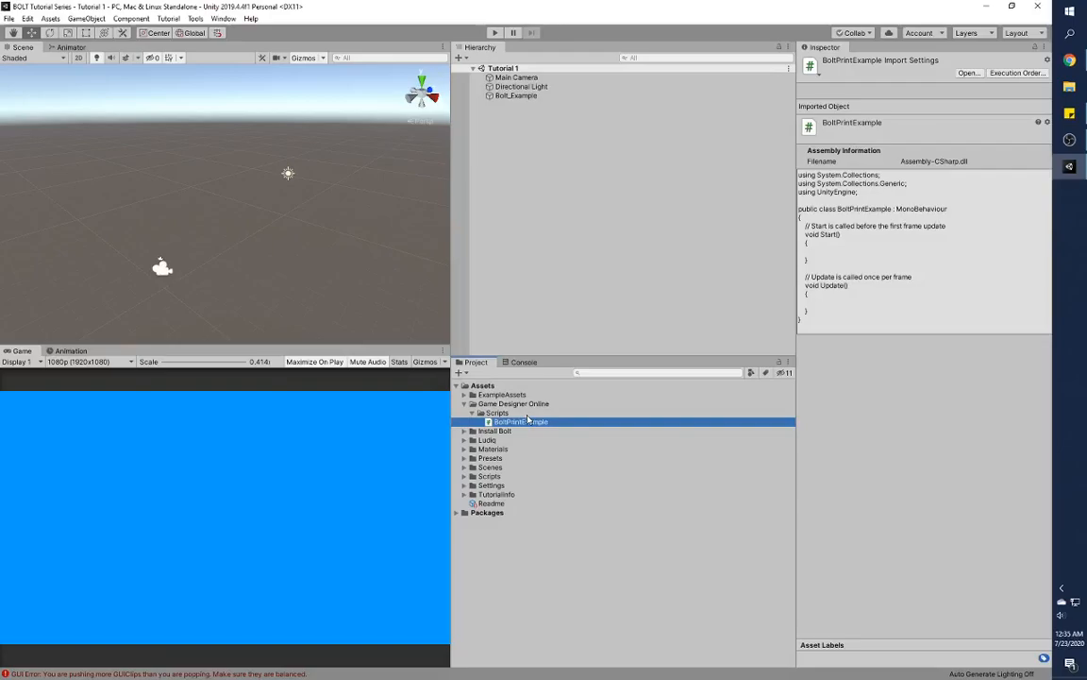
click(495, 412)
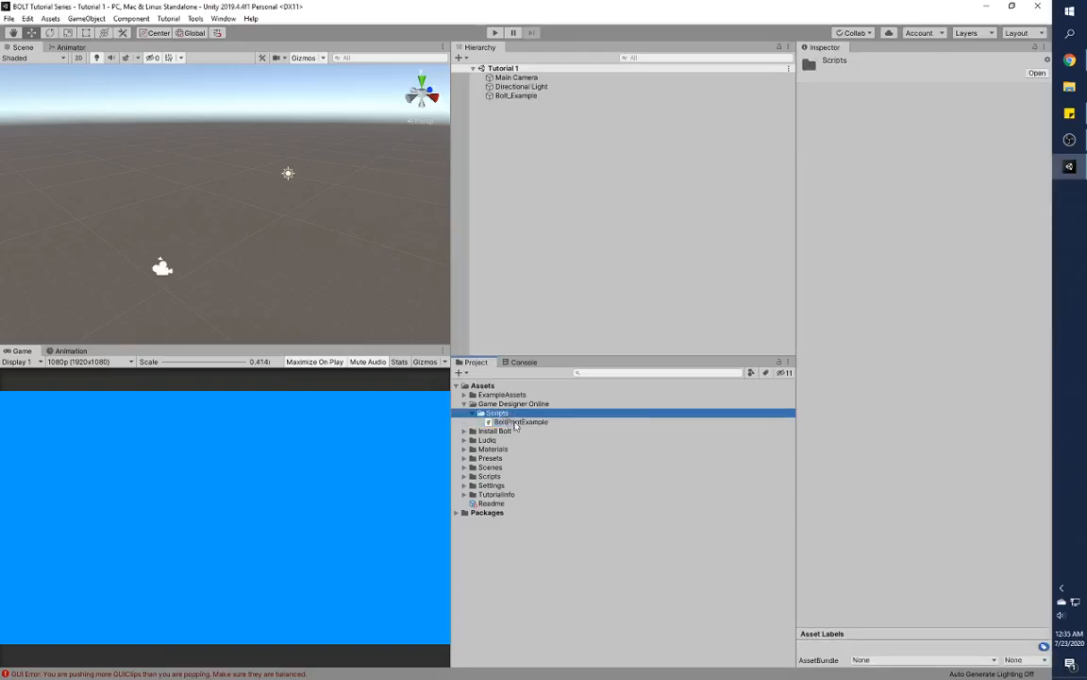
click(518, 422)
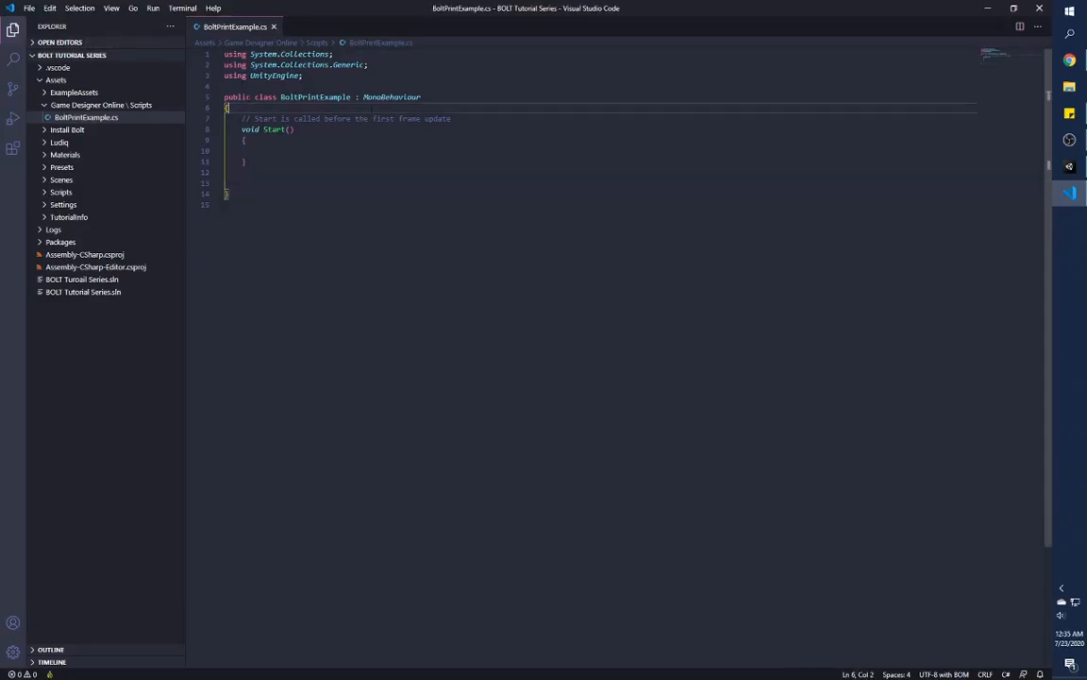
Declare string _helloWorld = "Hello World"; above Start() and start a [SerializeField] attribute.
key(Enter)
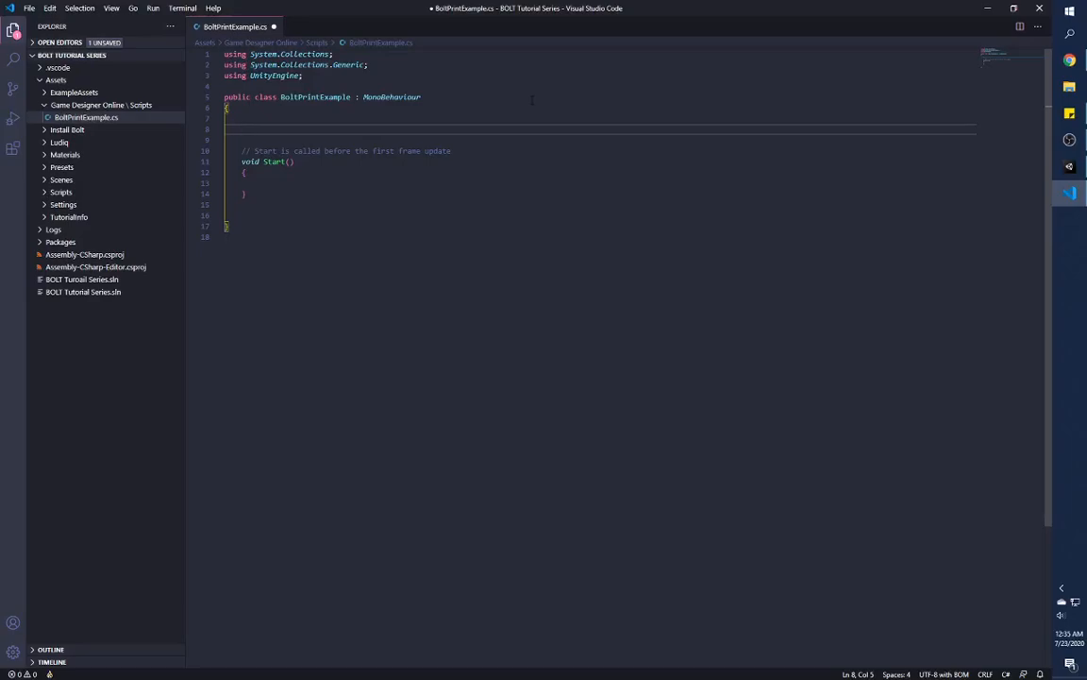
text(string)
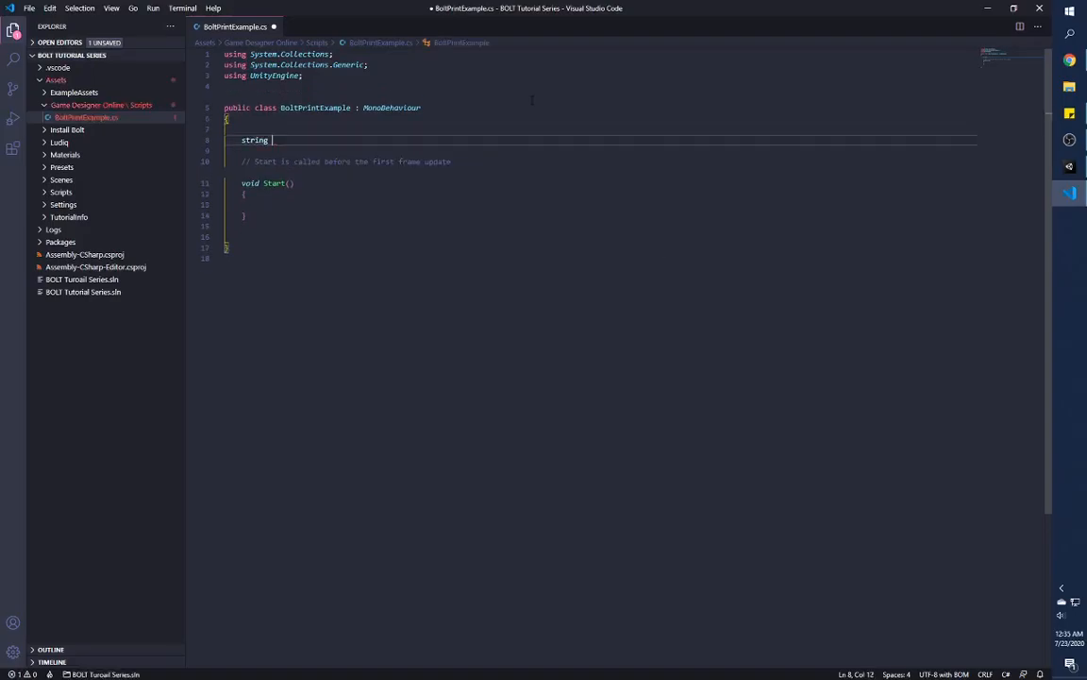
text(_helloWorld =)
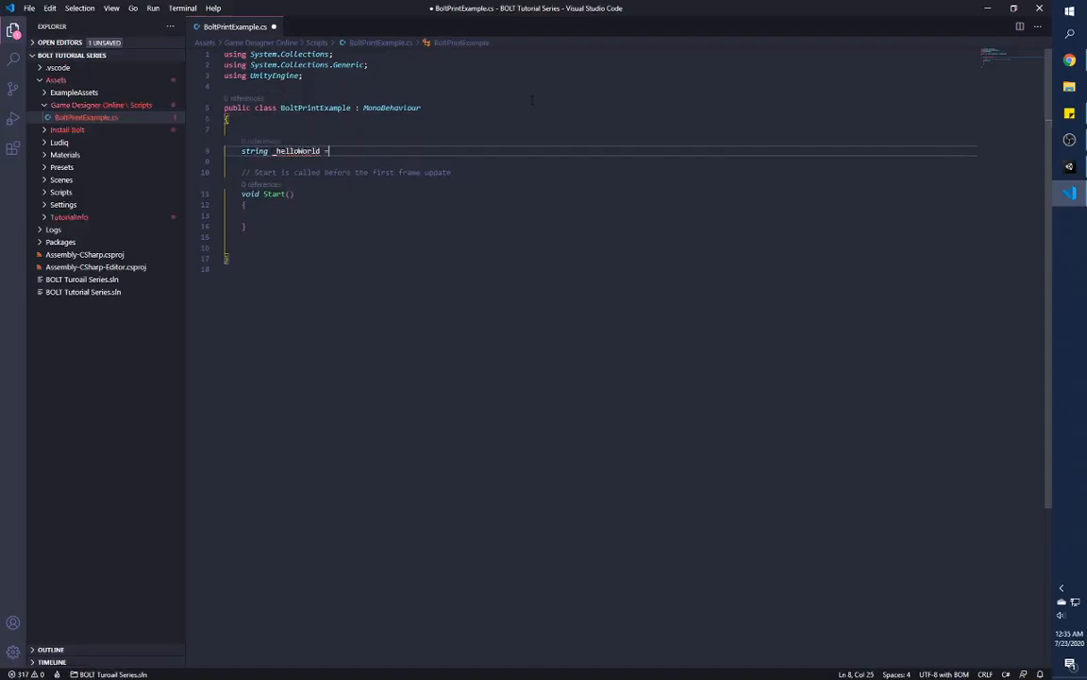
text(= "Hello")
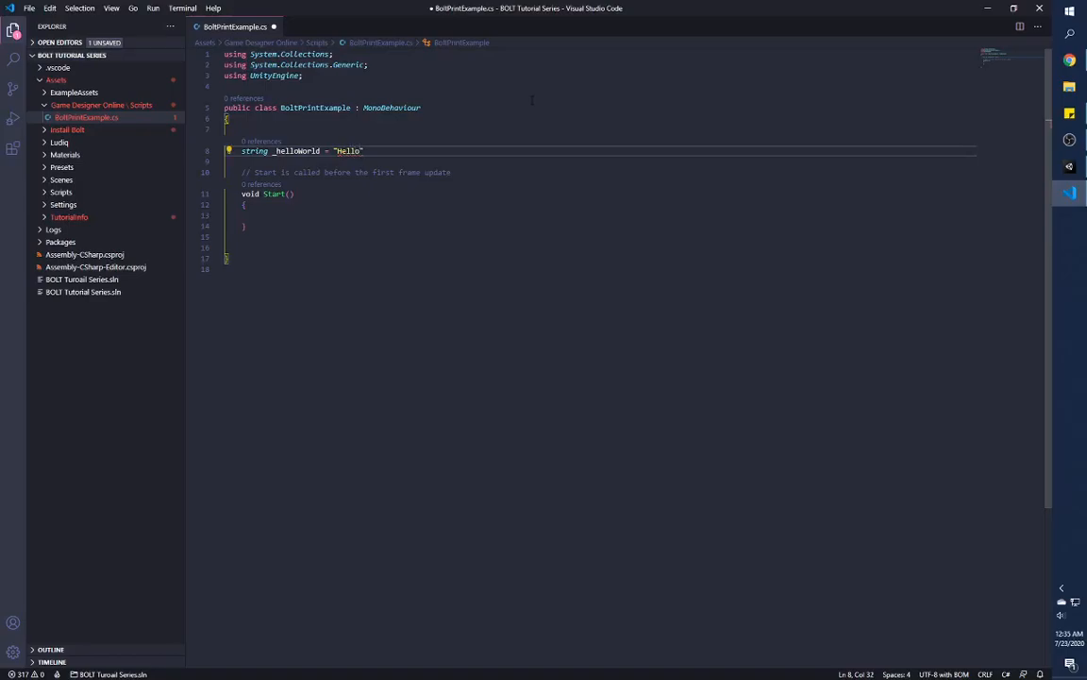
text(World)
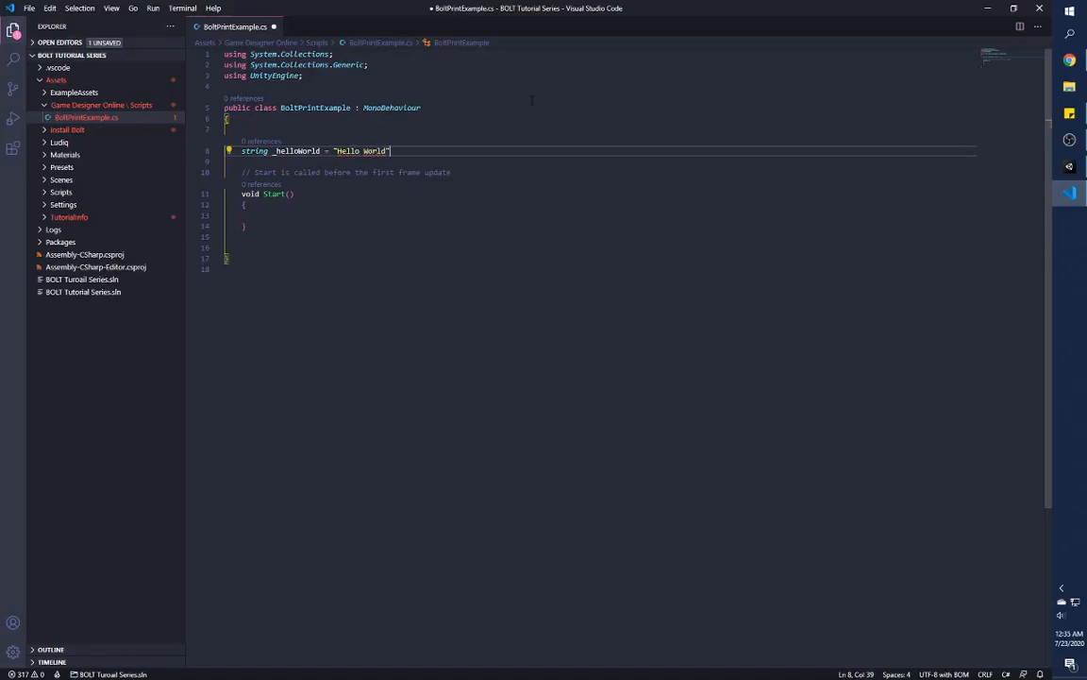
text(;)
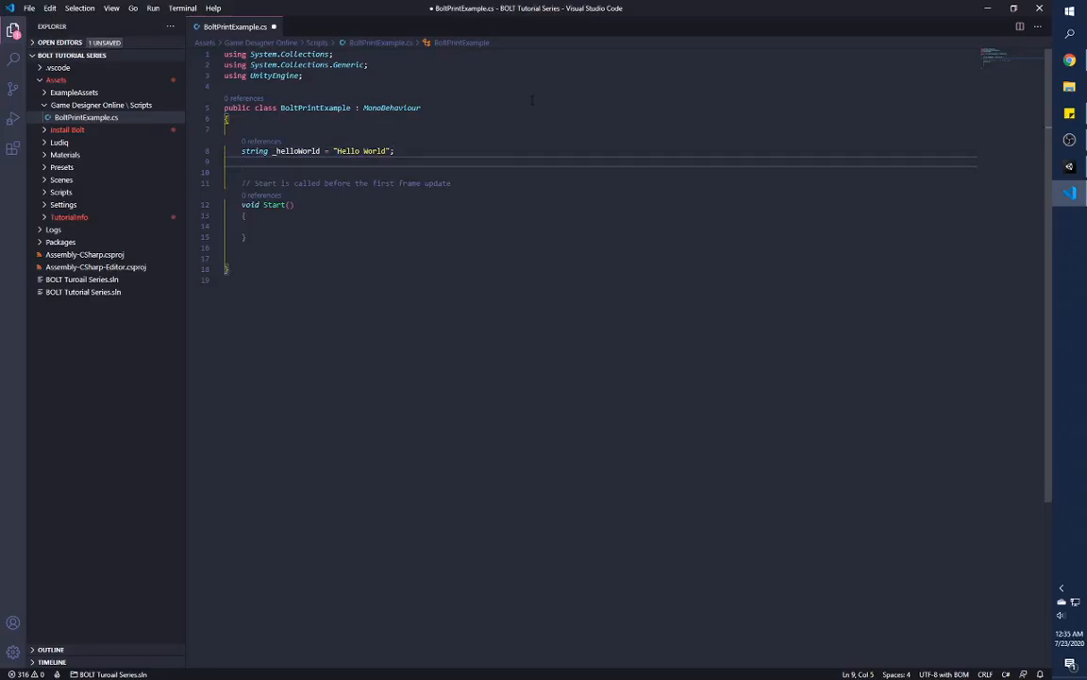
text([serial)
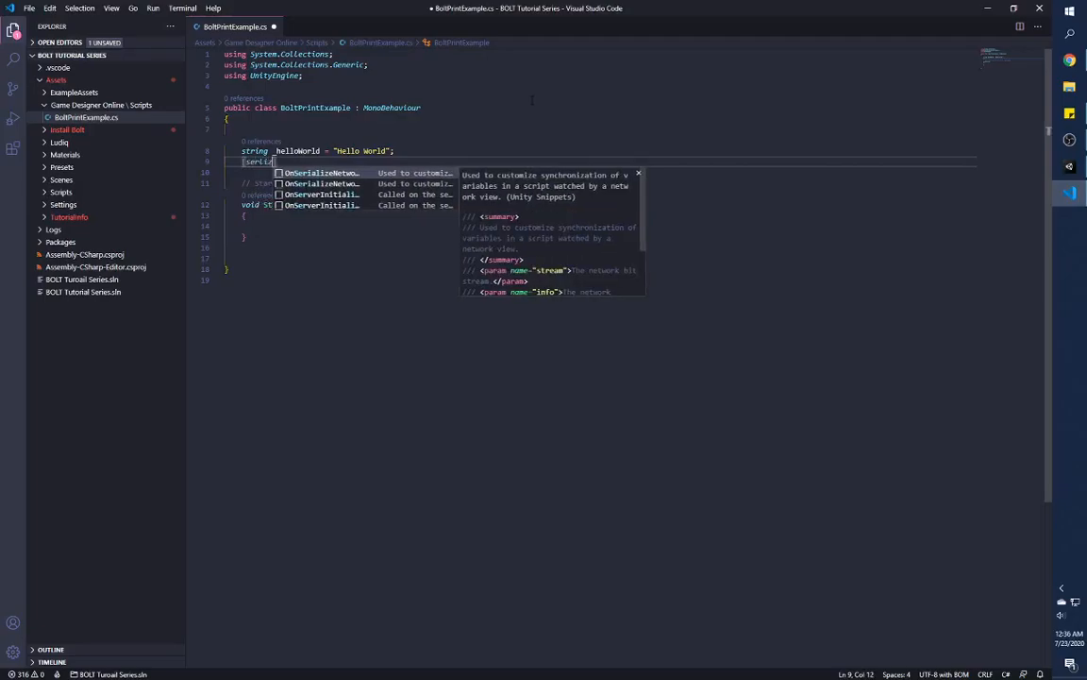
text(z)
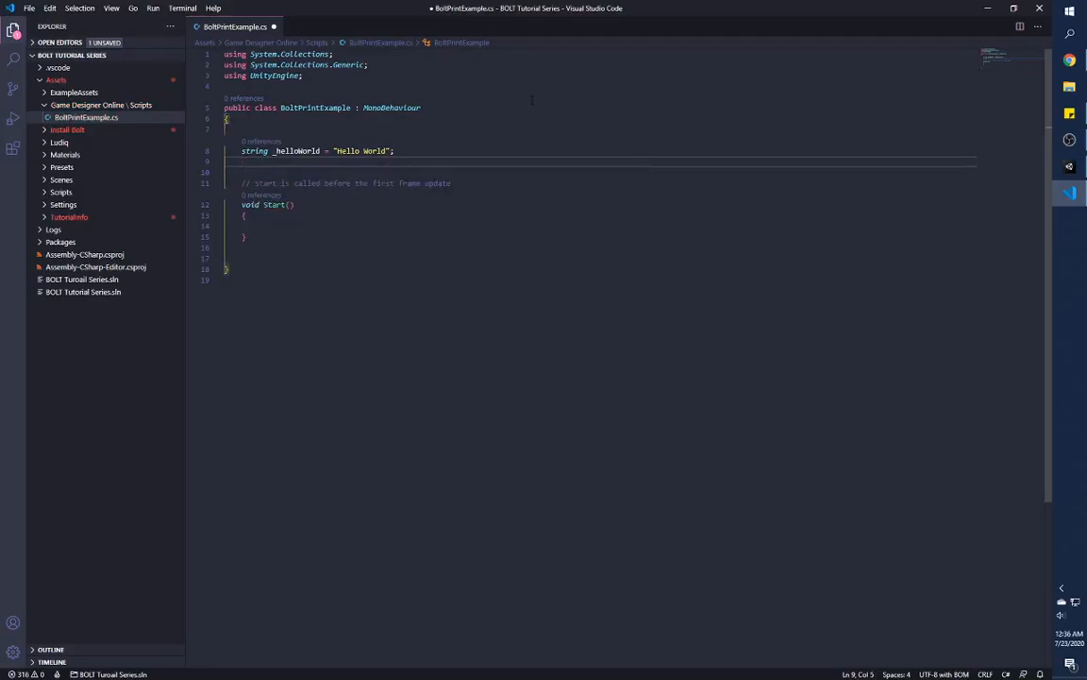
key(Backspace)
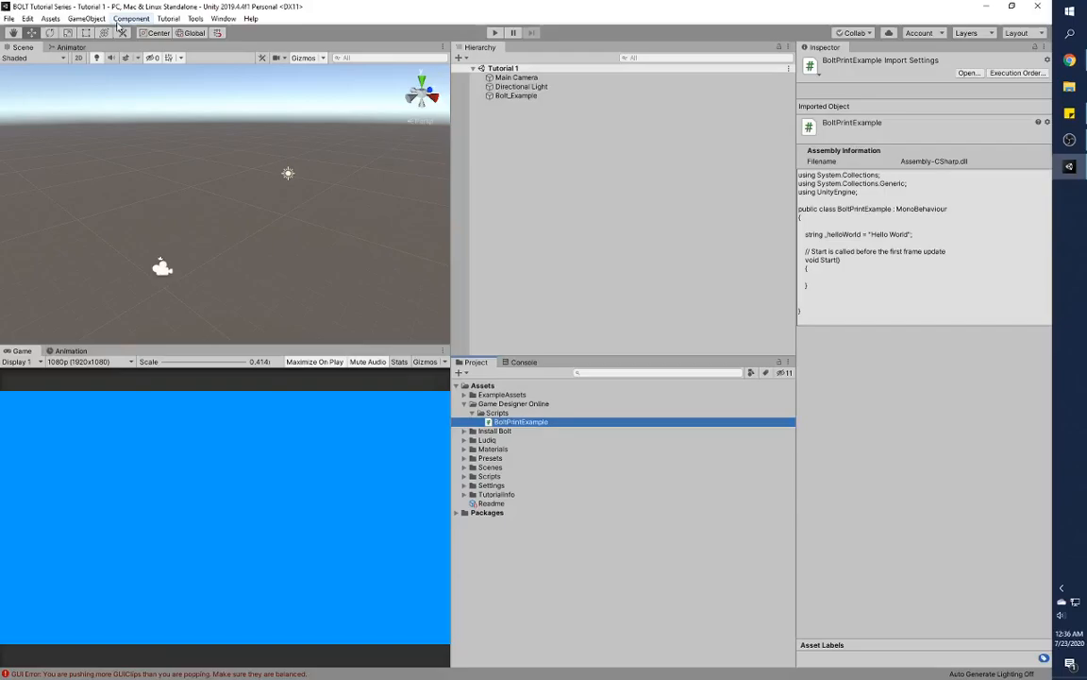
Browse the File and Edit menus, then reopen BoltPrintExample in VS Code.
click(9, 18)
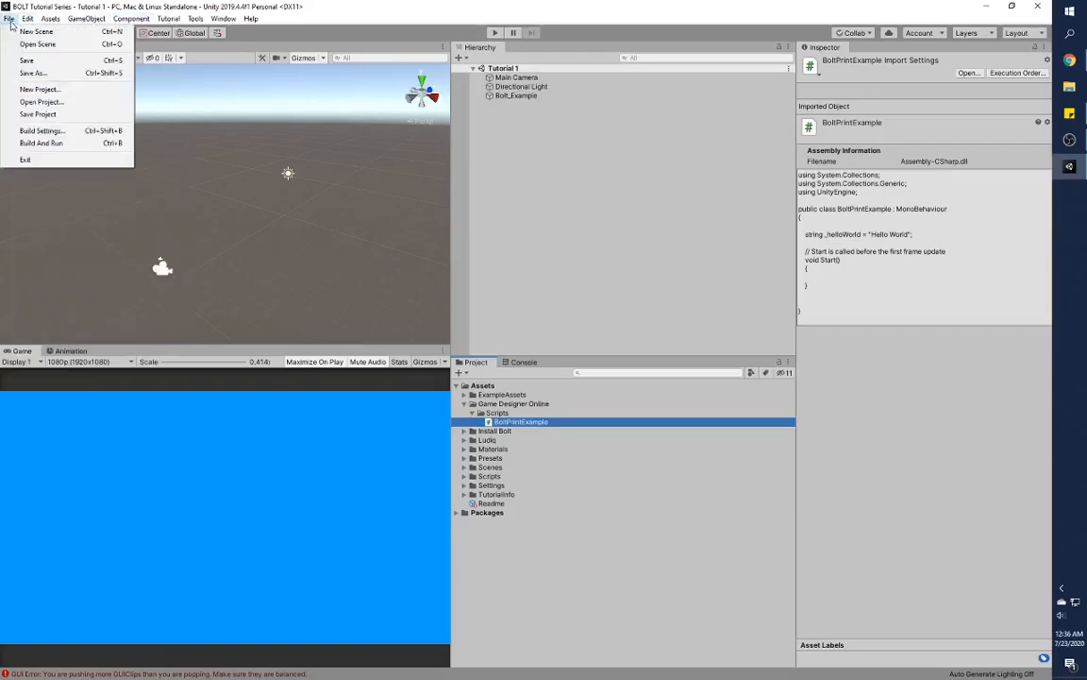
click(33, 19)
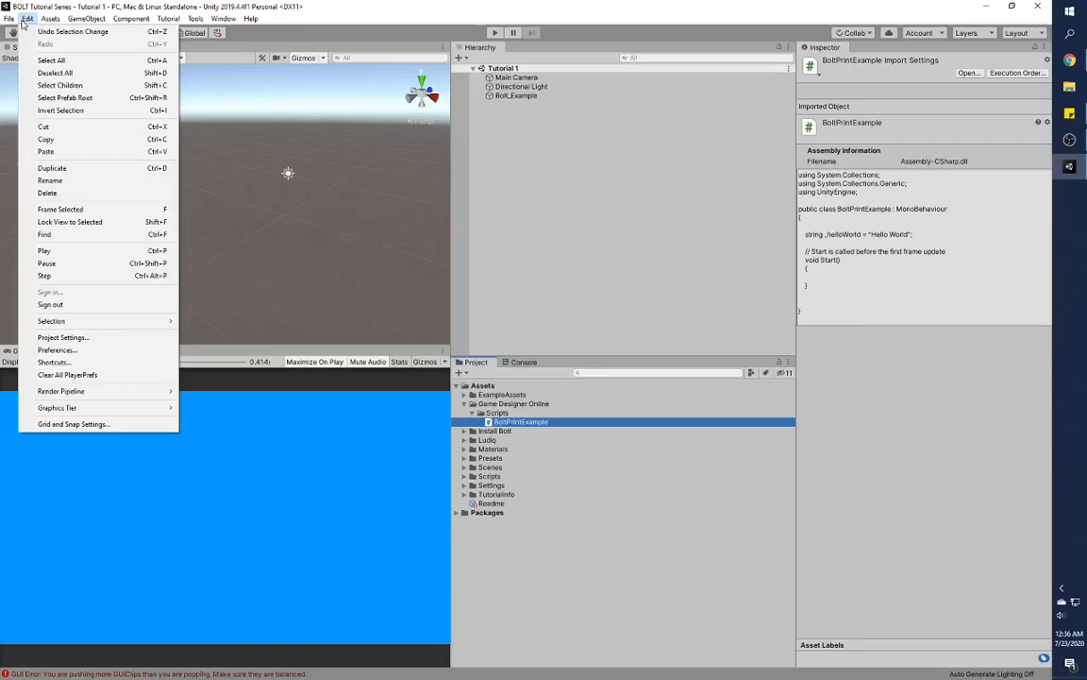
click(64, 18)
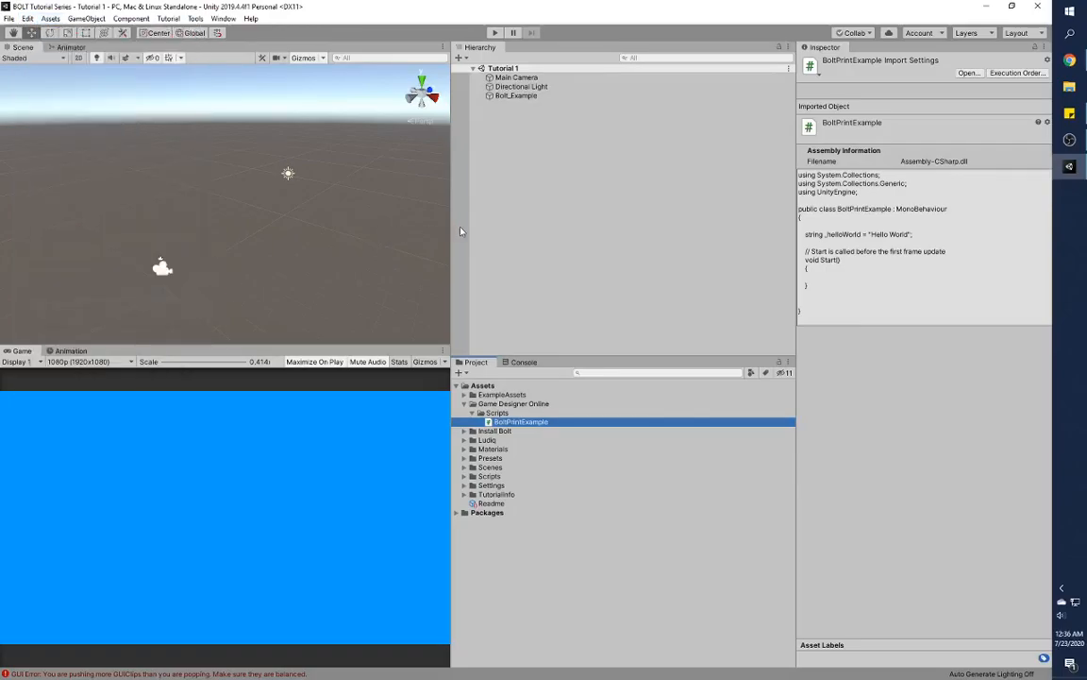
double_click(515, 421)
text([SerializeField])
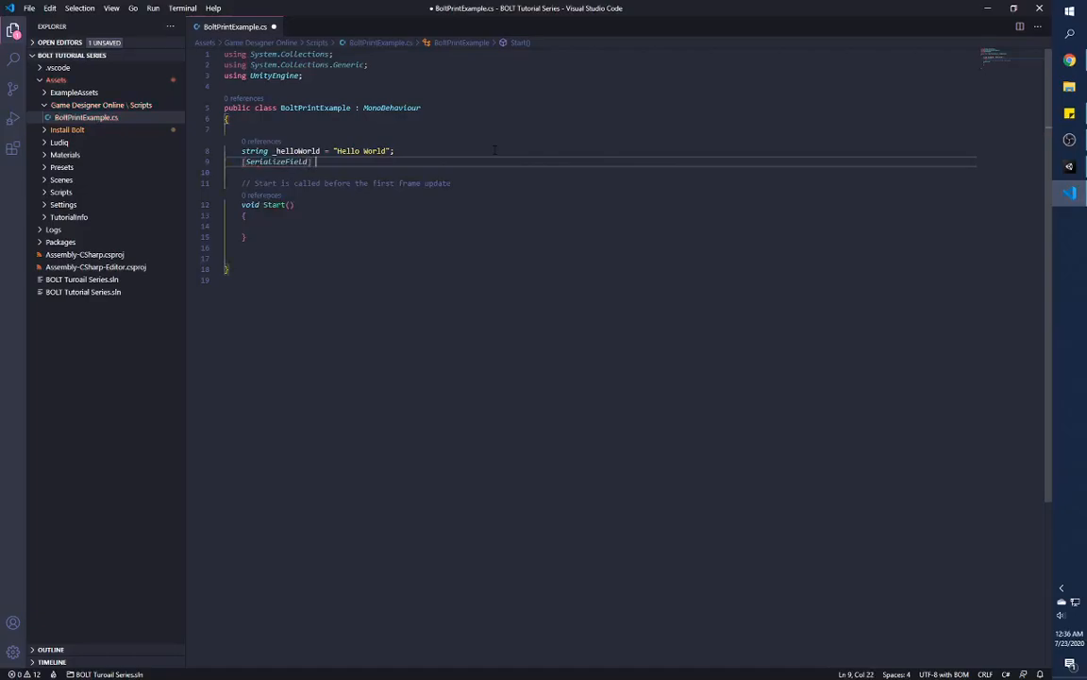
Declare [SerializeField] int _integer1; and int _integer2; fields and save.
key(Ctrl+s)
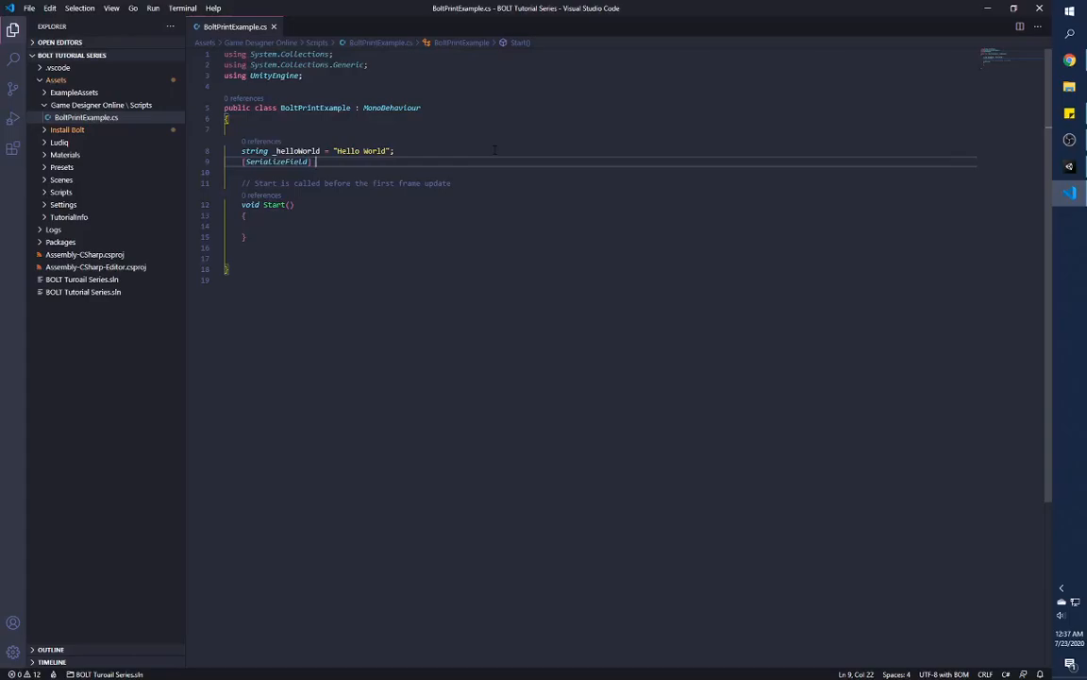
text(int intege)
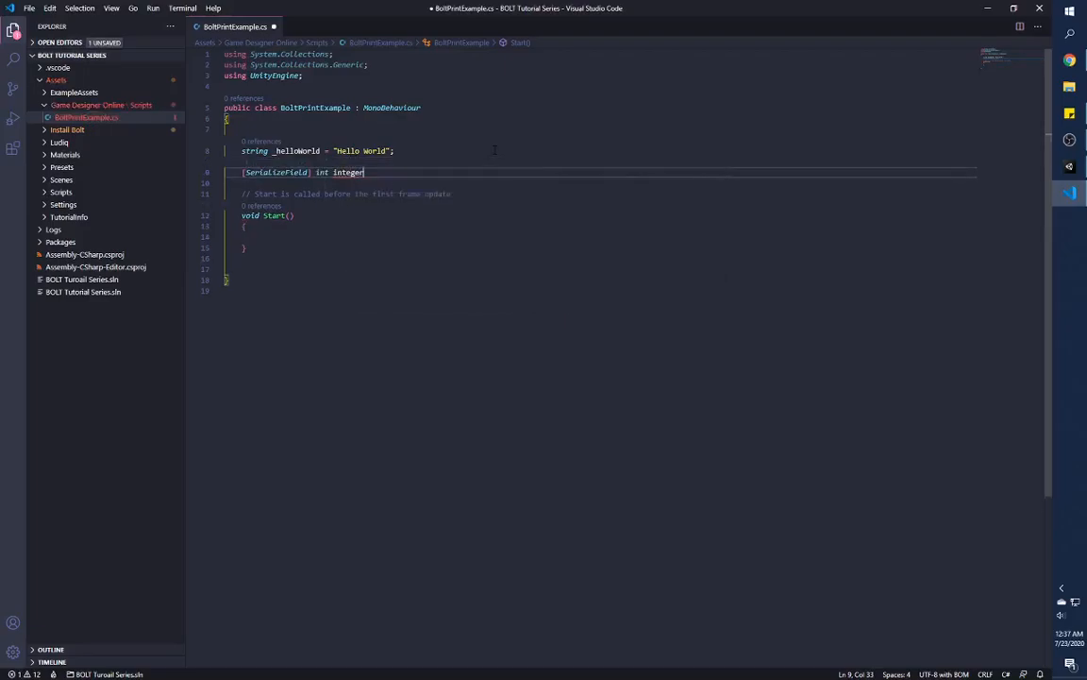
text(r)
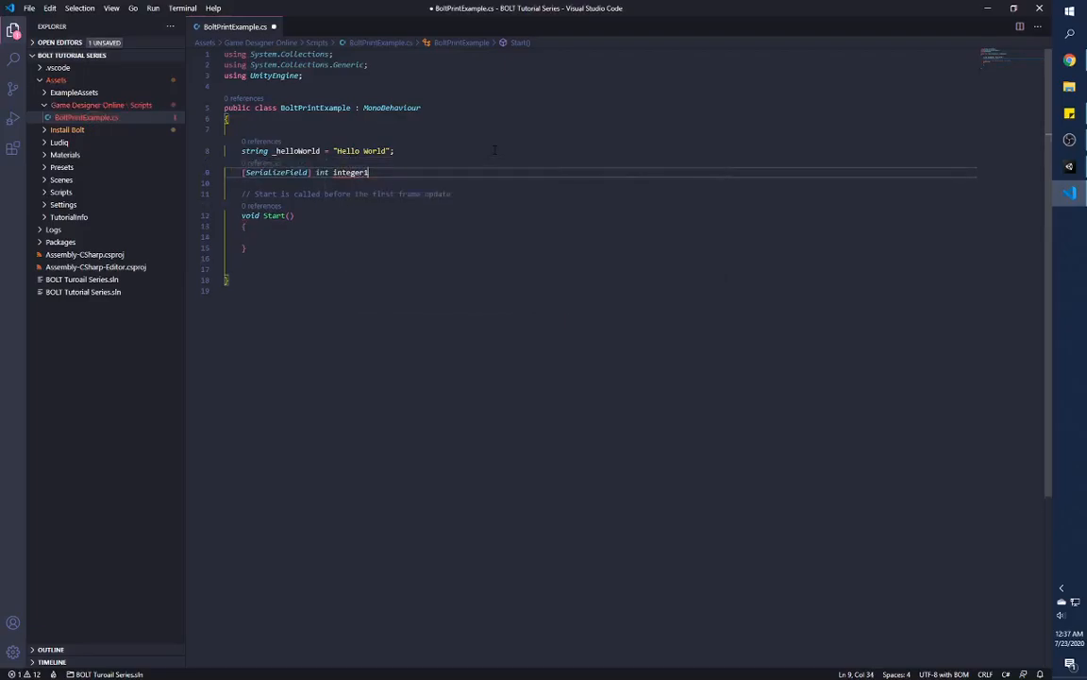
text(1;)
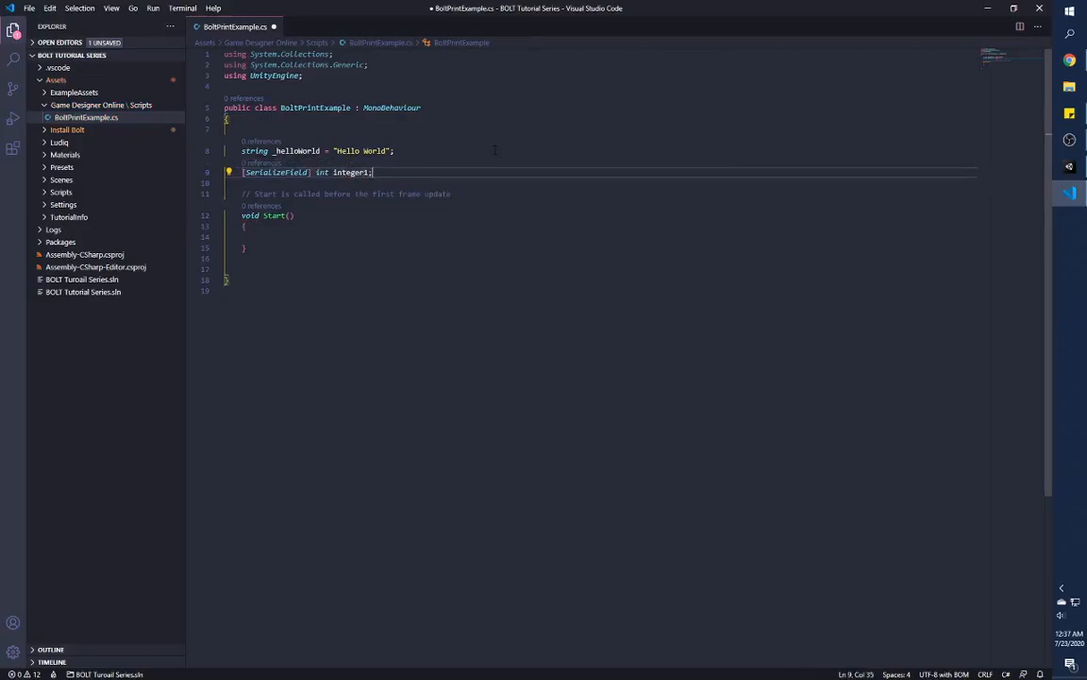
text([SerializeField] int integer12;)
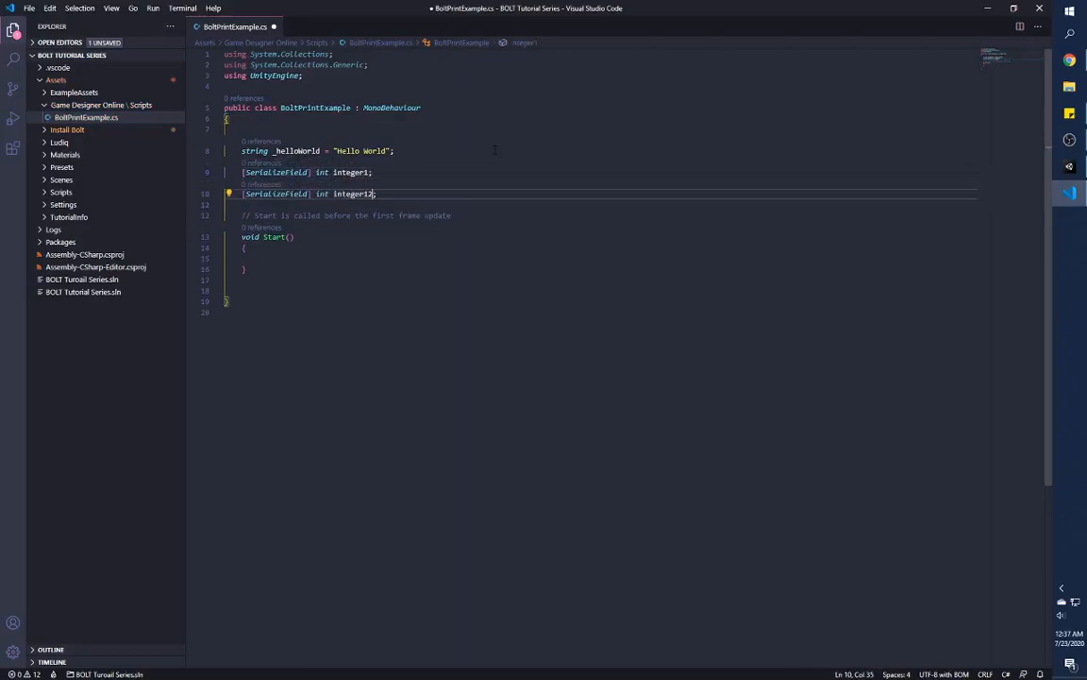
key(ctrl+s)
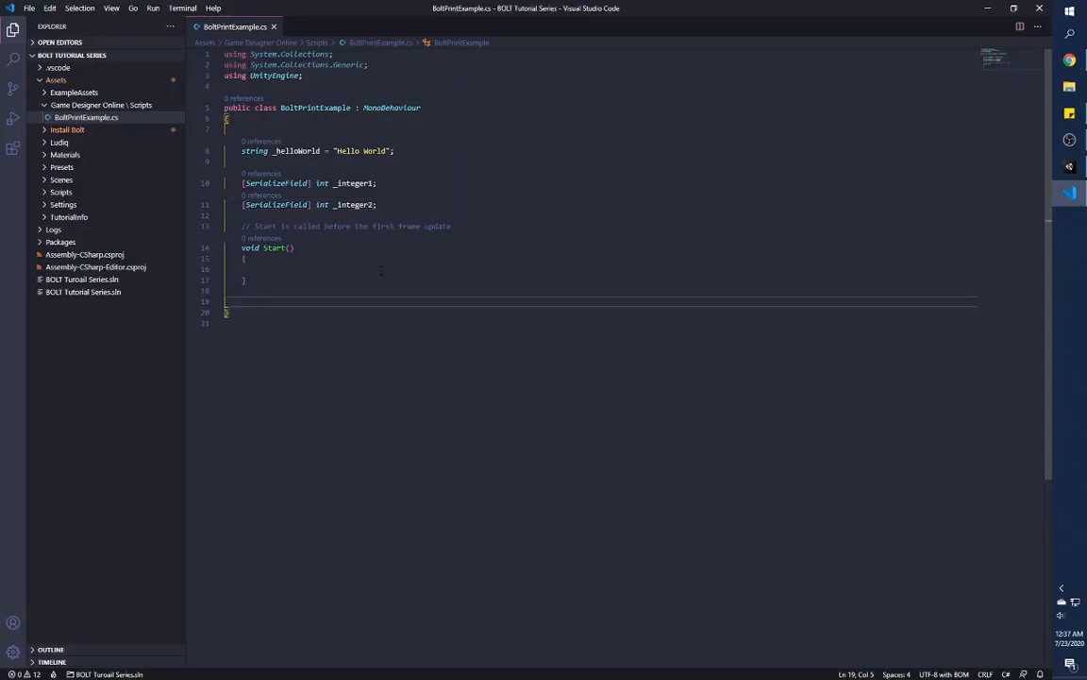
Add a public void PrintValues() method that prints _helloWorld.
text(public void)
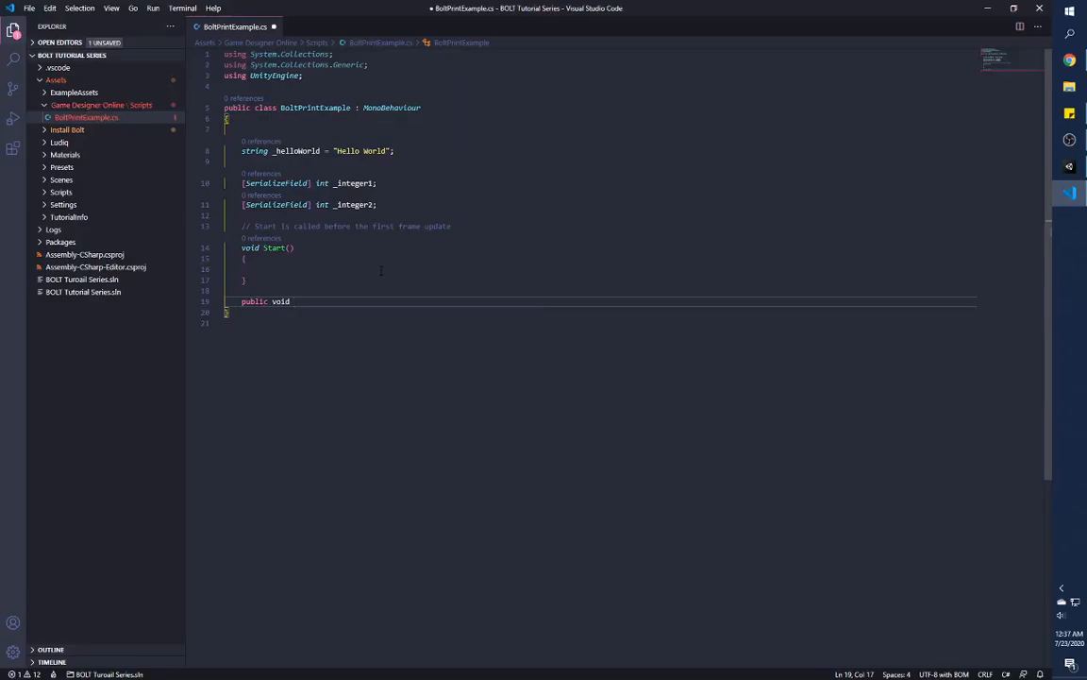
text(PrintValues()
text(/// to print values for this tutorial)
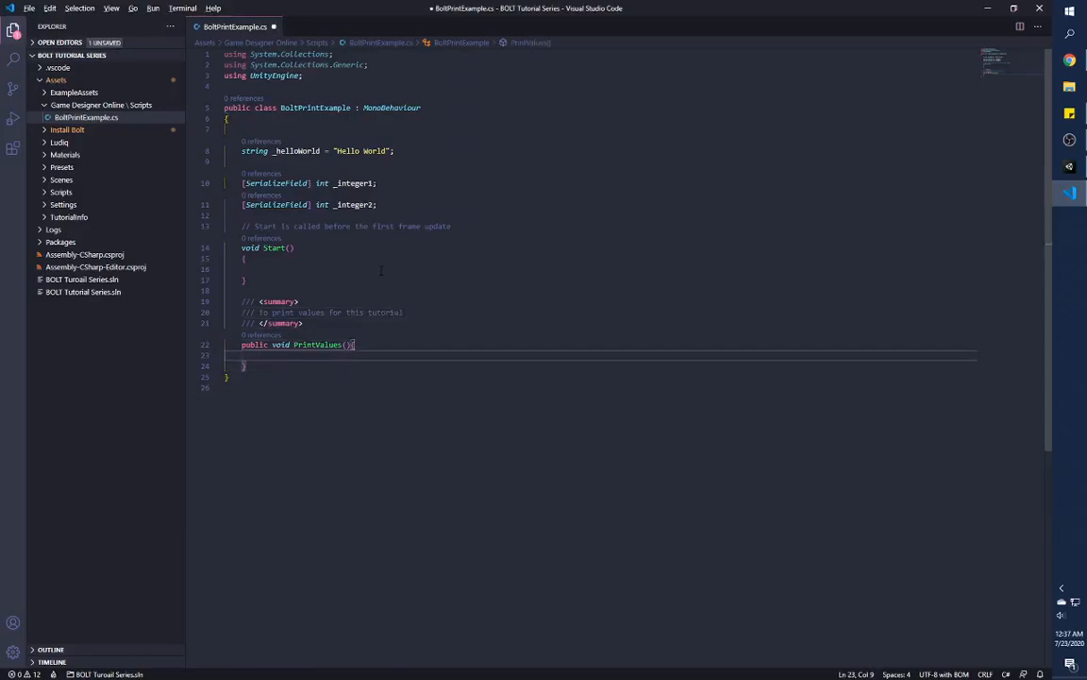
key(Enter)
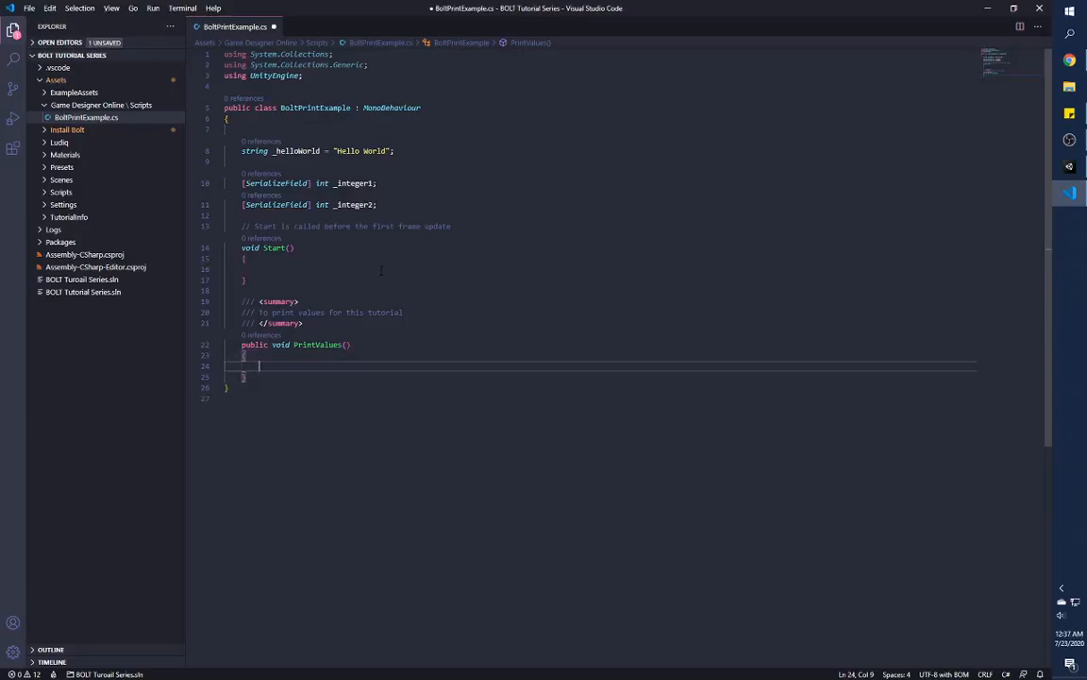
text(print())
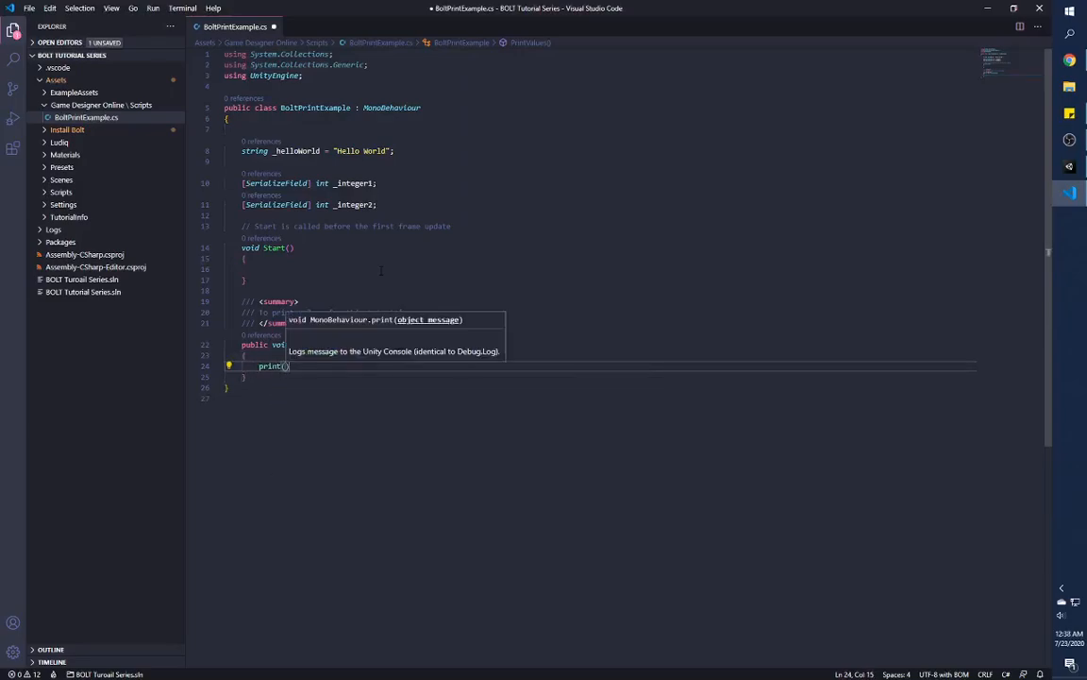
text(_helloWorld)
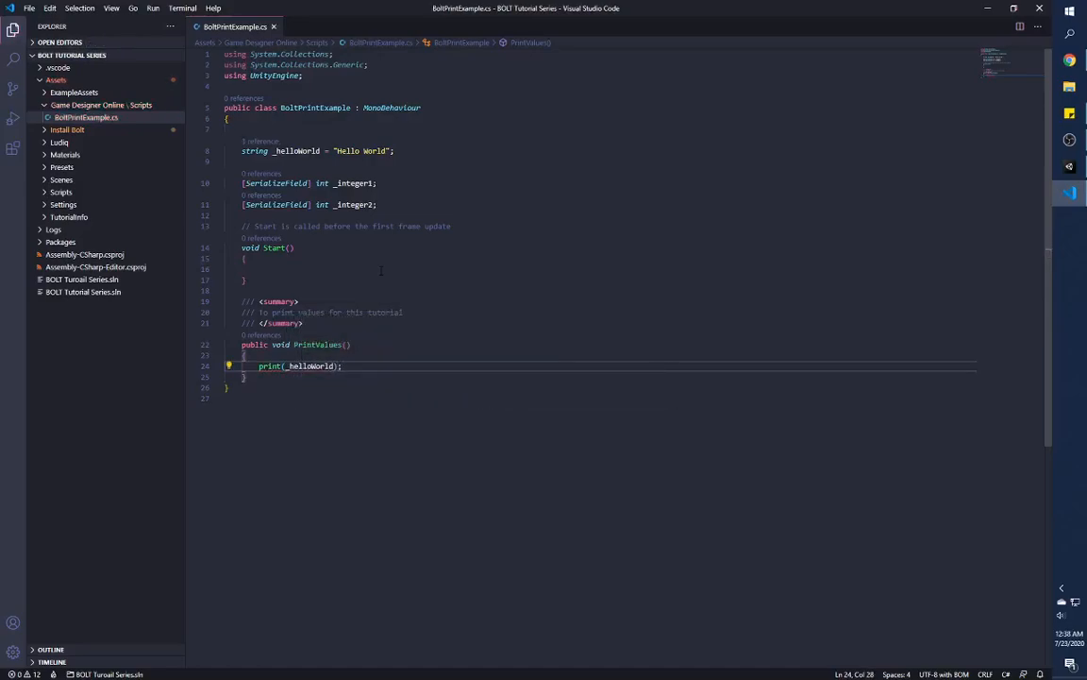
Add print(_integer1 + _integer2); as PrintValues' second line.
key(Enter)
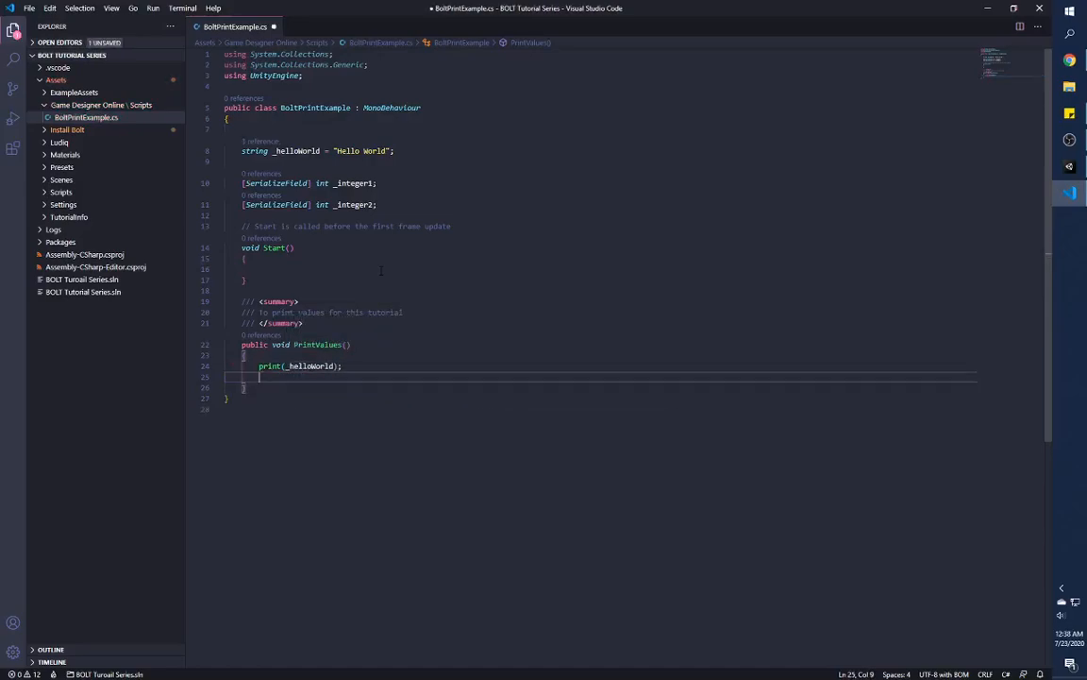
text(print()
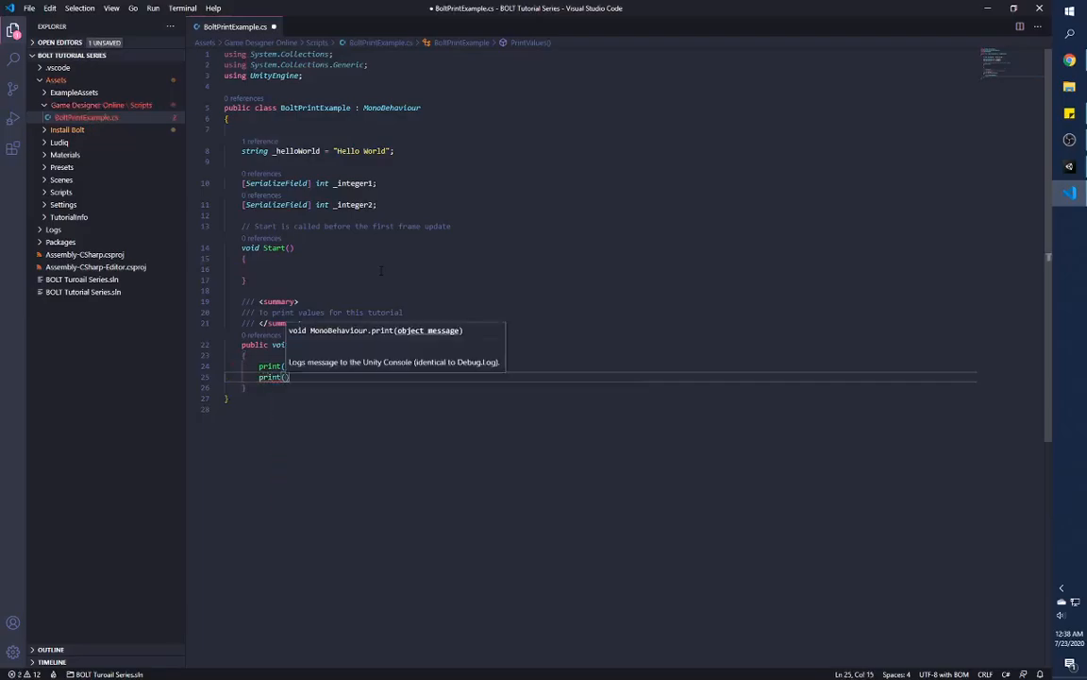
text(in)
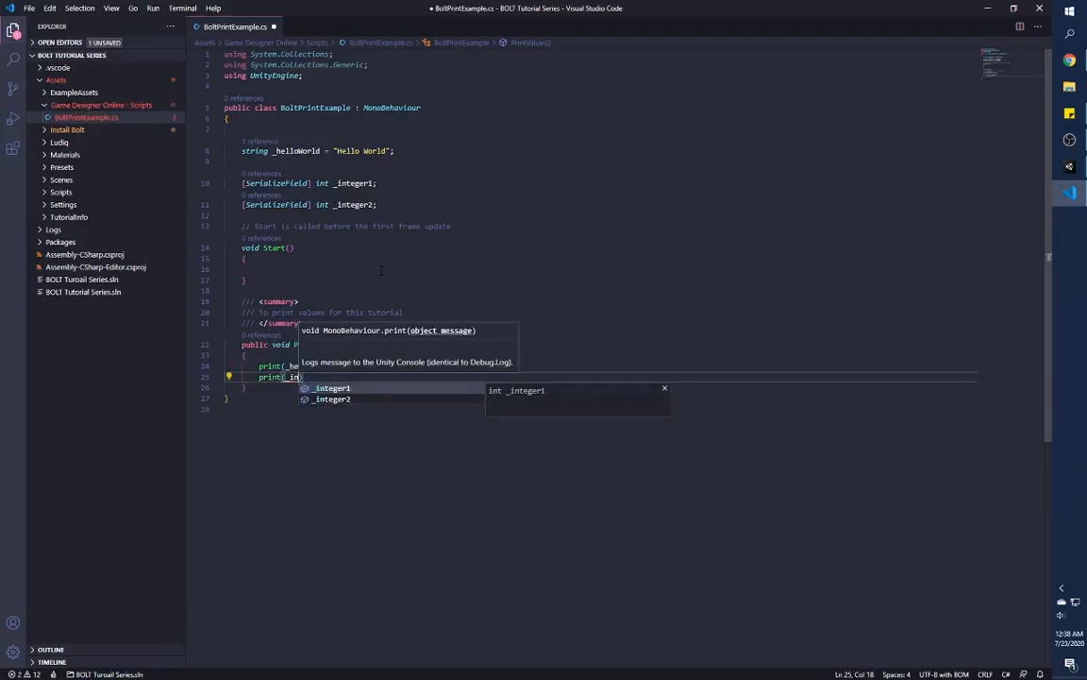
text(_integer1 _ int)
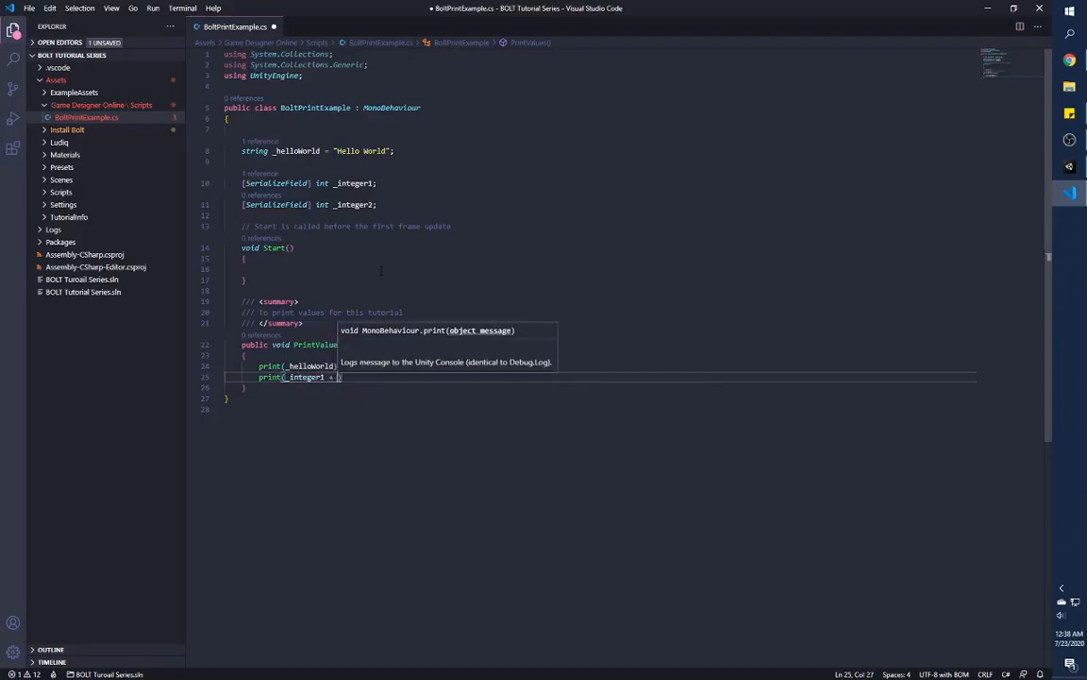
text(in)
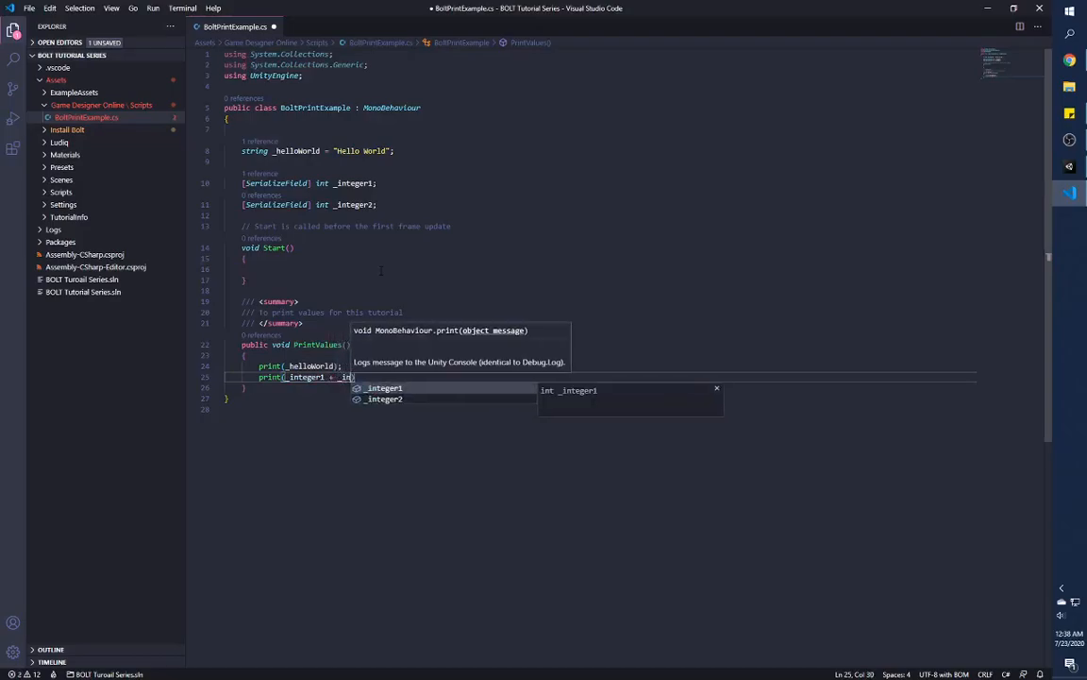
text(integer2);)
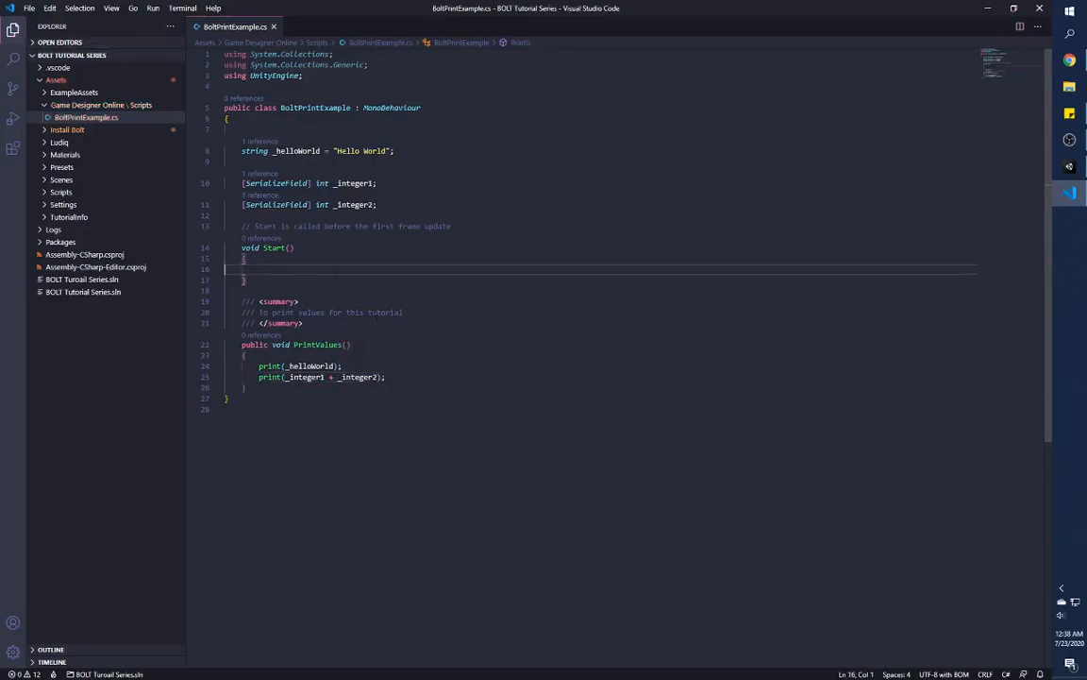
Call PrintValues(); inside Start with the comment //Calling print function here.
double_click(317, 344)
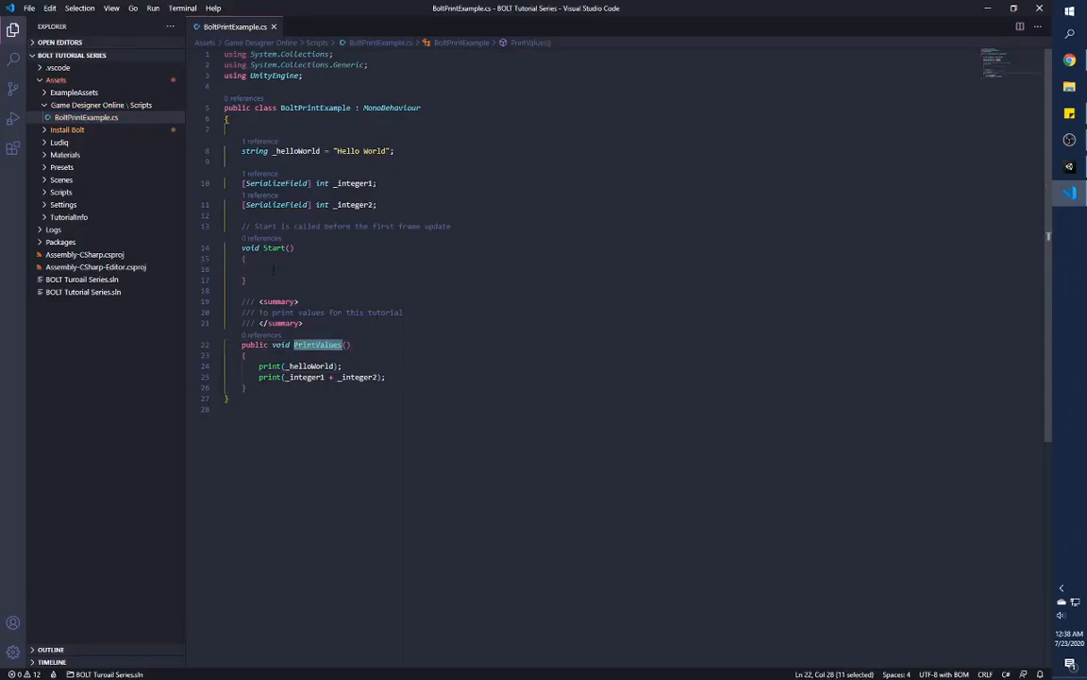
text(PrintValues()
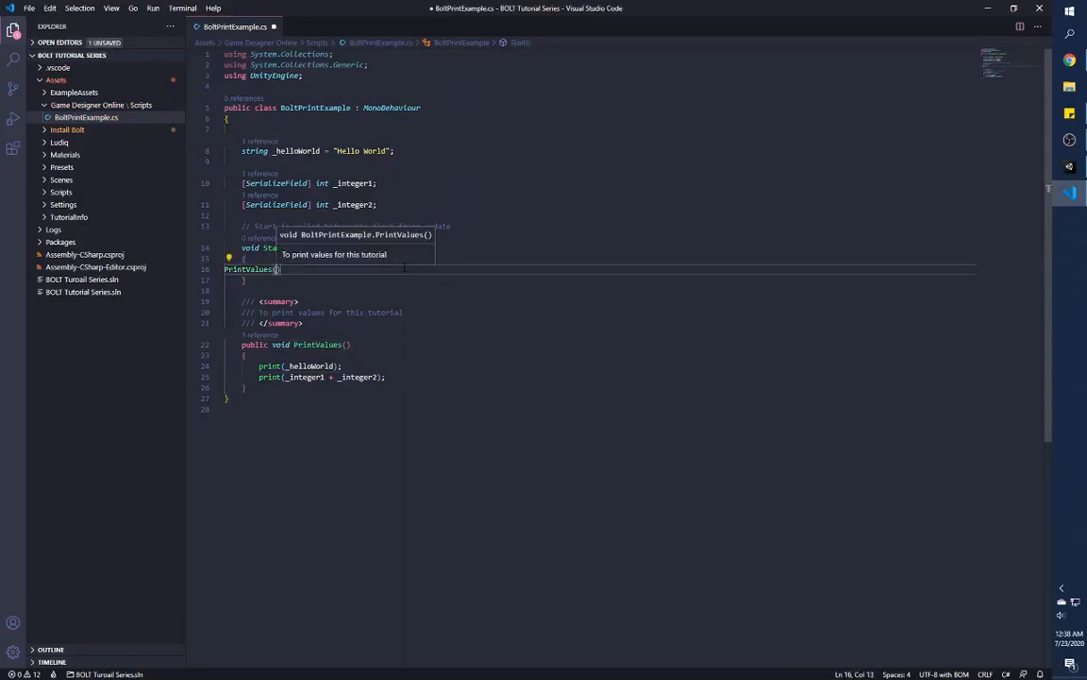
key(Tab)
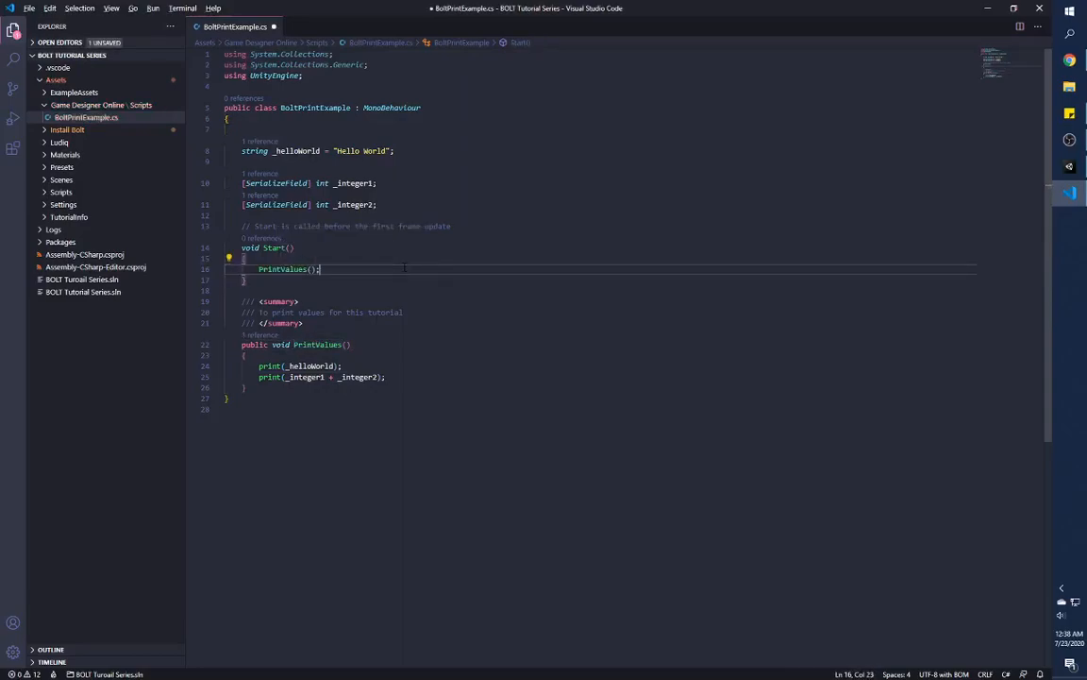
text(//)
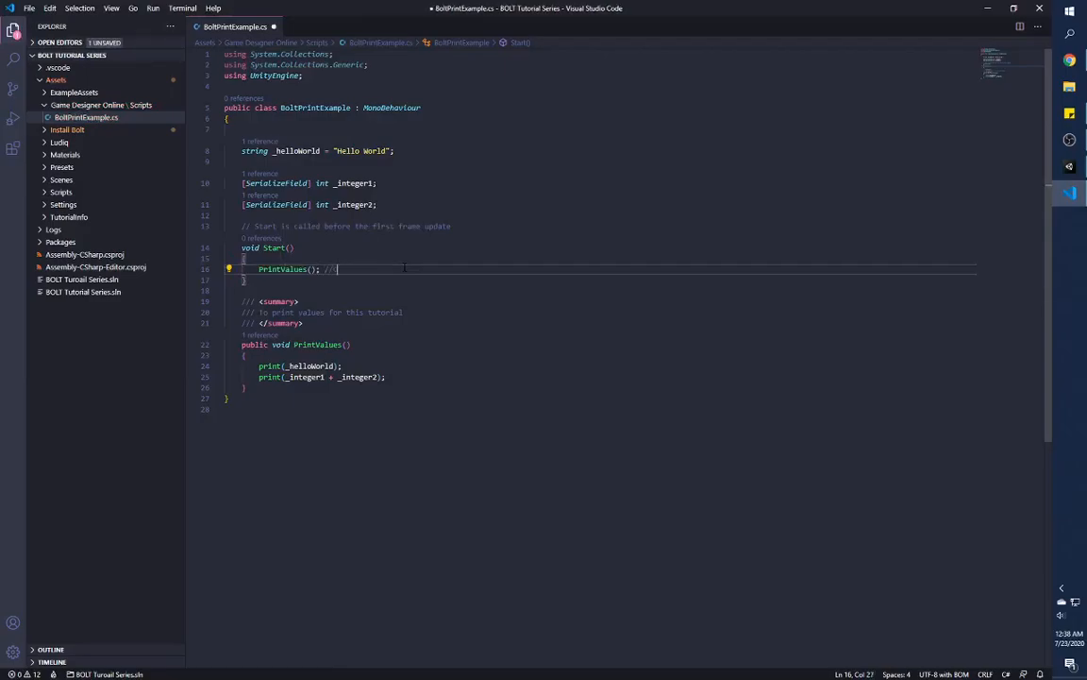
text(Calling p)
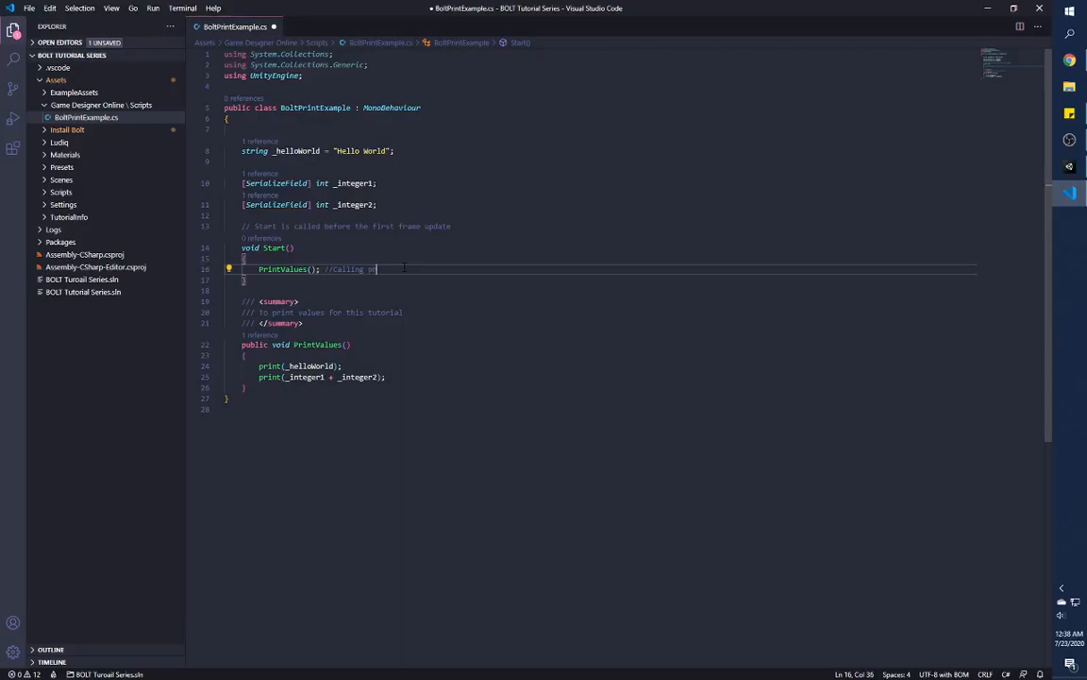
text(rint function here)
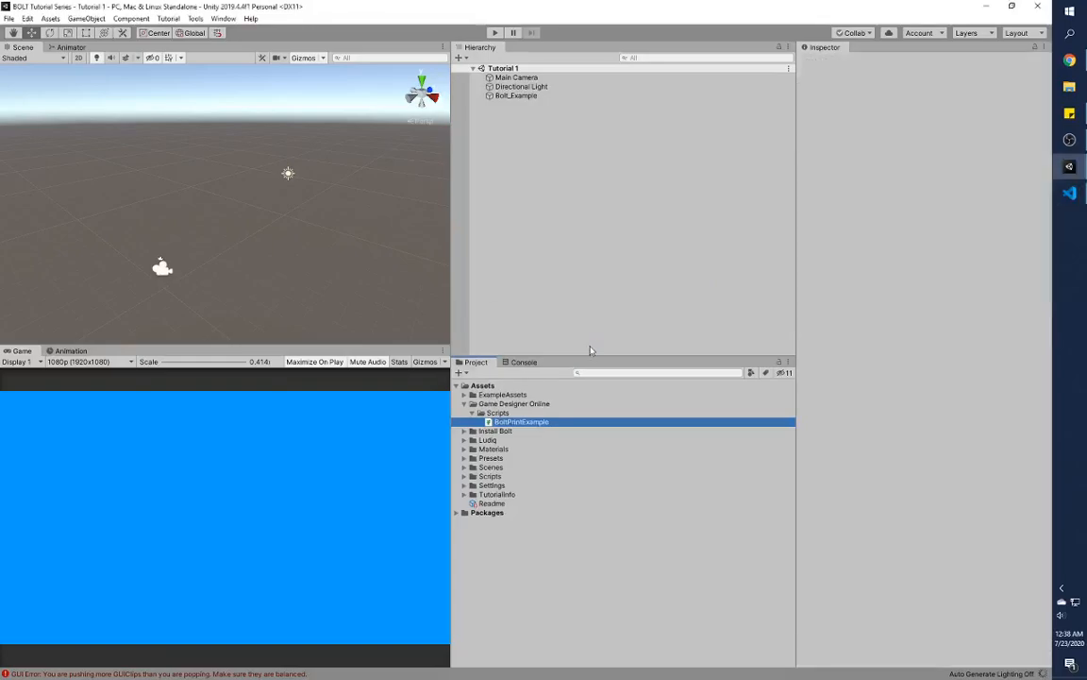
Inspect the recompiled BoltPrintExample script and console, do a quick Play test, then select Bolt_Example.
click(520, 421)
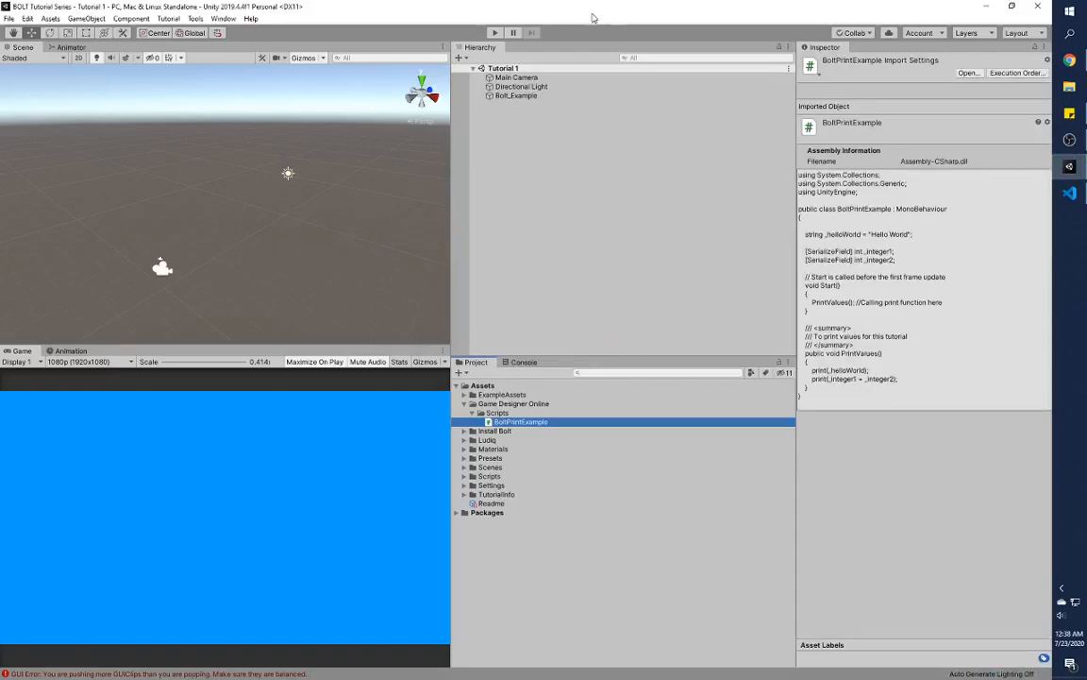
click(520, 361)
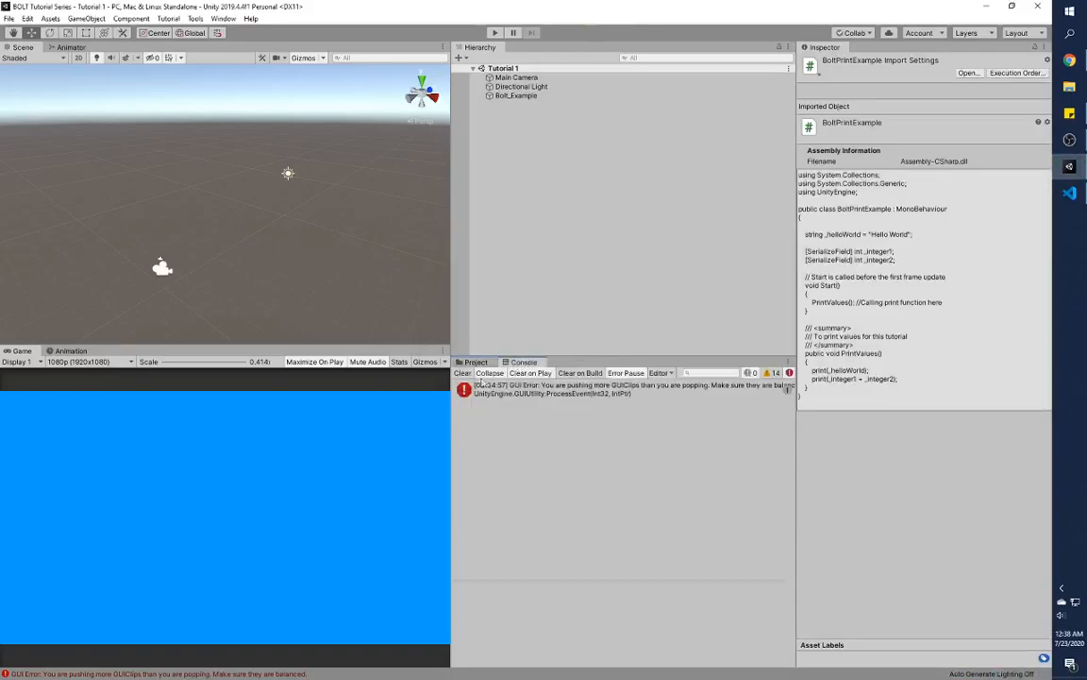
click(609, 389)
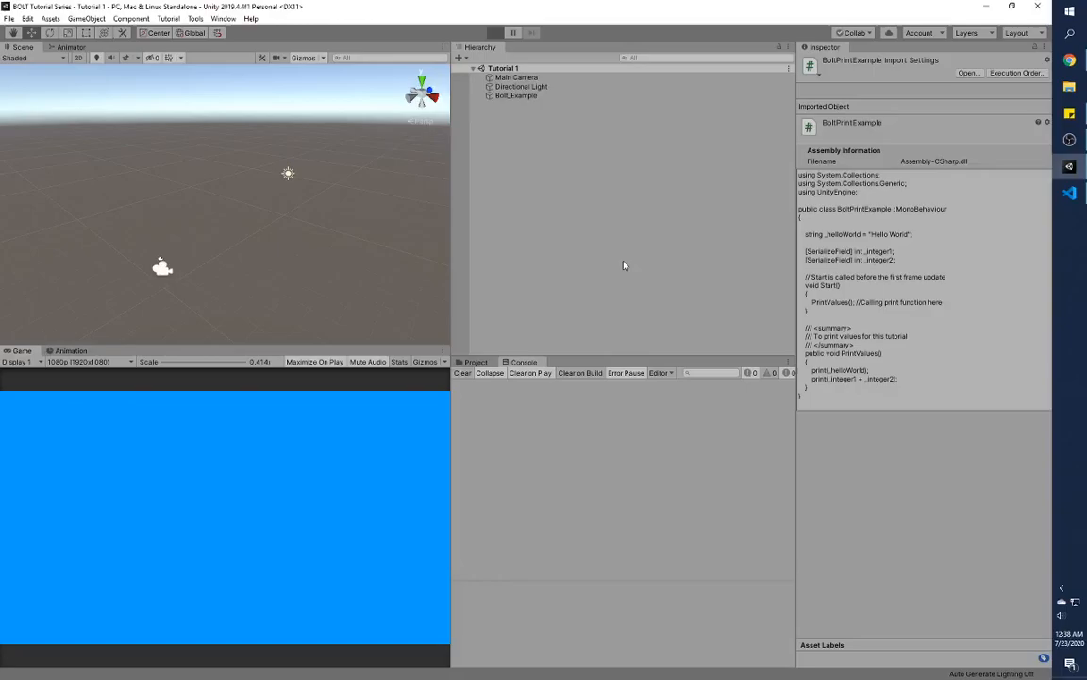
click(491, 31)
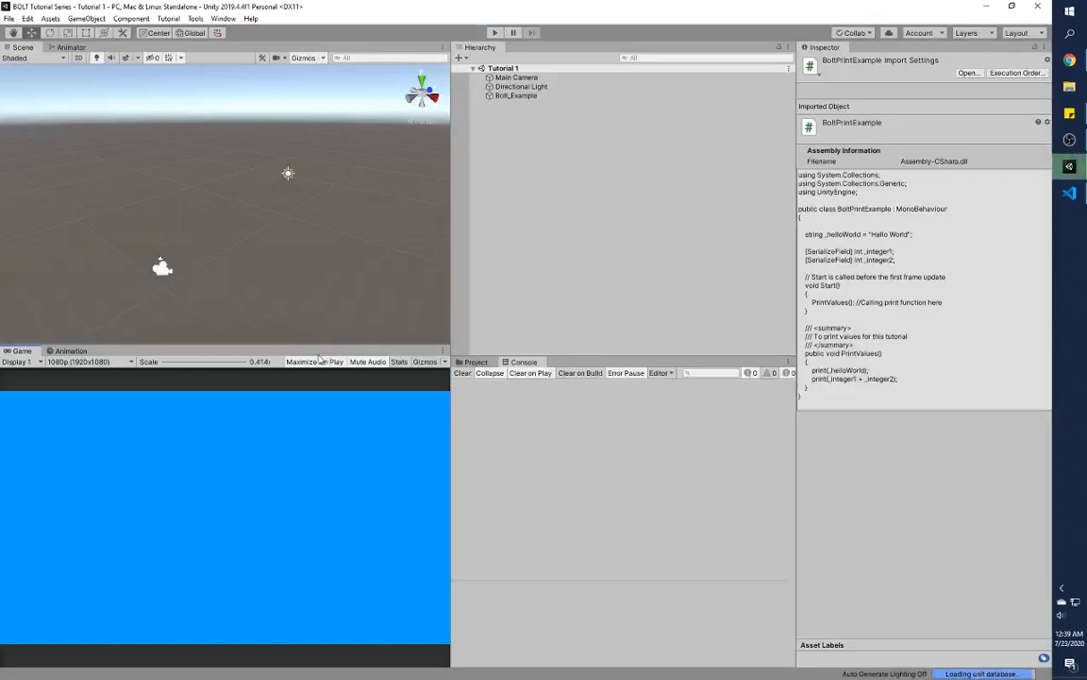
click(515, 95)
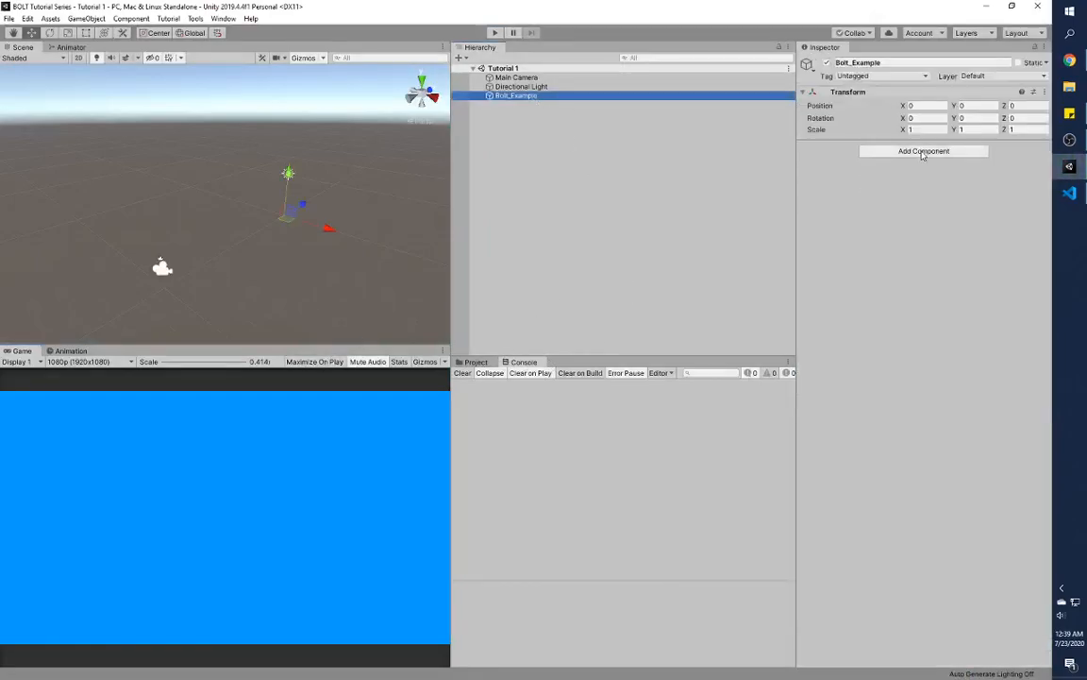
Add BoltPrintExample to Bolt_Example with both integers at 2, then stop the test run.
click(924, 151)
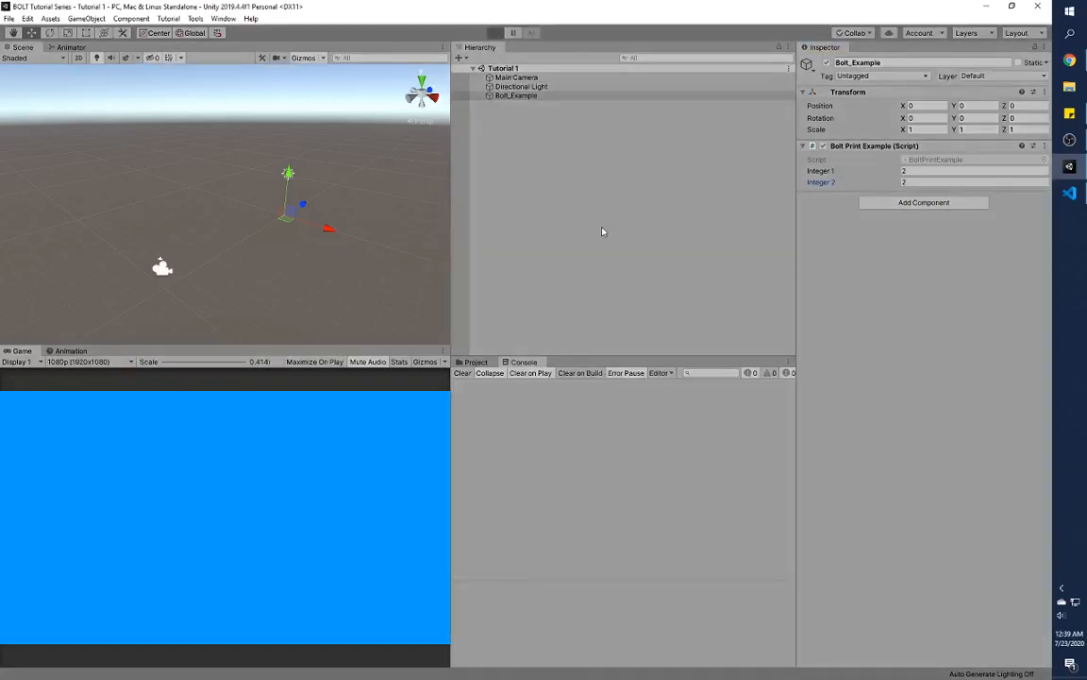
click(486, 31)
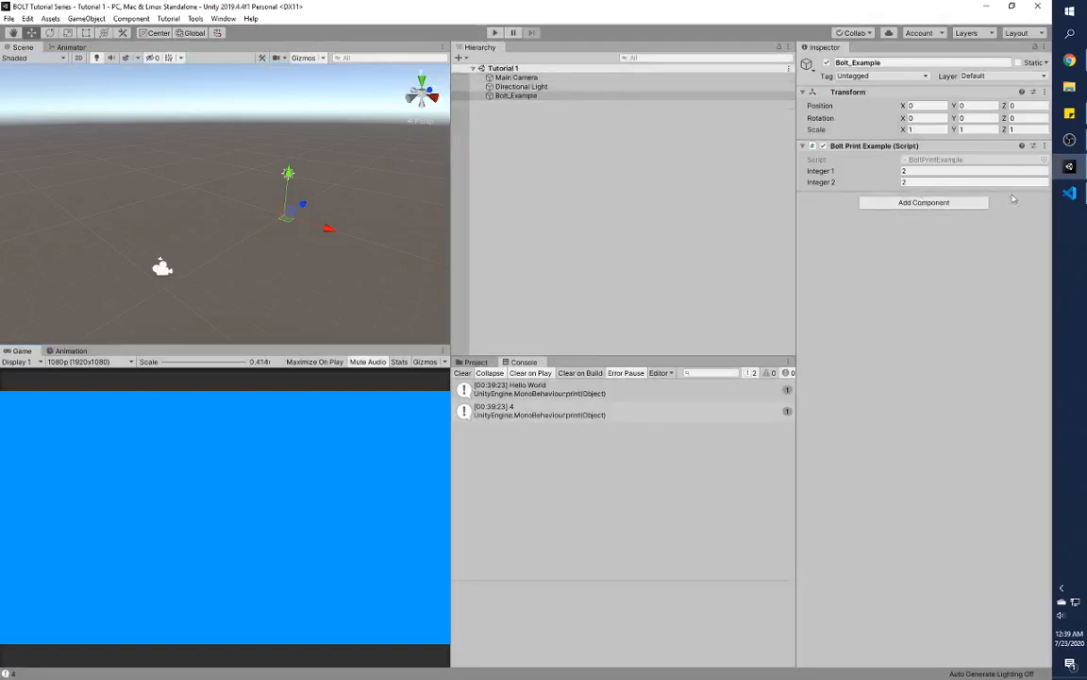
Delete code in the editor, clear the Hello World and 4 output, and review Bolt_Example's Inspector.
click(1069, 192)
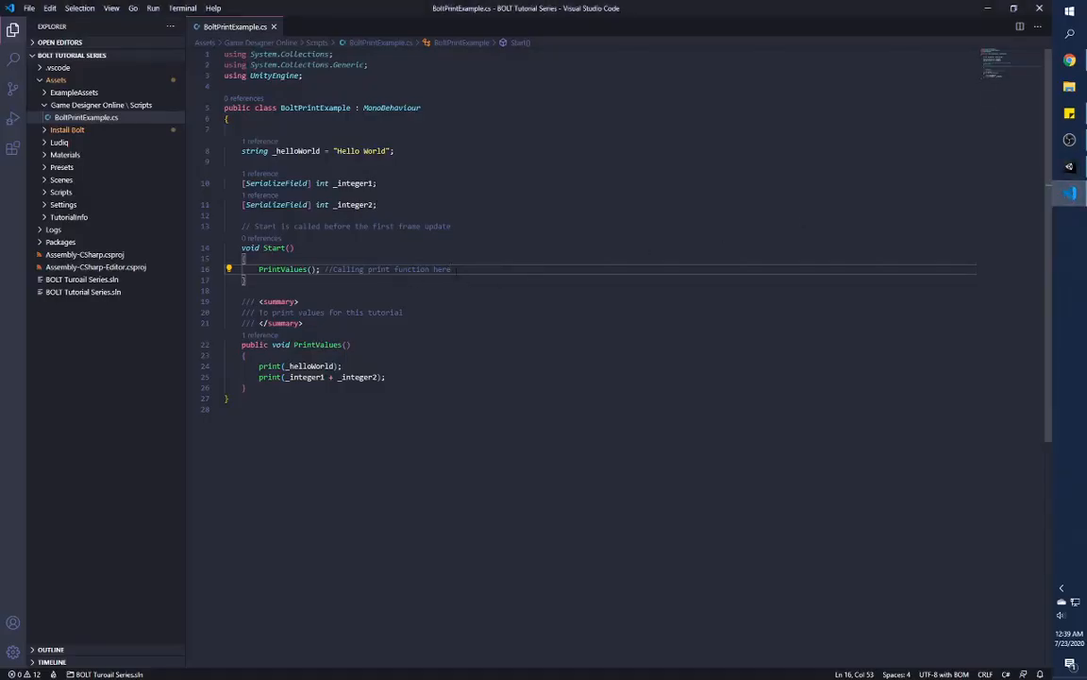
key(Delete)
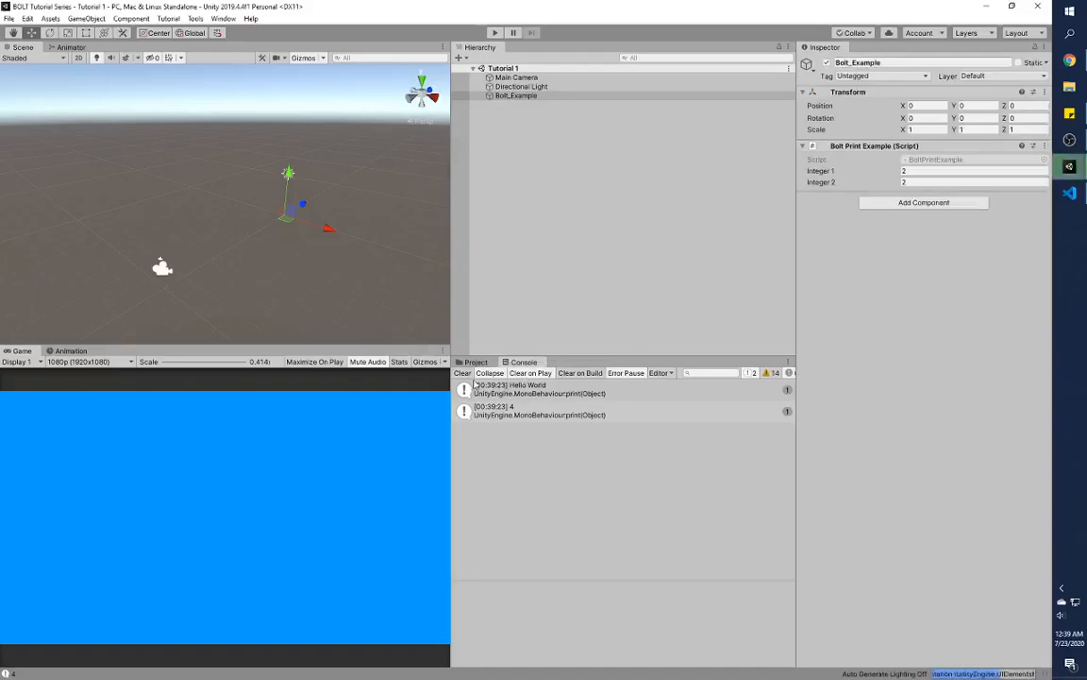
click(461, 373)
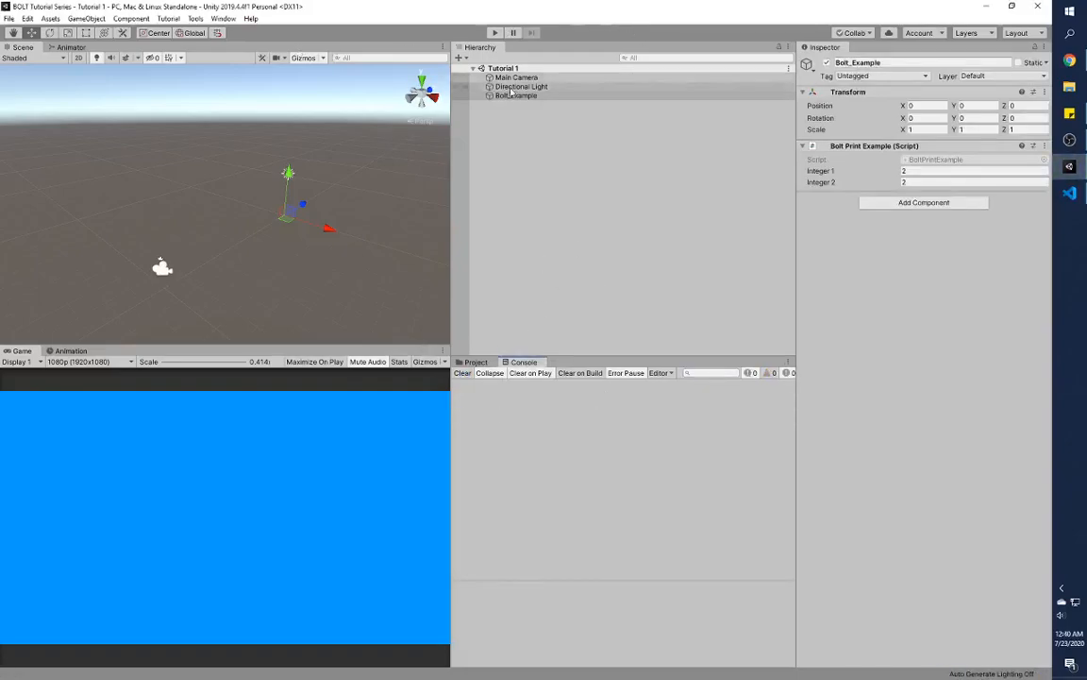
click(511, 97)
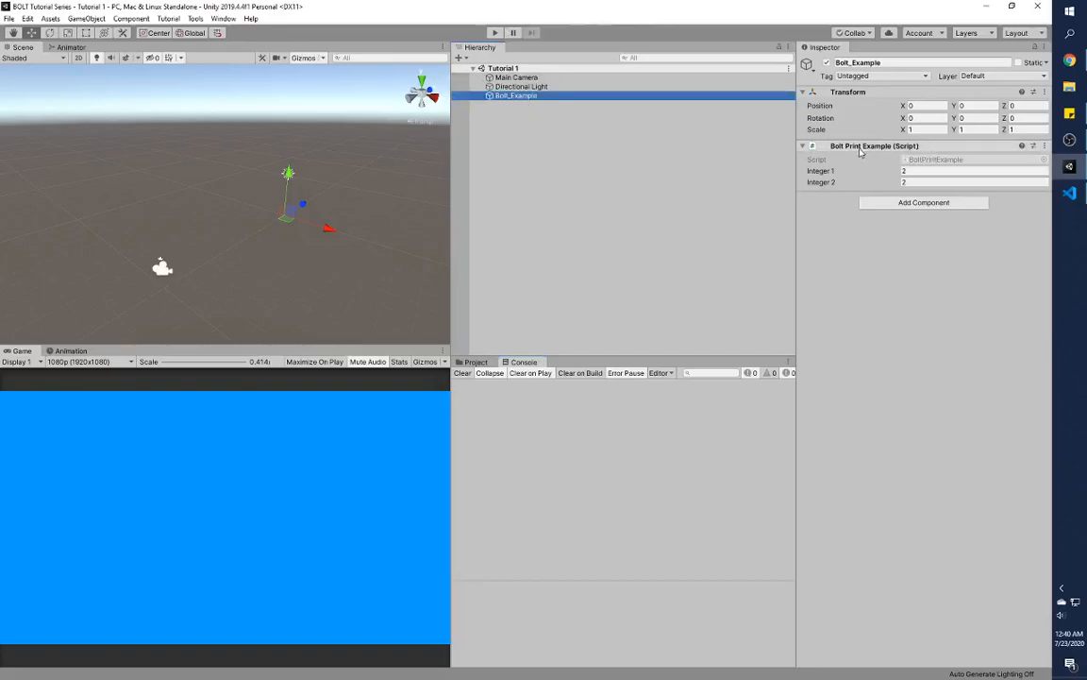
click(954, 182)
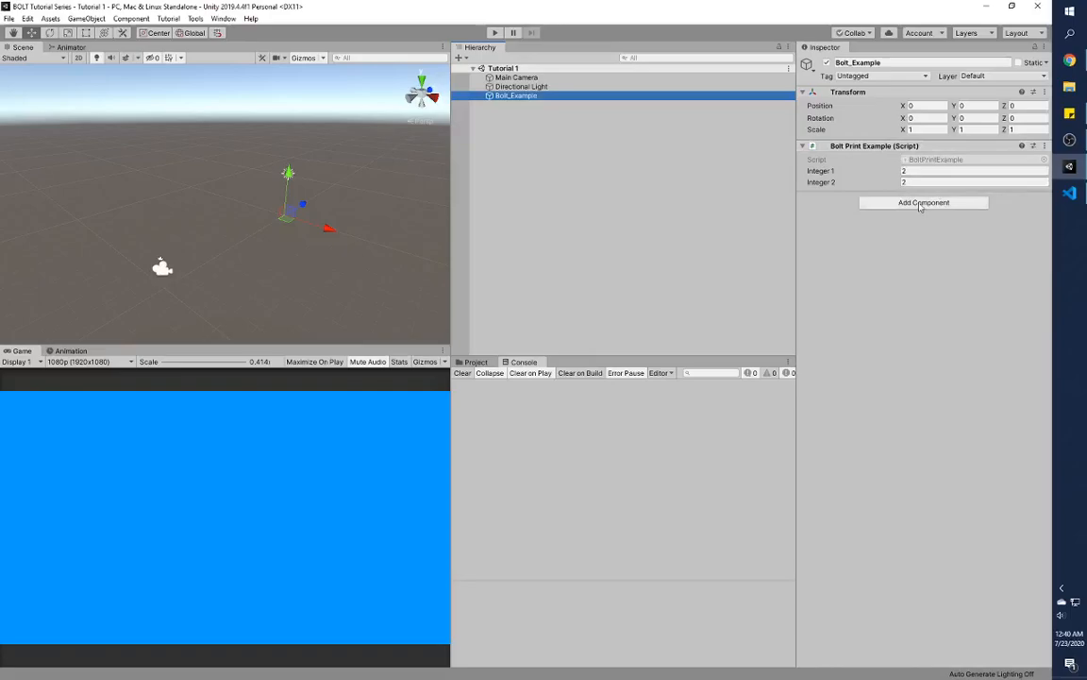
click(923, 202)
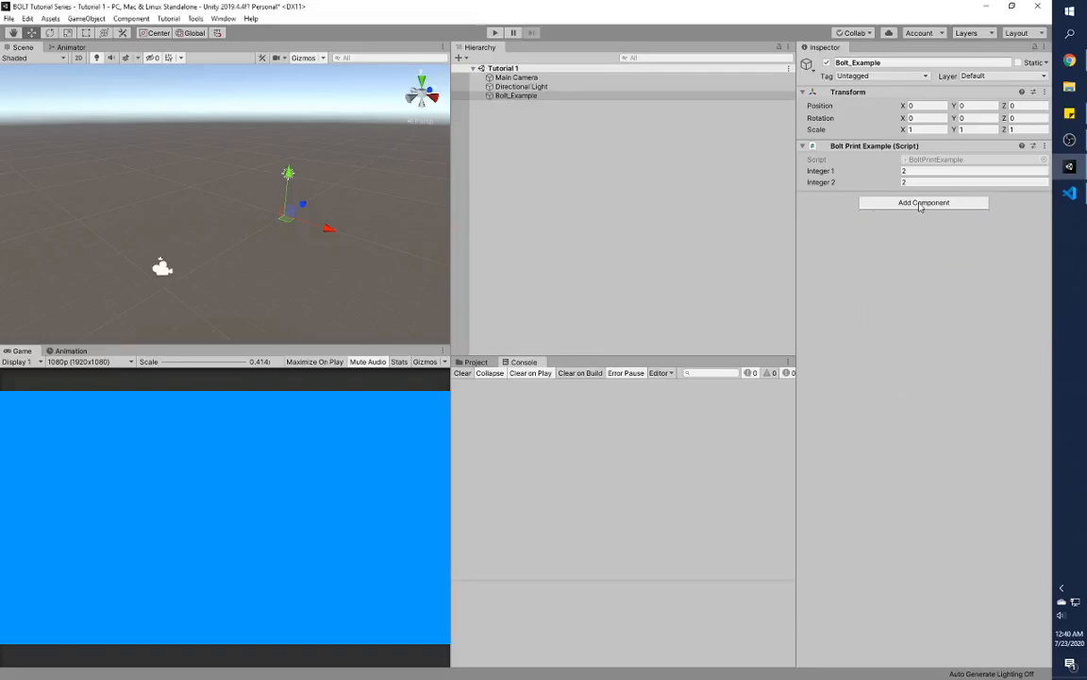
Add a Flow Machine to Bolt_Example using a new BOLT_Print_Example macro in Scripts.
click(924, 202)
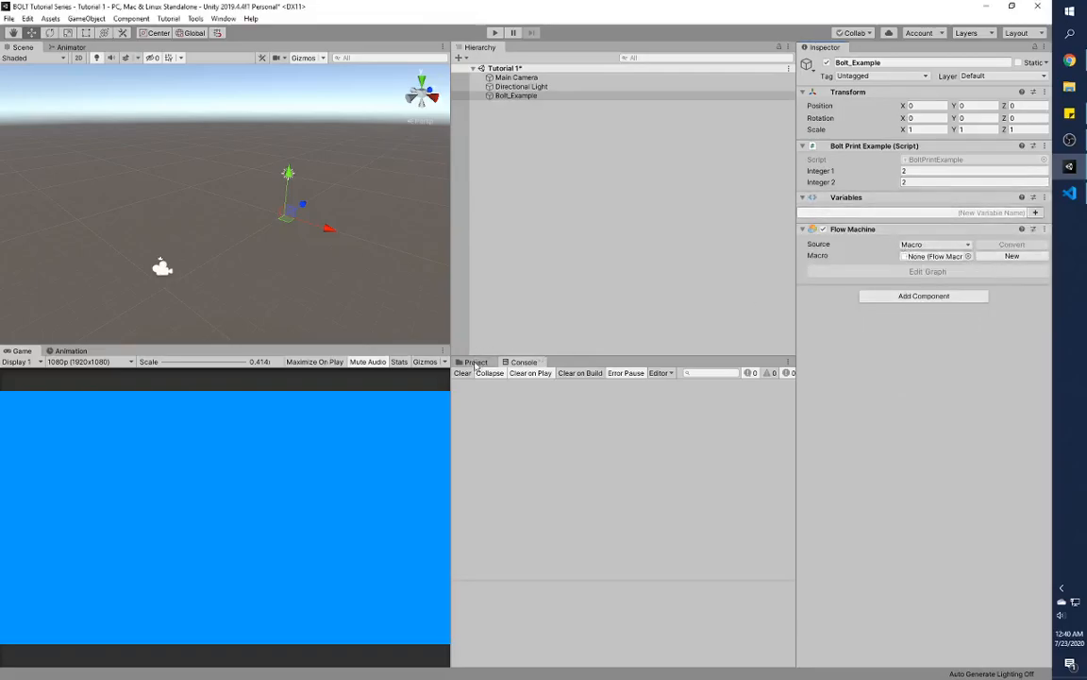
click(474, 361)
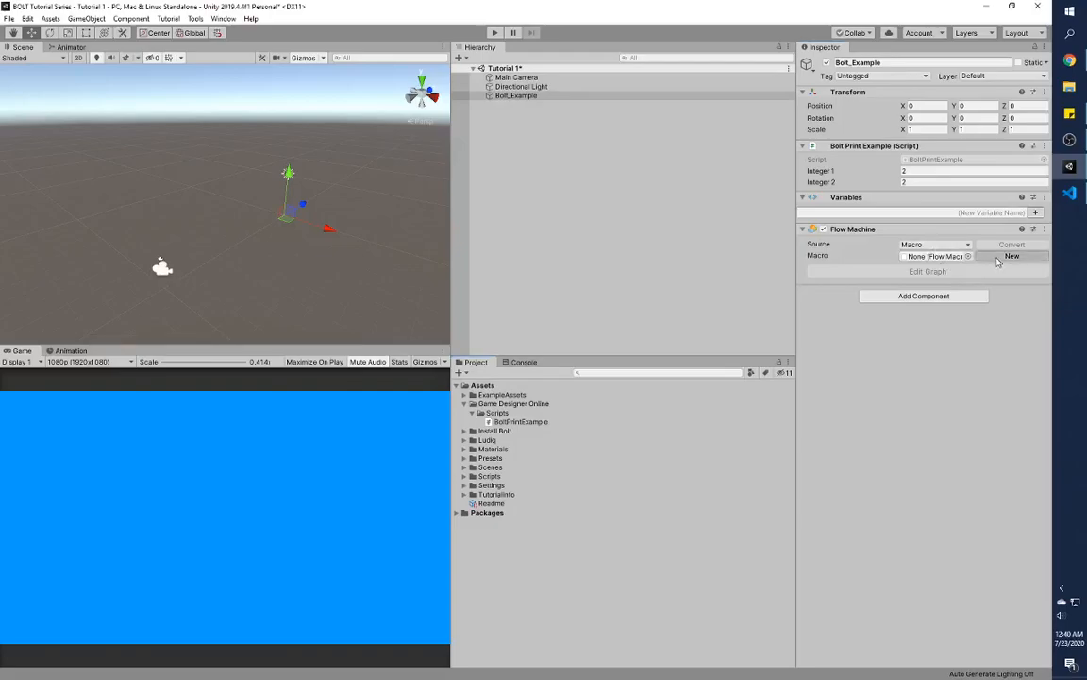
click(1034, 256)
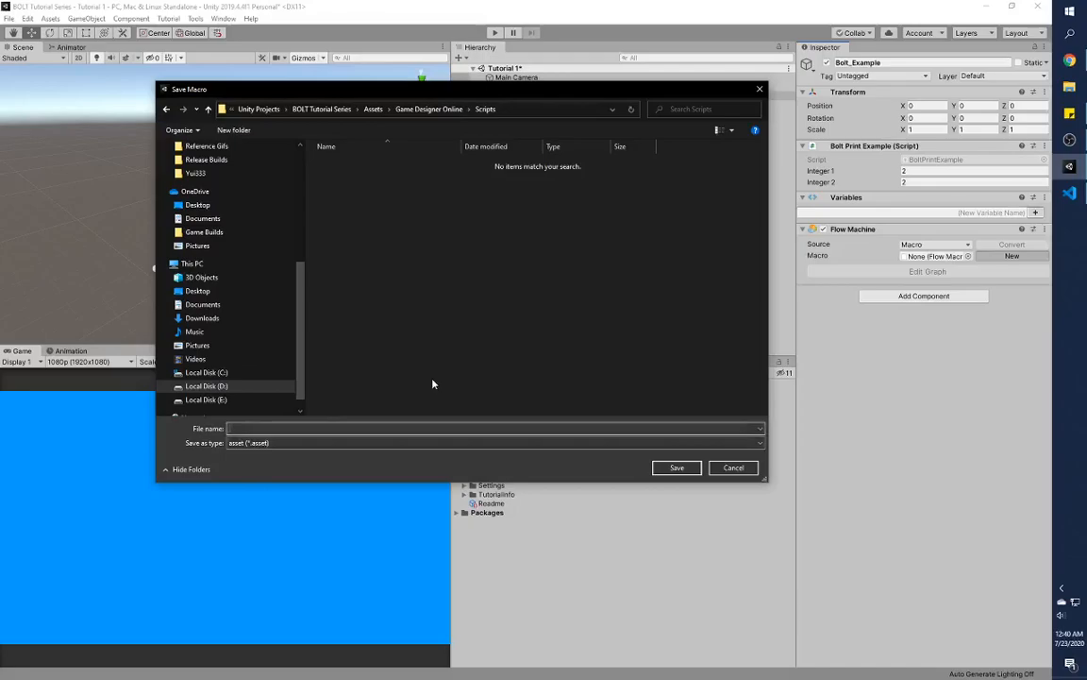
text(BOLT_Print_)
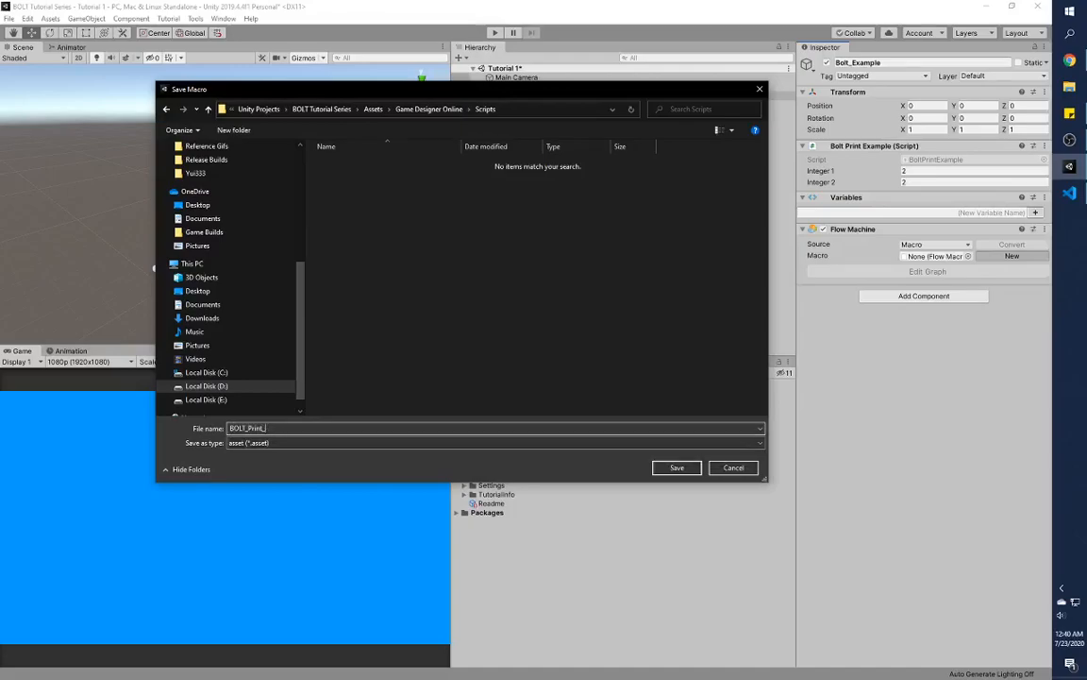
click(676, 468)
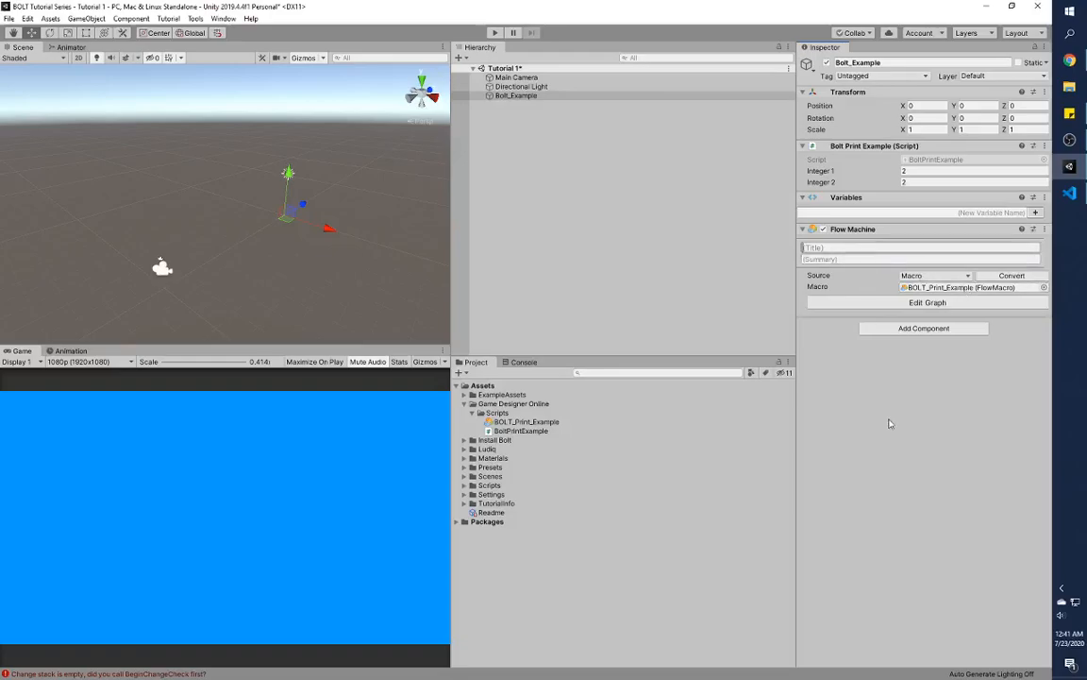
Title the Flow Machine 'BOLT PRINT EXAMPLE Sciprt for Tutorail' with summary 'Functions for Tutorial'.
text(BOLD)
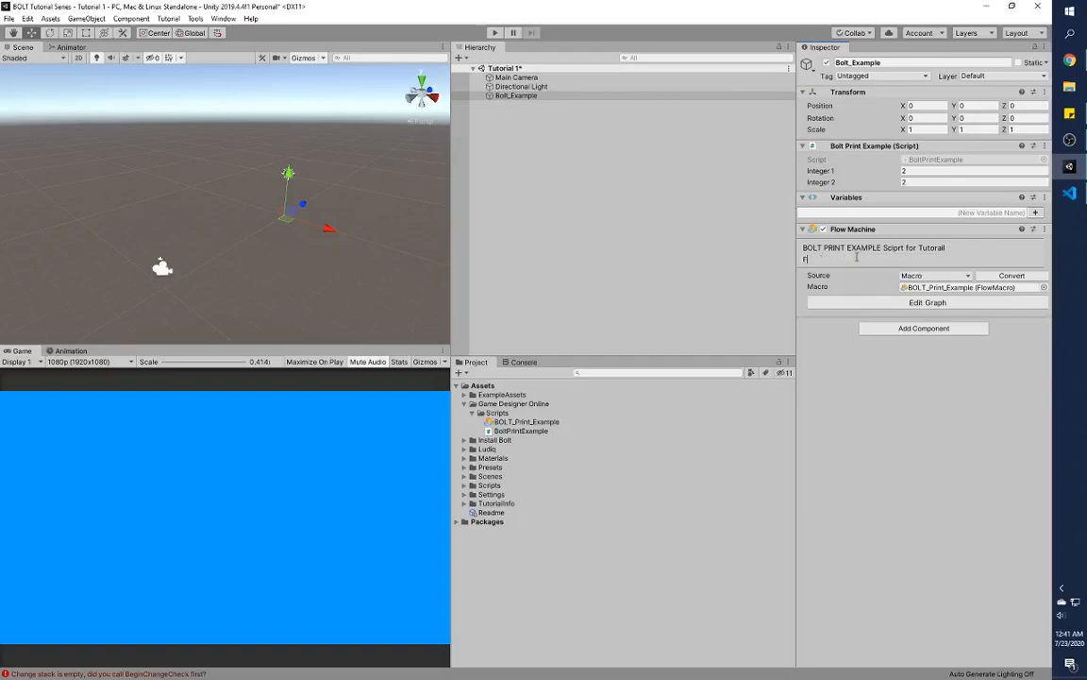
text(Functions for Tutorial)
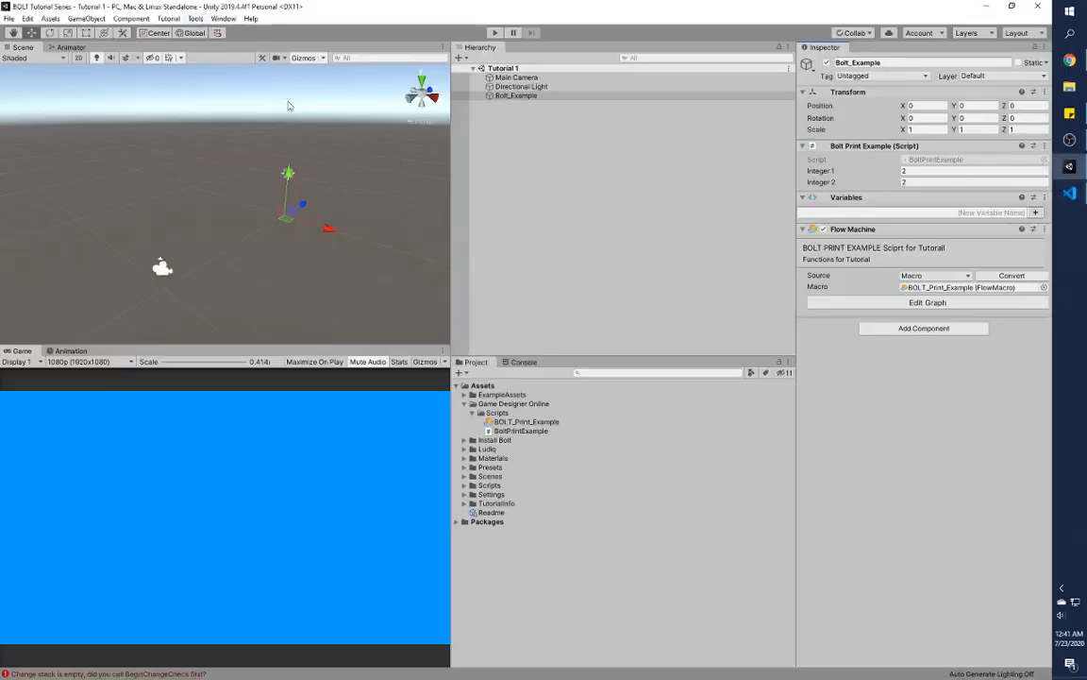
click(194, 17)
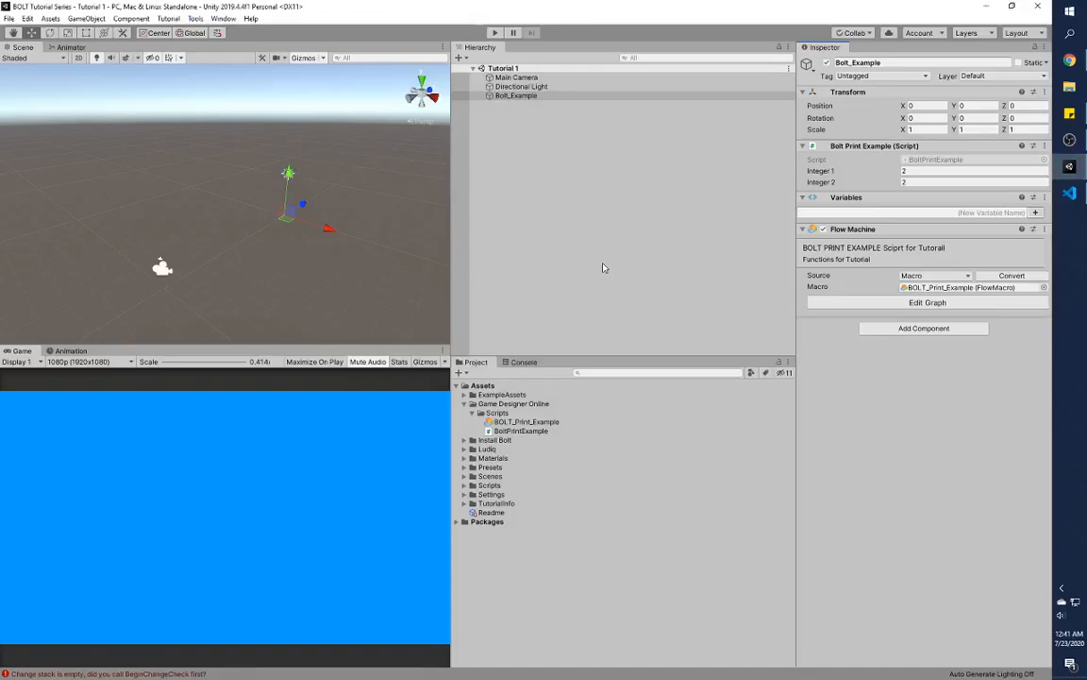
mouse_move(608, 266)
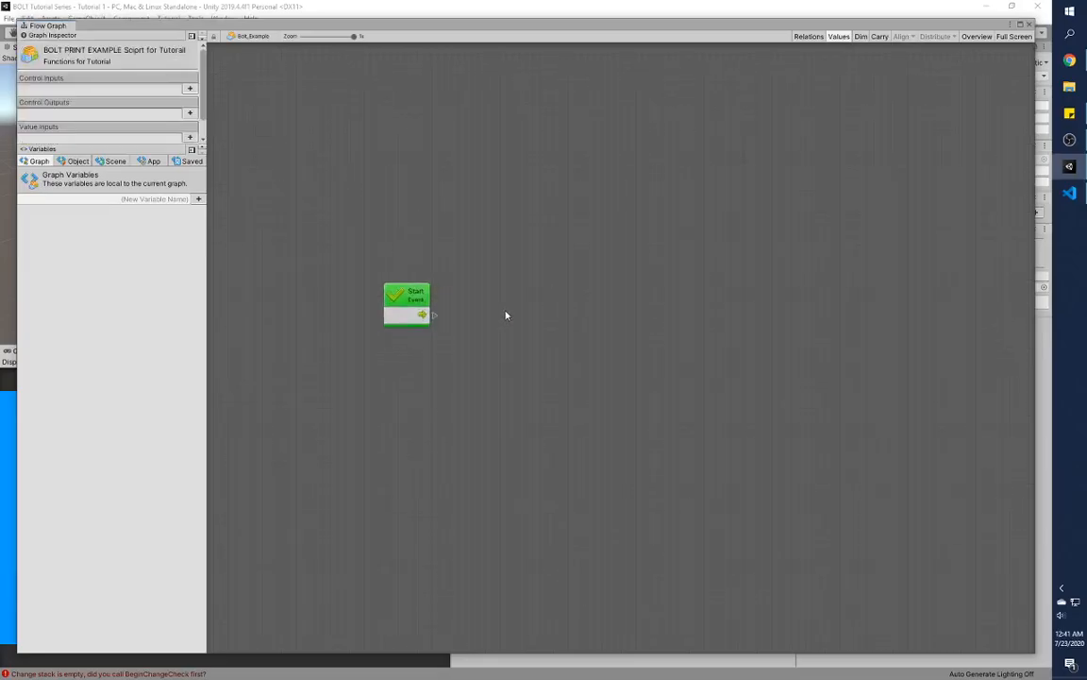
Switch back to Unity and search for 'print value' units.
key(alt+tab)
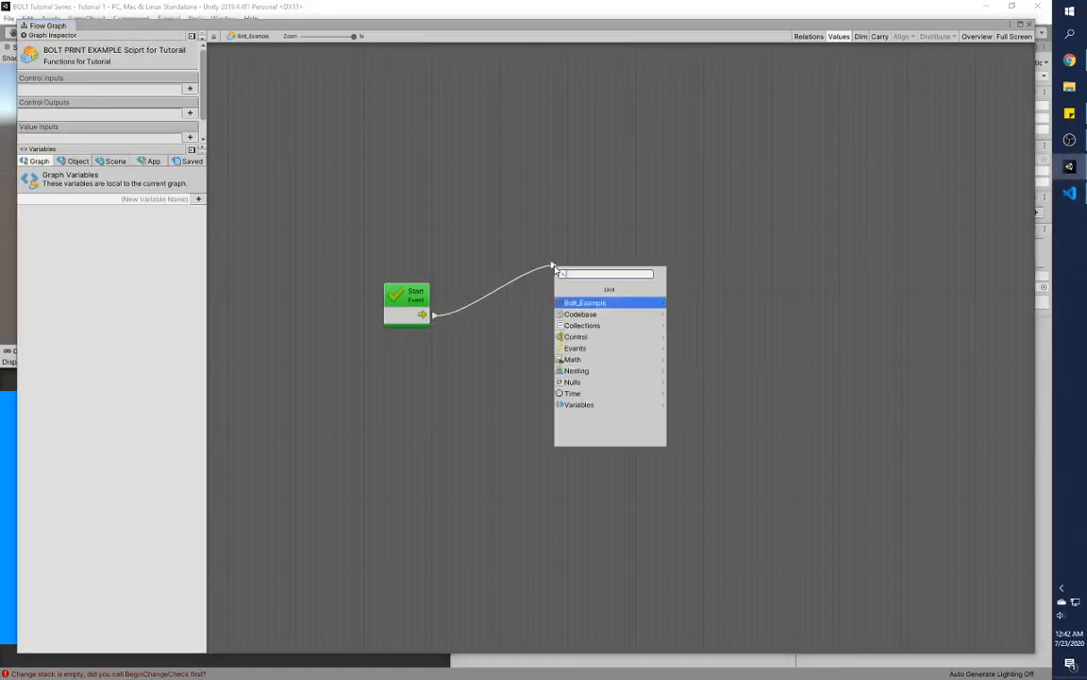
text(print value)
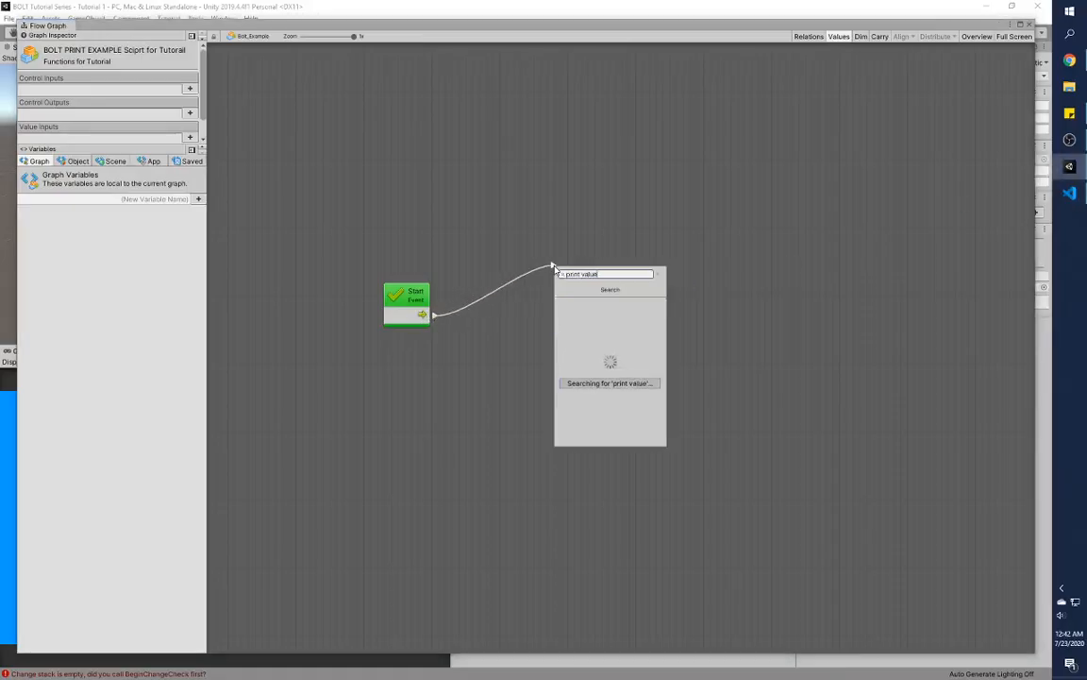
click(609, 384)
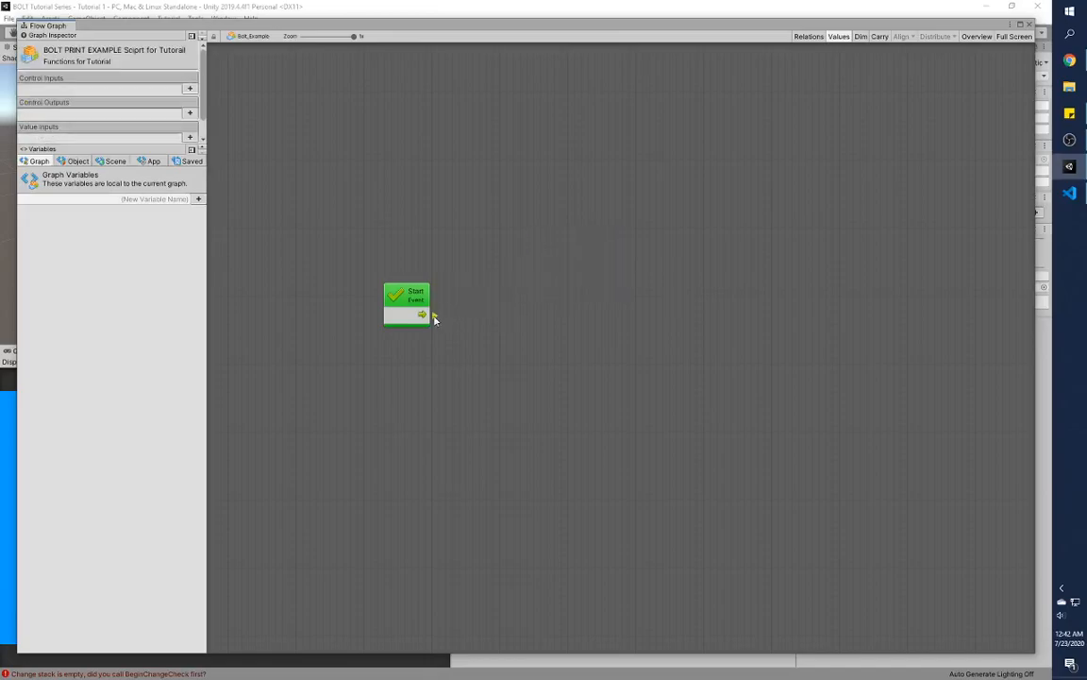
Connect the Start event to a new Print Values unit and nudge it right.
drag(422, 314, 482, 295)
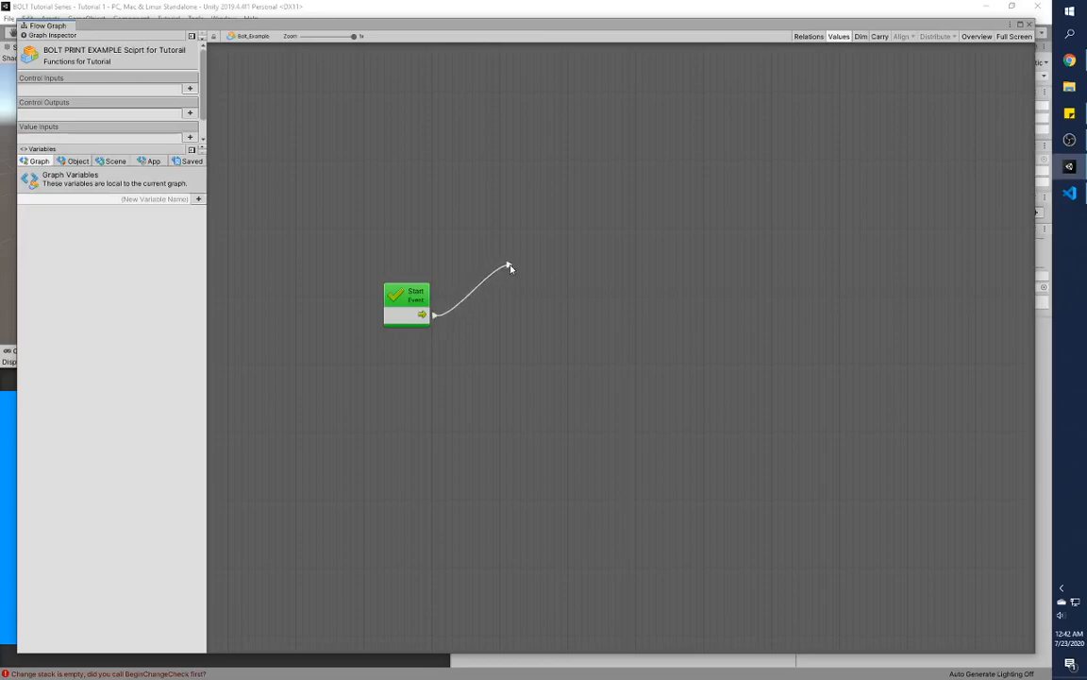
click(509, 267)
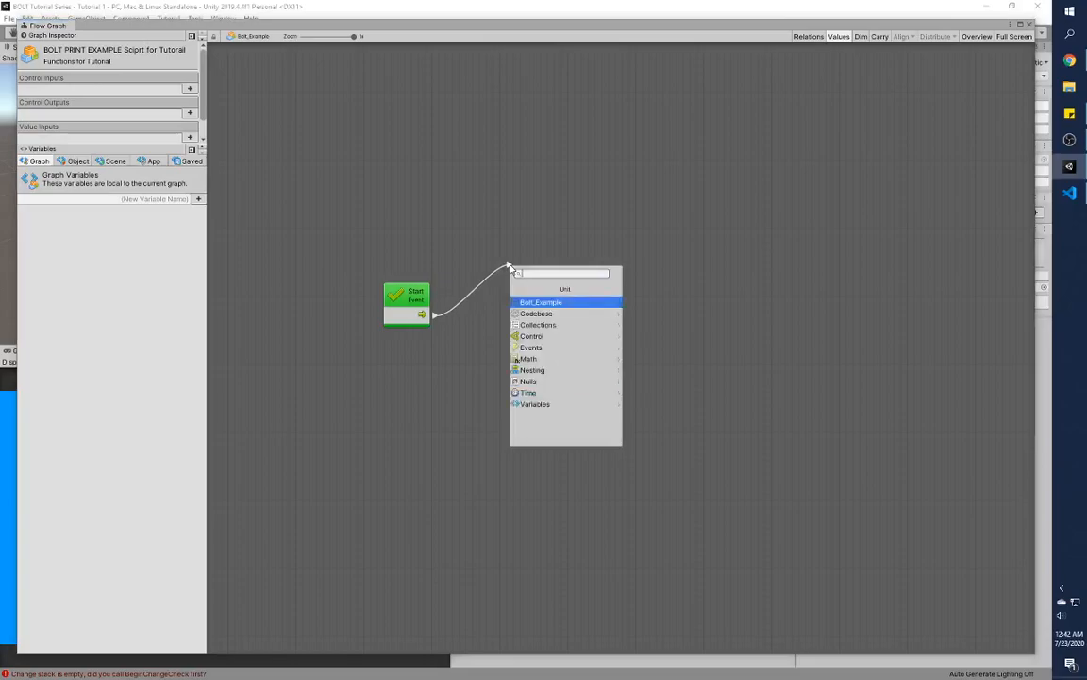
text(printvalues)
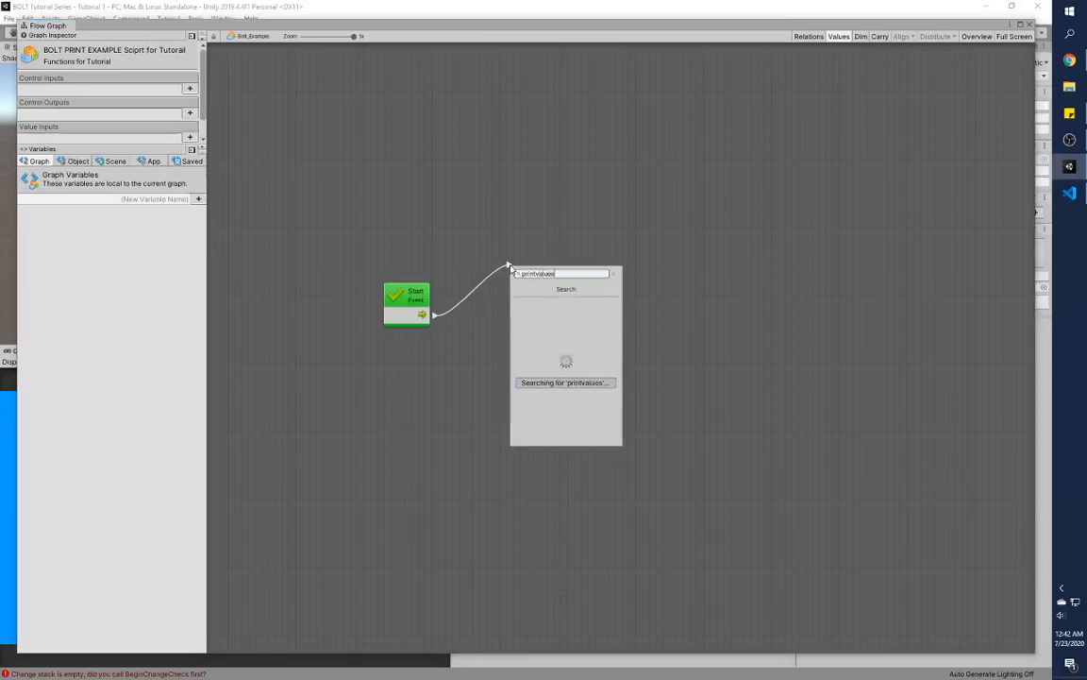
click(565, 383)
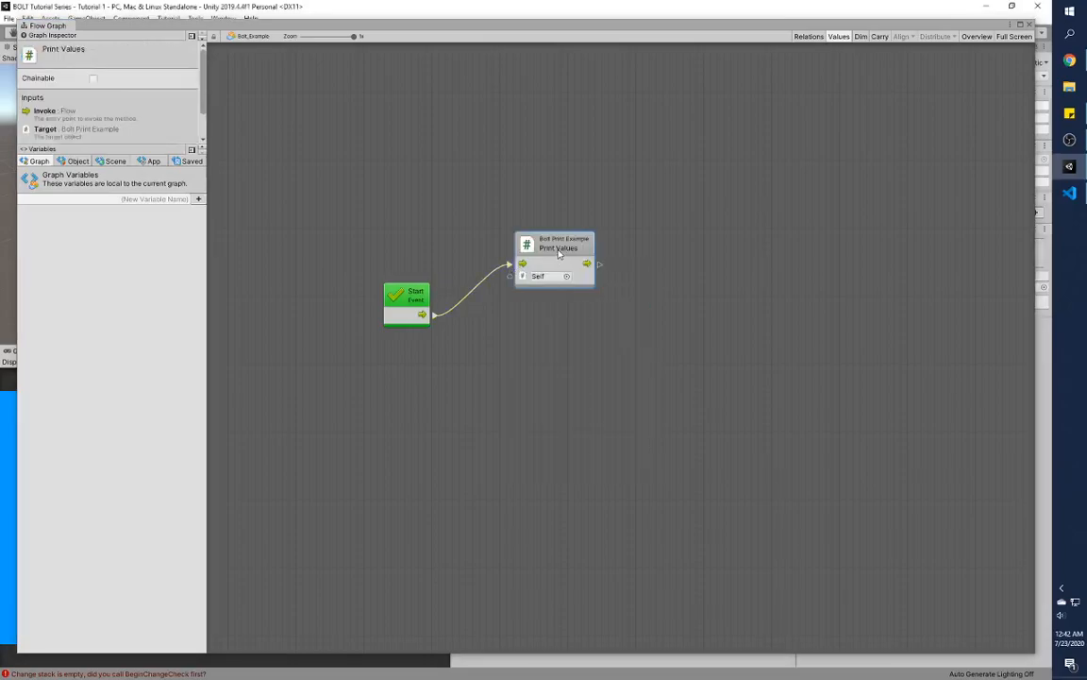
drag(557, 248, 586, 248)
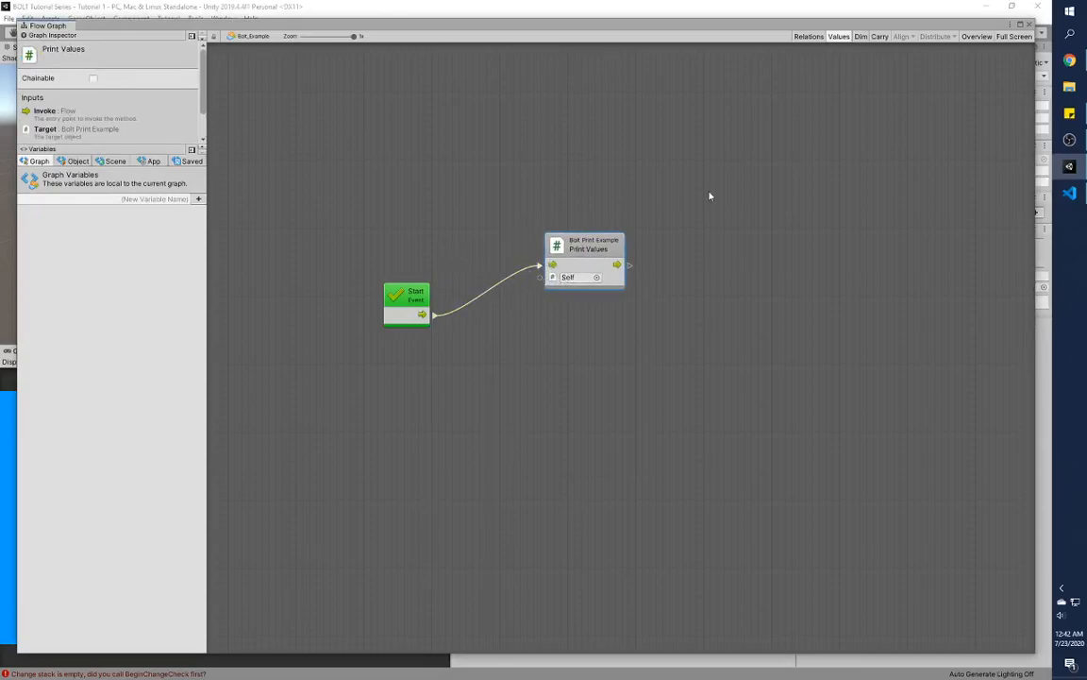
mouse_move(760, 47)
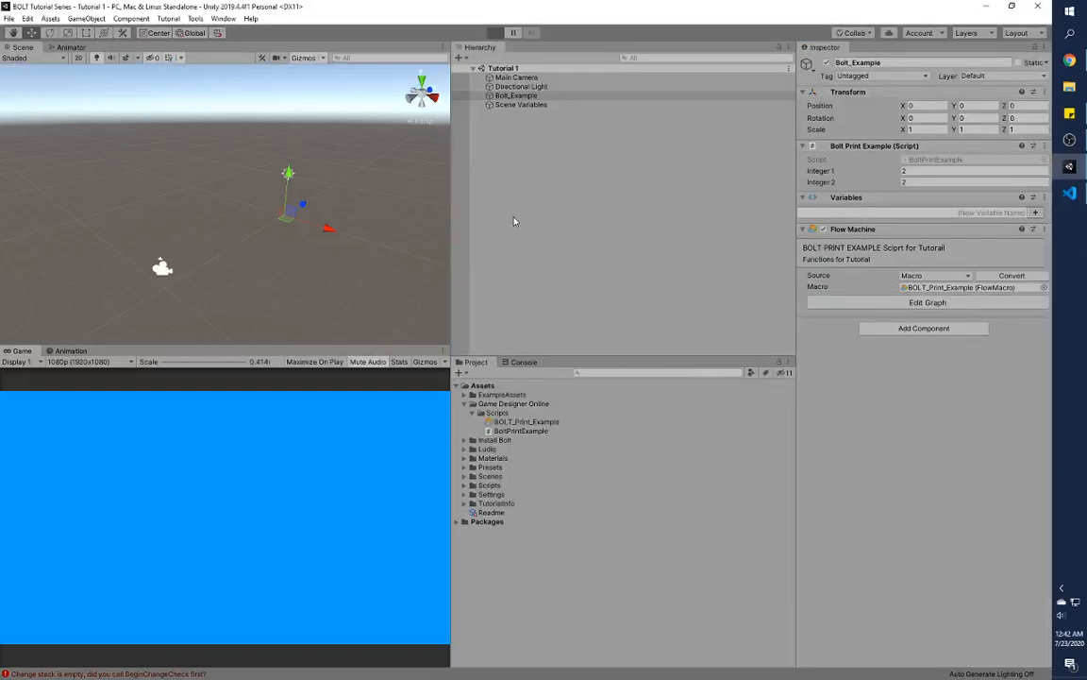
mouse_move(558, 280)
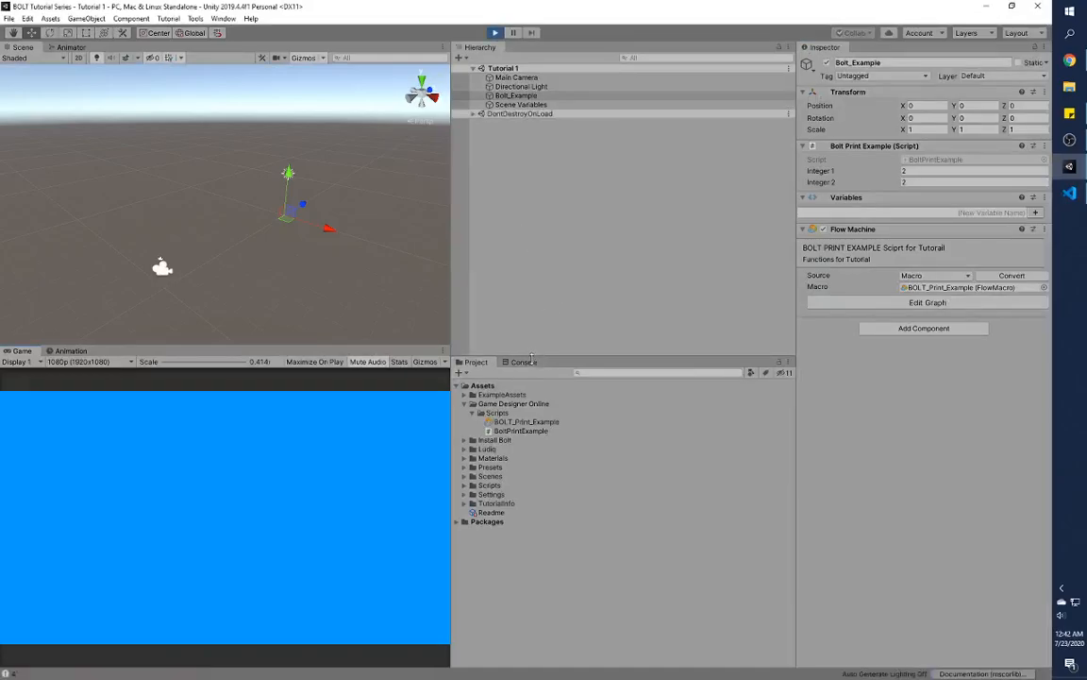
Check the Console's Hello World and 4 output, then remove the BoltPrintExample component.
click(520, 362)
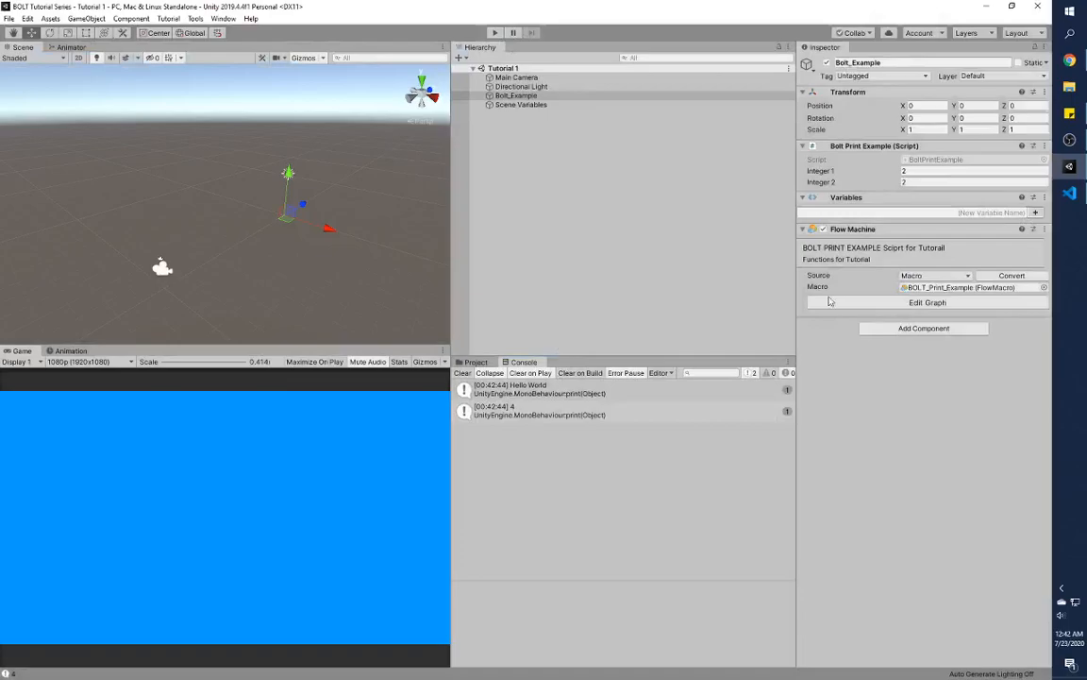
mouse_move(898, 302)
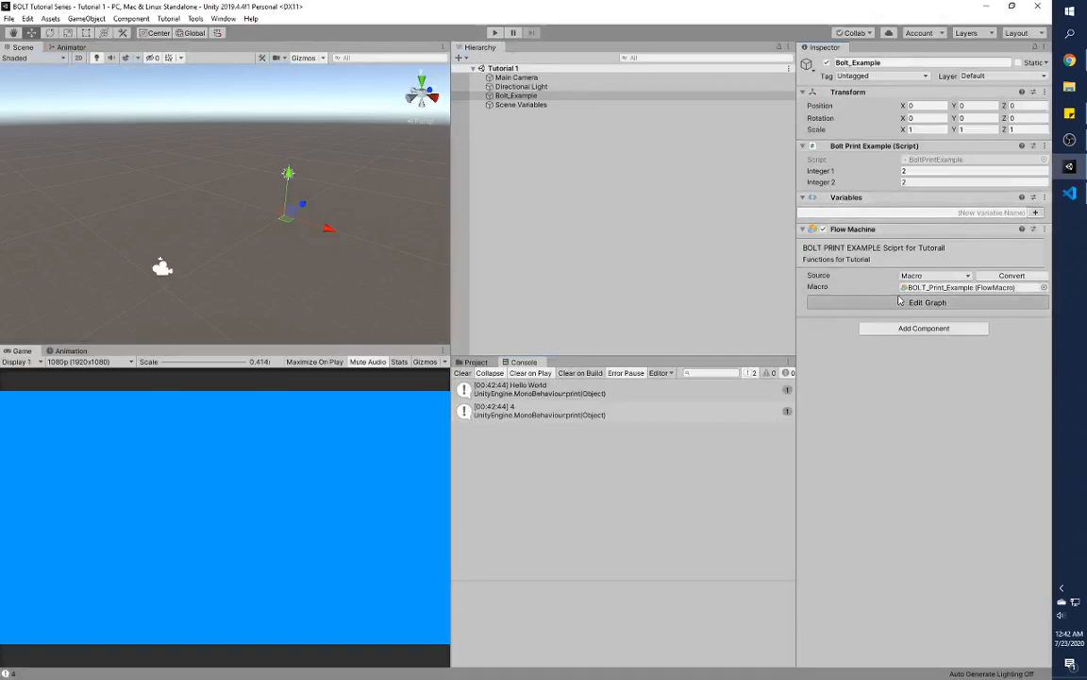
click(927, 302)
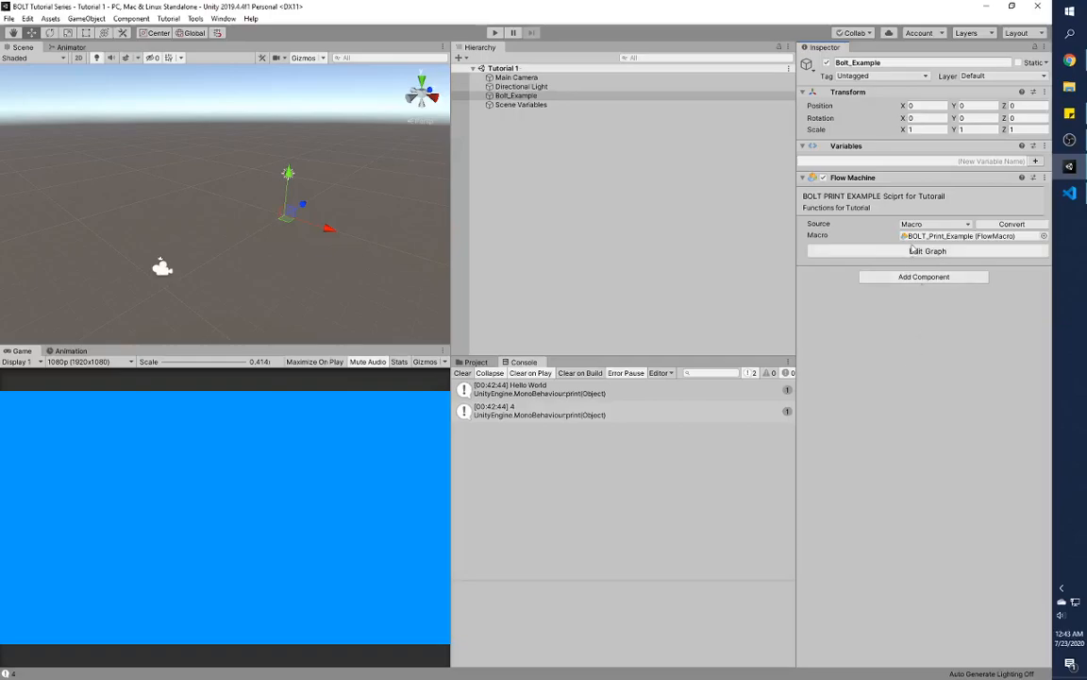
Open the flow graph and create object variable _integer_1 with its type set.
click(922, 251)
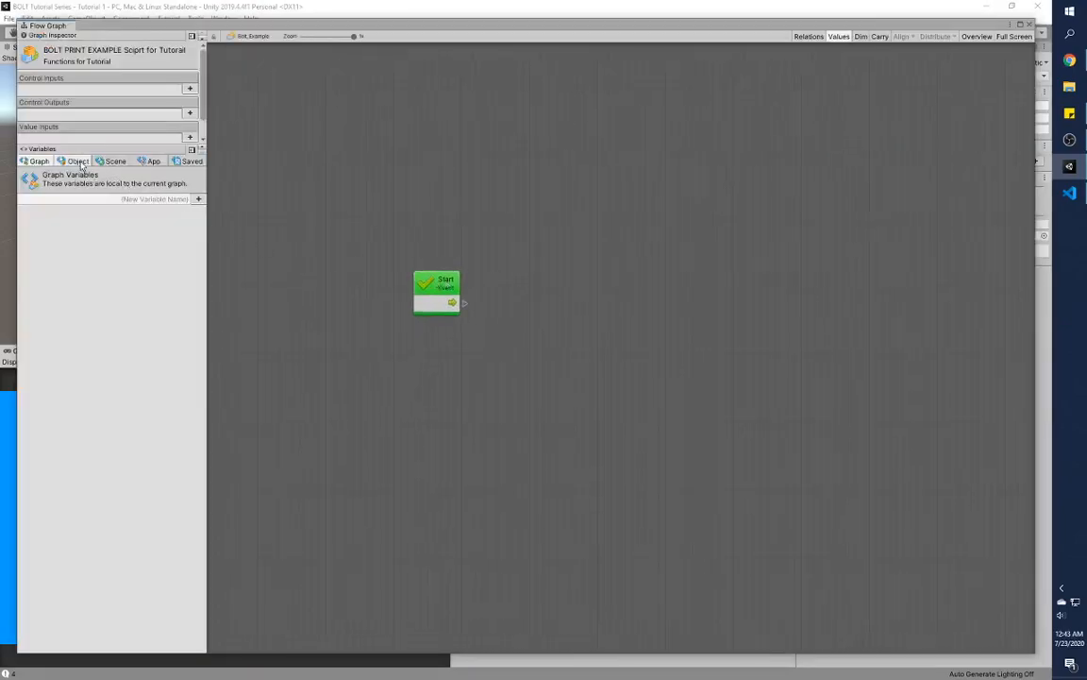
click(77, 160)
text(Integer_1)
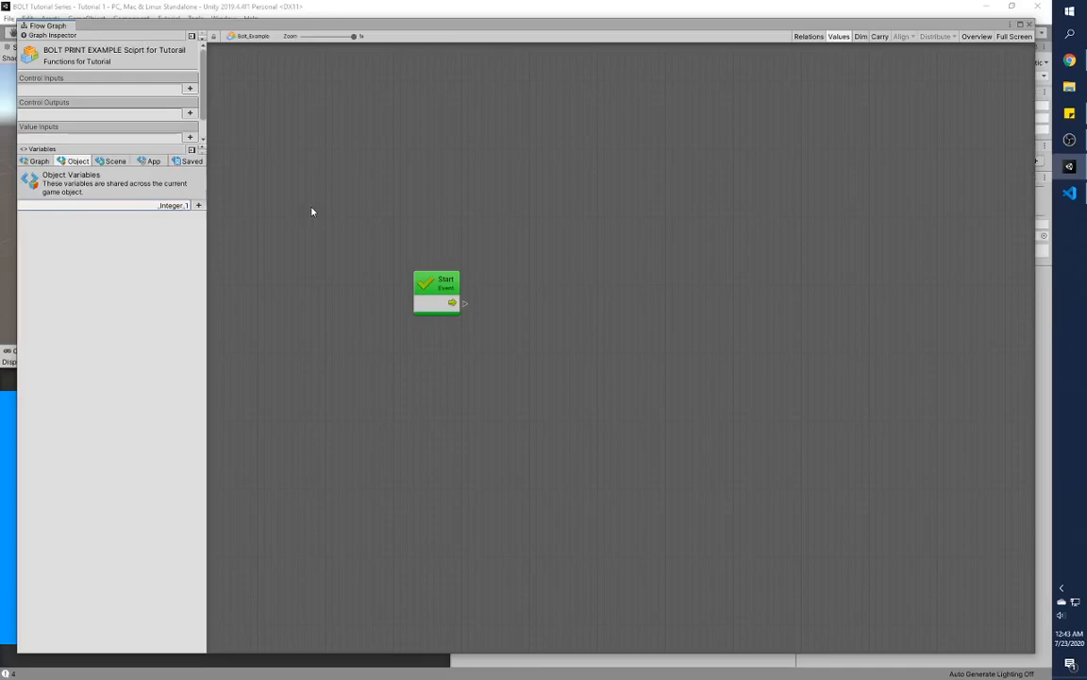
click(198, 205)
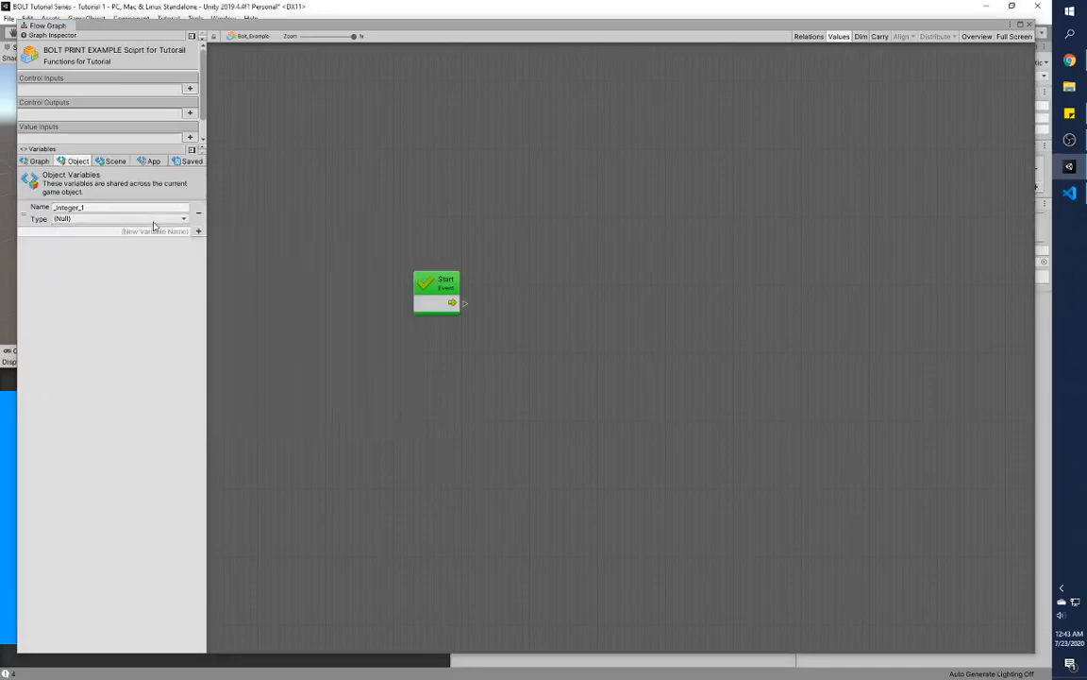
click(118, 218)
text(_integer)
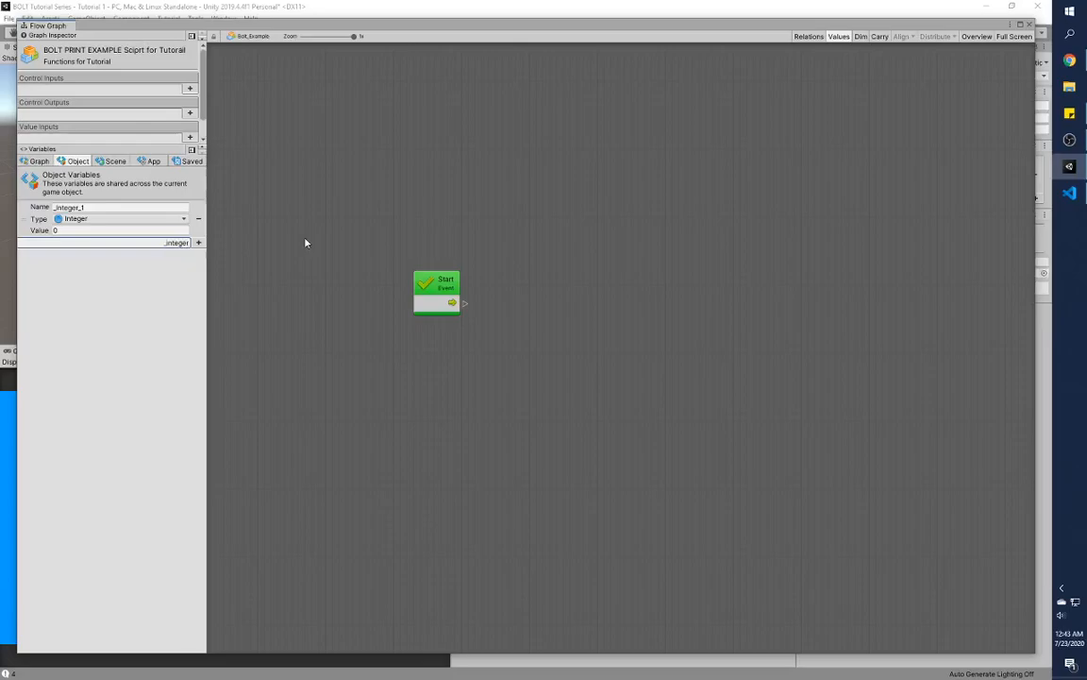
Create object variable _integer_2 as an Integer and select the Start event unit.
click(198, 243)
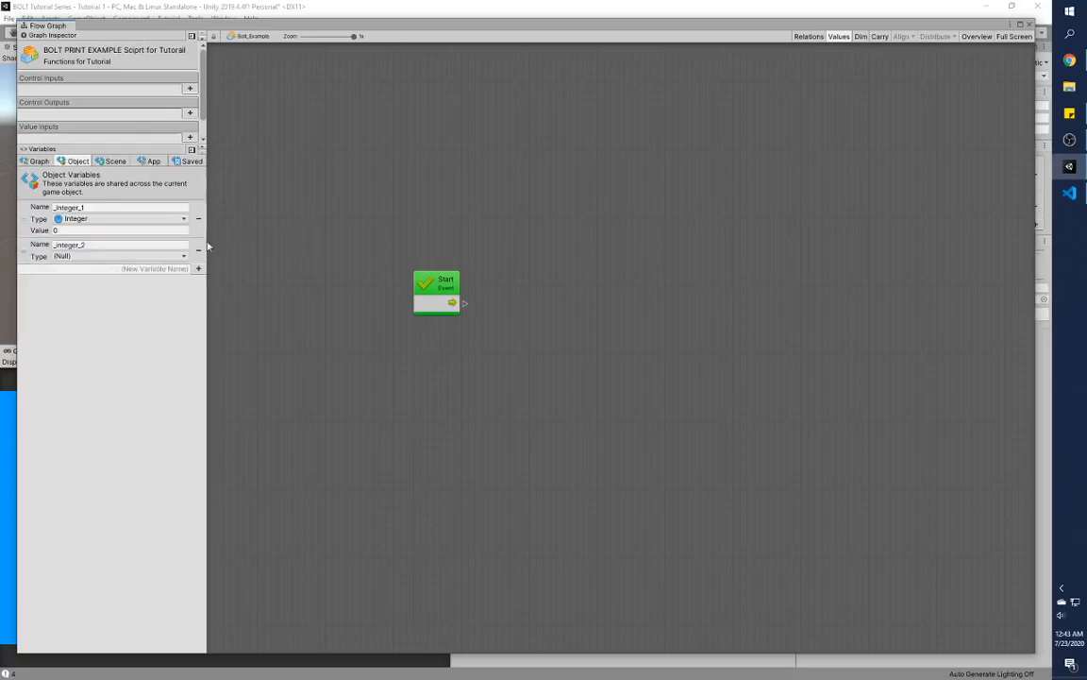
click(183, 256)
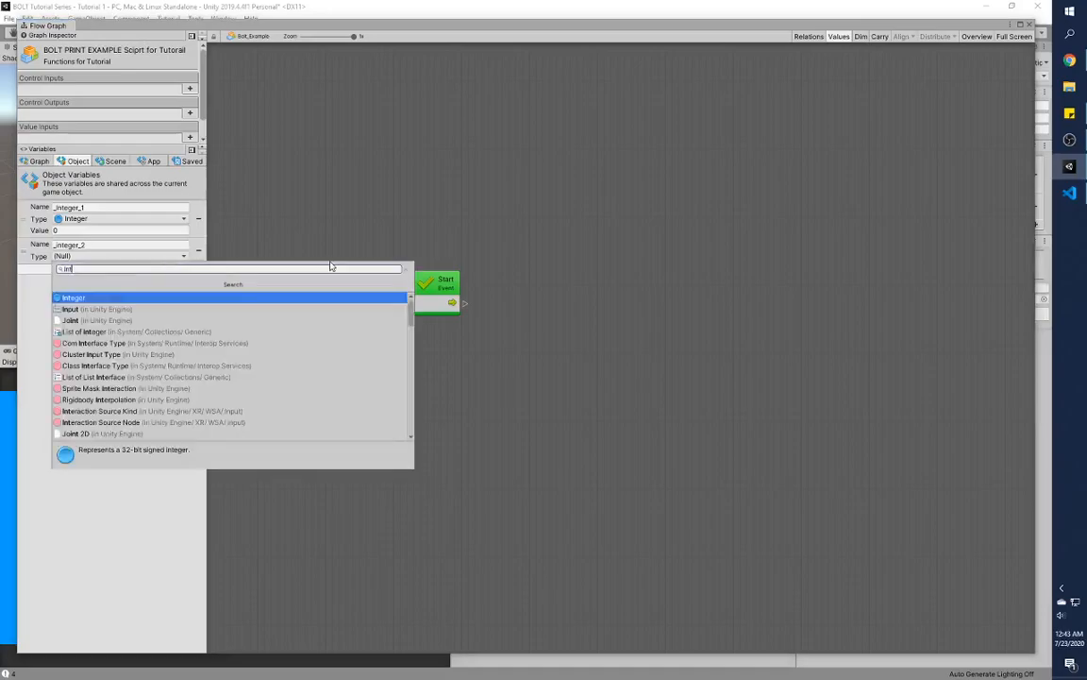
click(72, 296)
text(_helloWorld)
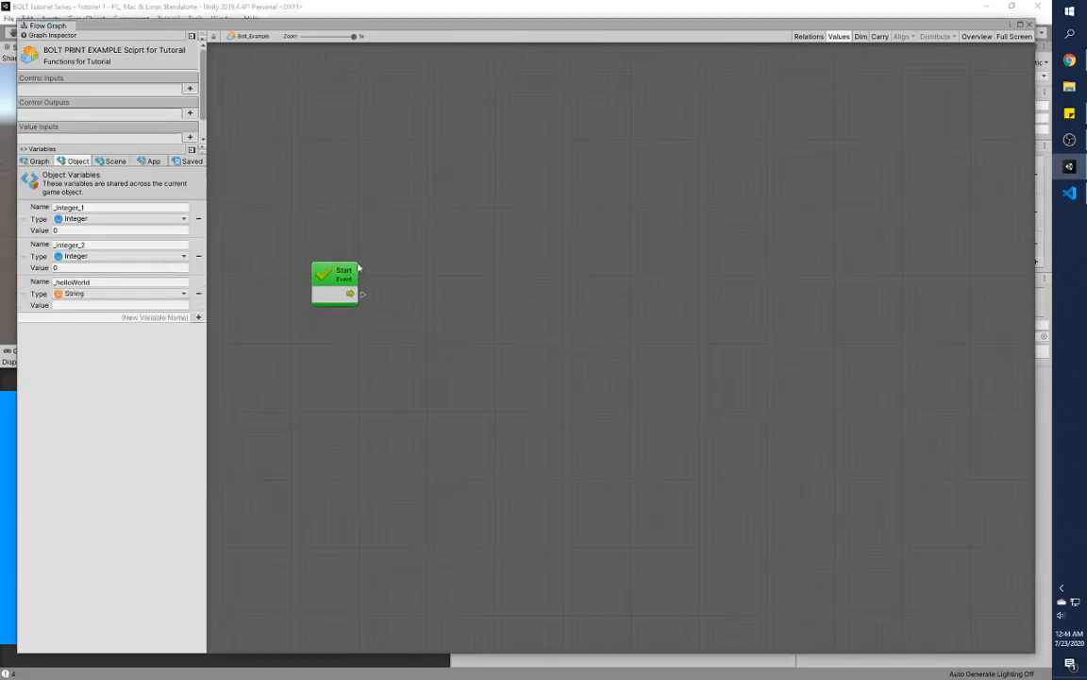
click(336, 275)
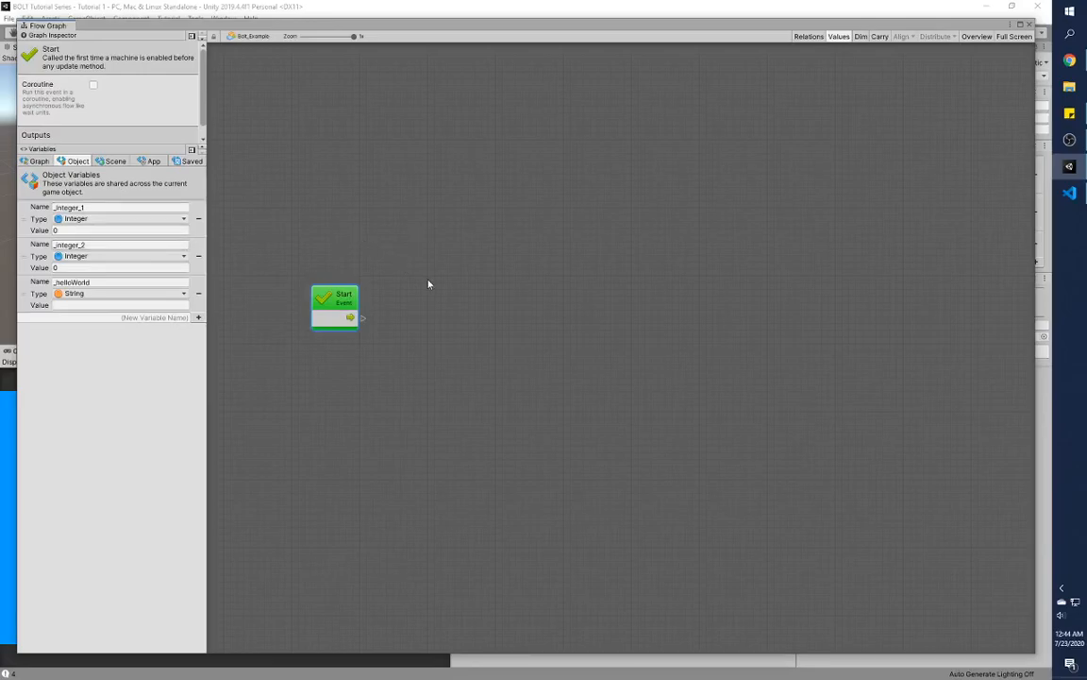
mouse_move(383, 317)
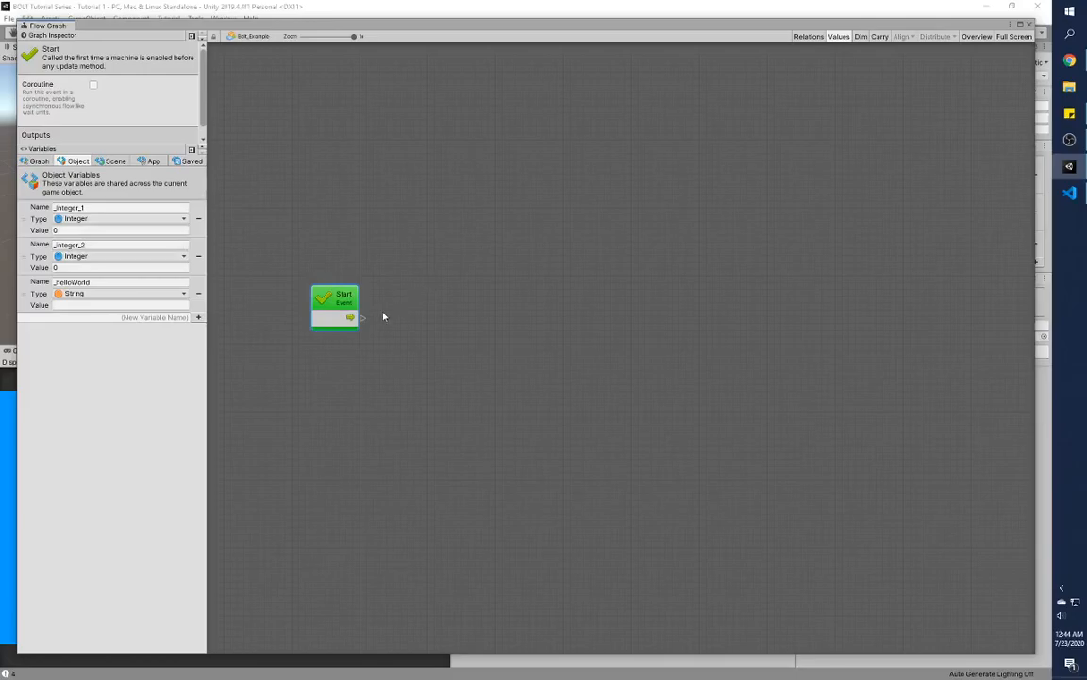
Drag connections from the Start event and try searching the unit picker for 'add'.
drag(363, 318, 508, 255)
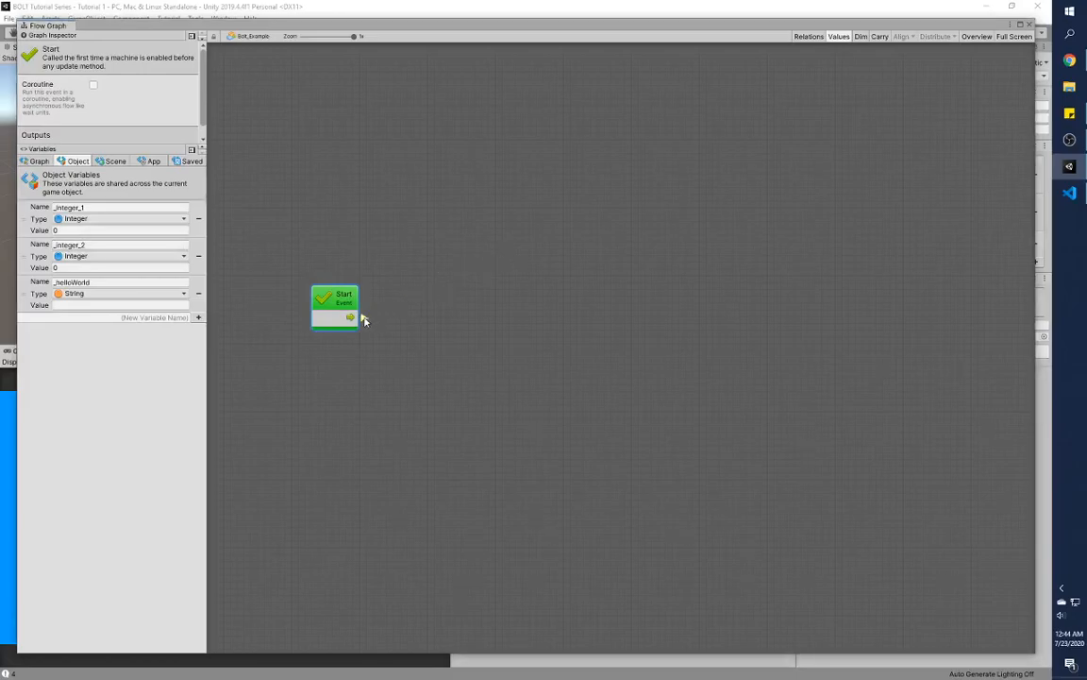
drag(353, 317, 494, 239)
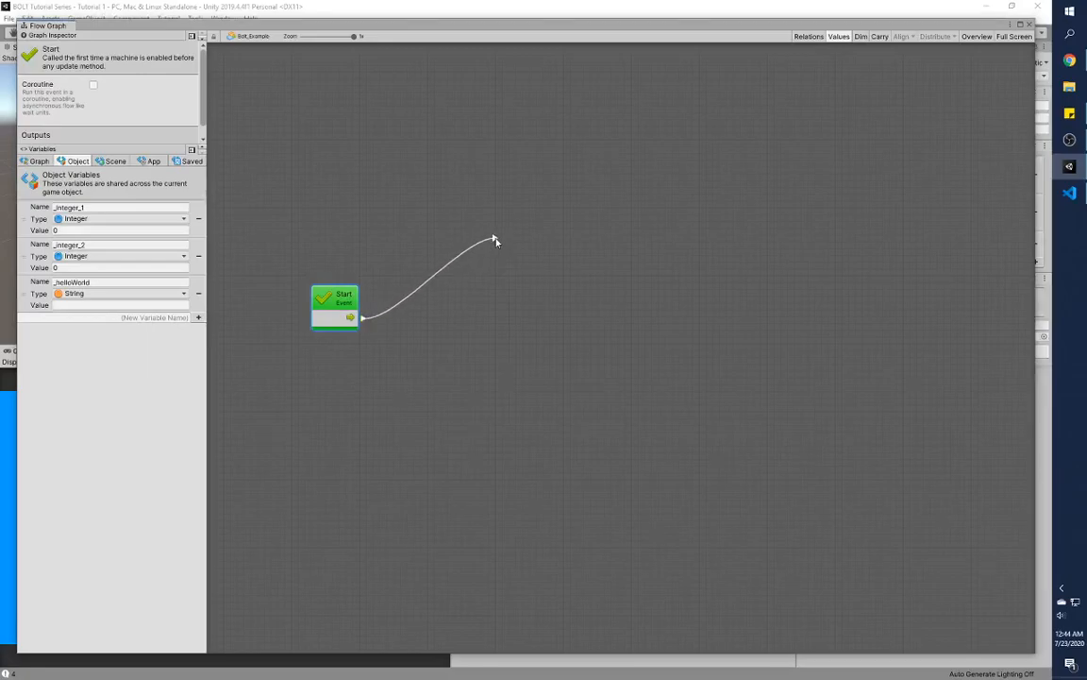
click(495, 241)
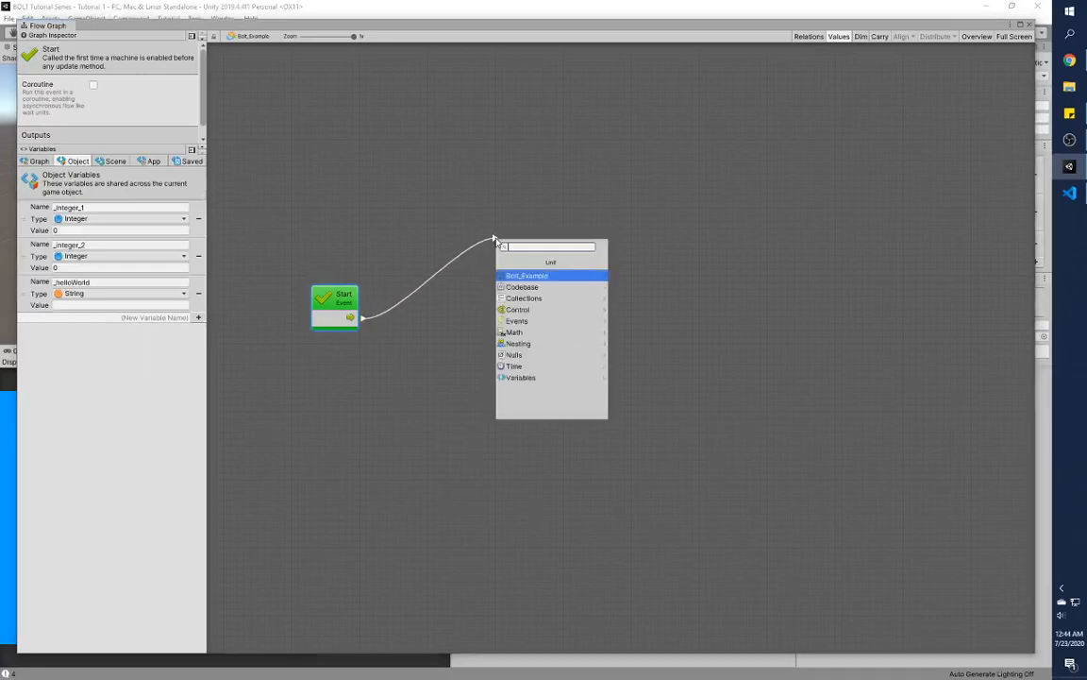
text(add)
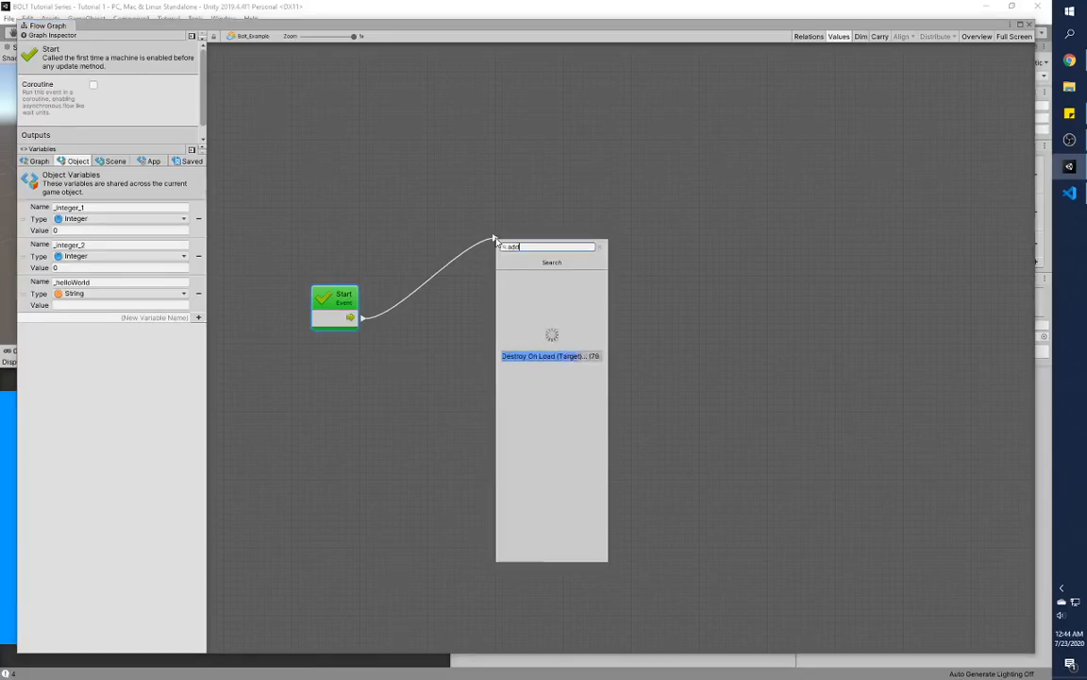
text(add)
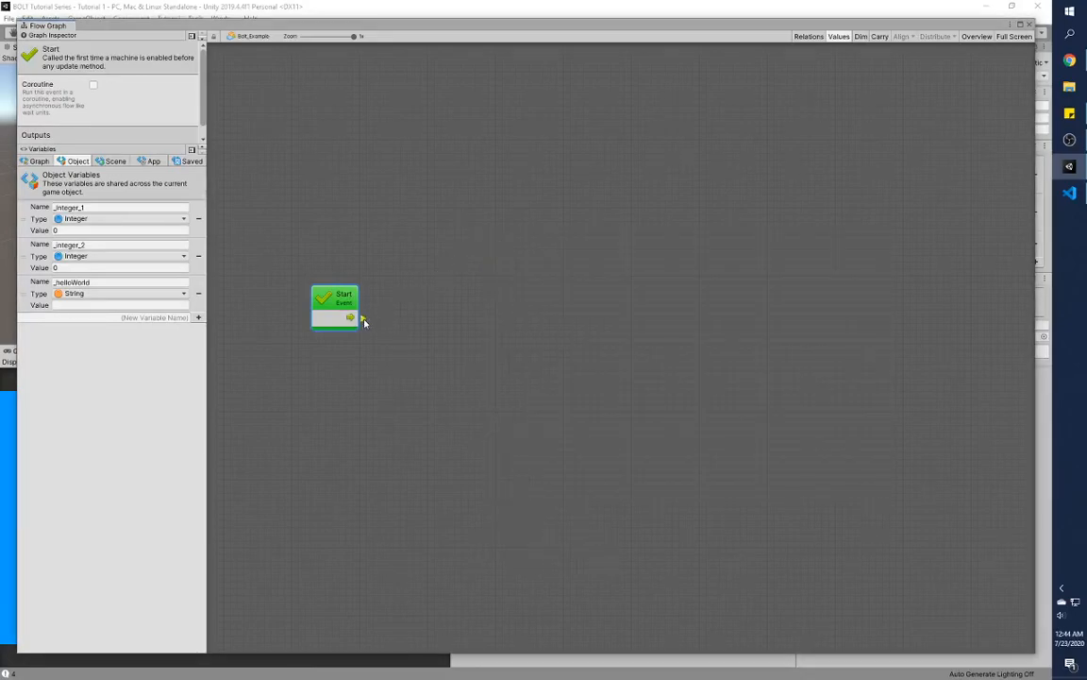
drag(352, 316, 529, 241)
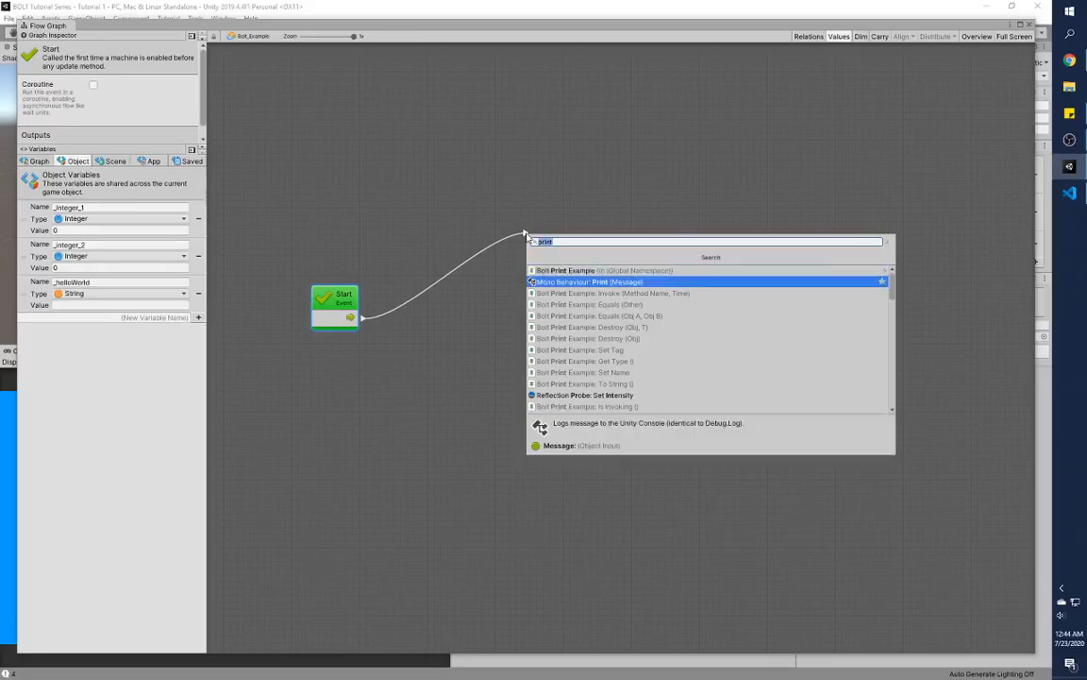
click(599, 282)
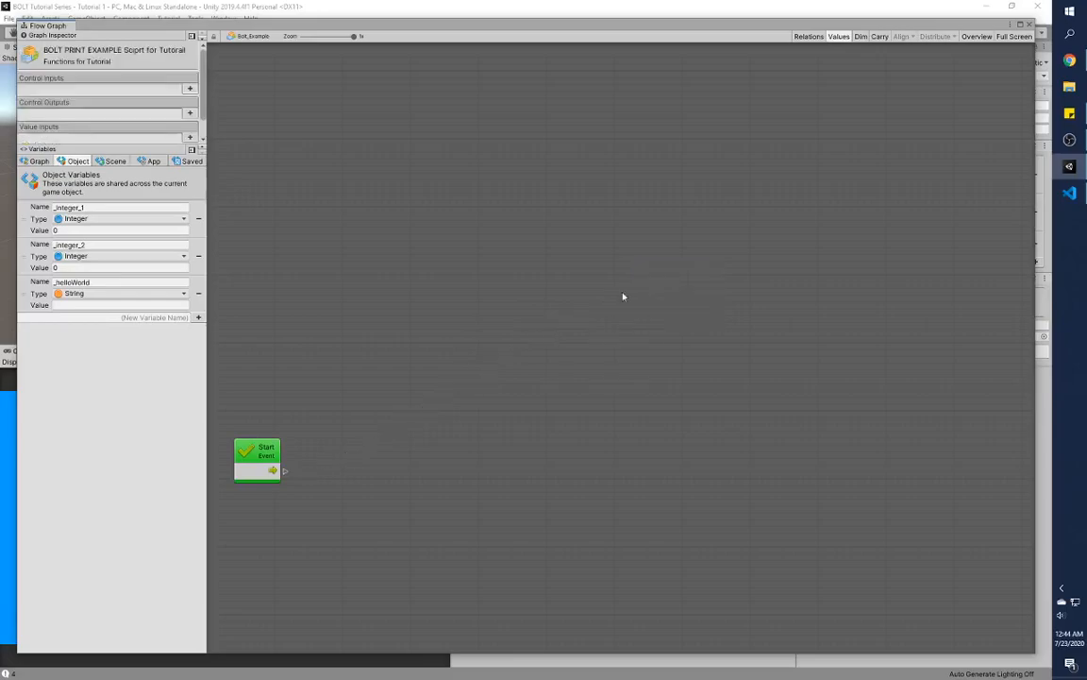
mouse_move(287, 477)
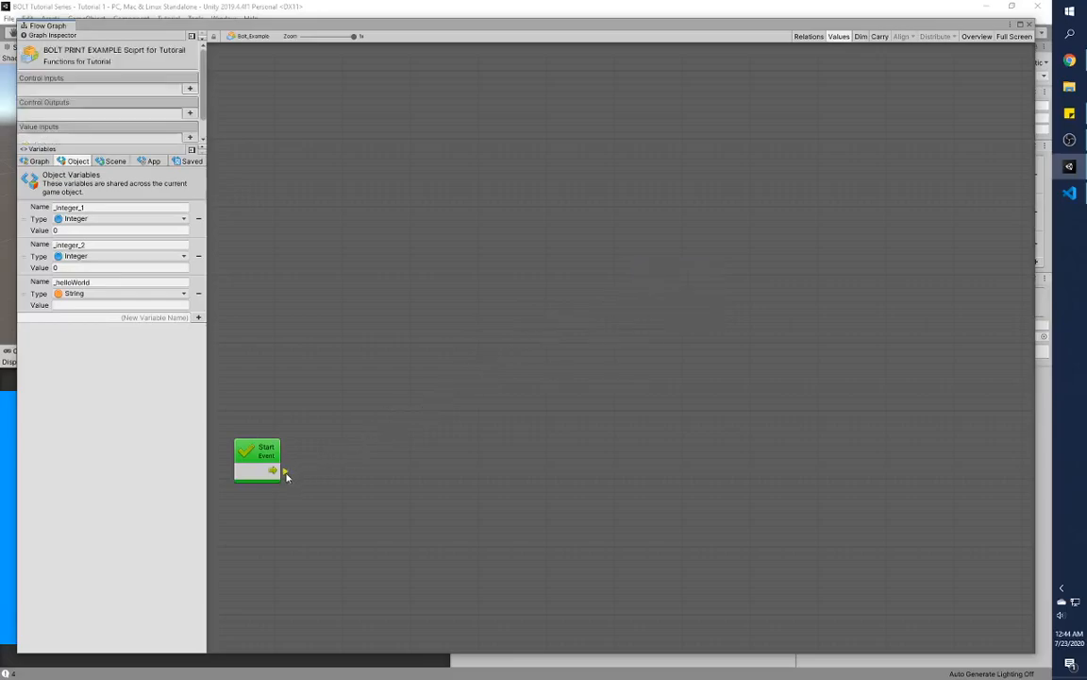
Connect Start's flow output to a new Mono Behaviour Print (Message) unit.
drag(274, 470, 321, 463)
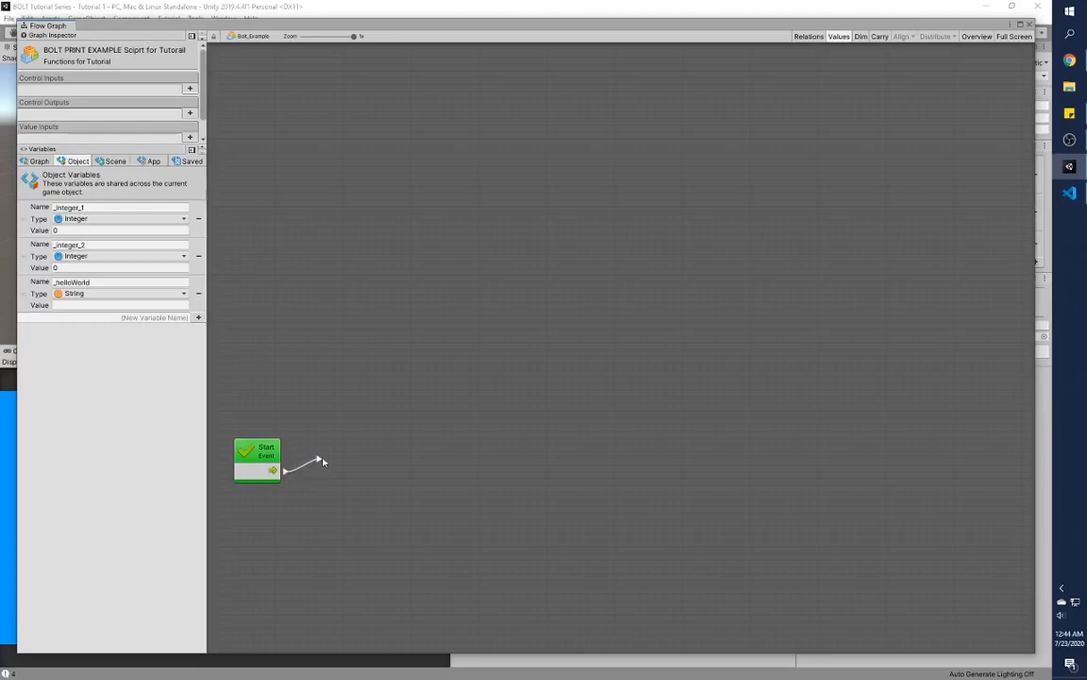
drag(283, 470, 533, 338)
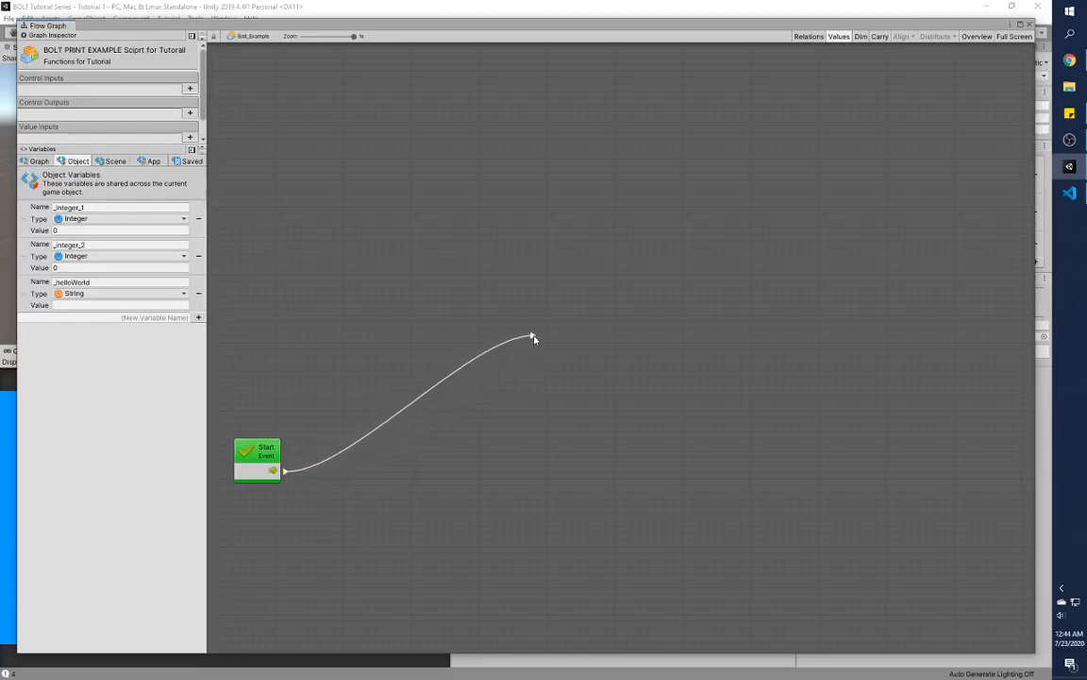
click(533, 338)
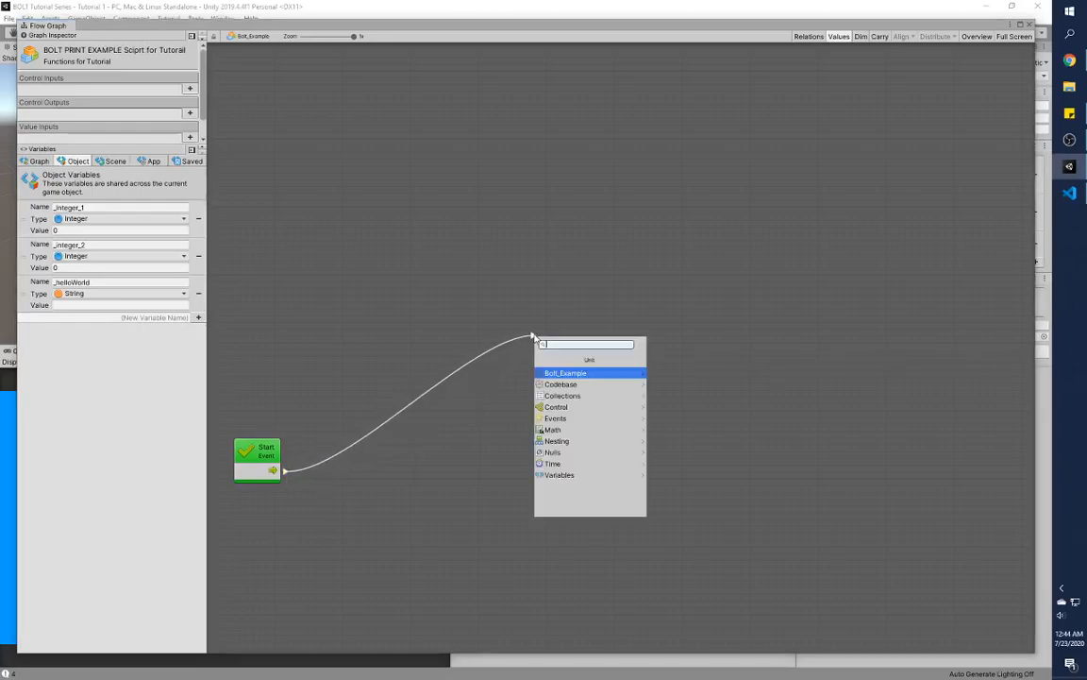
text(print)
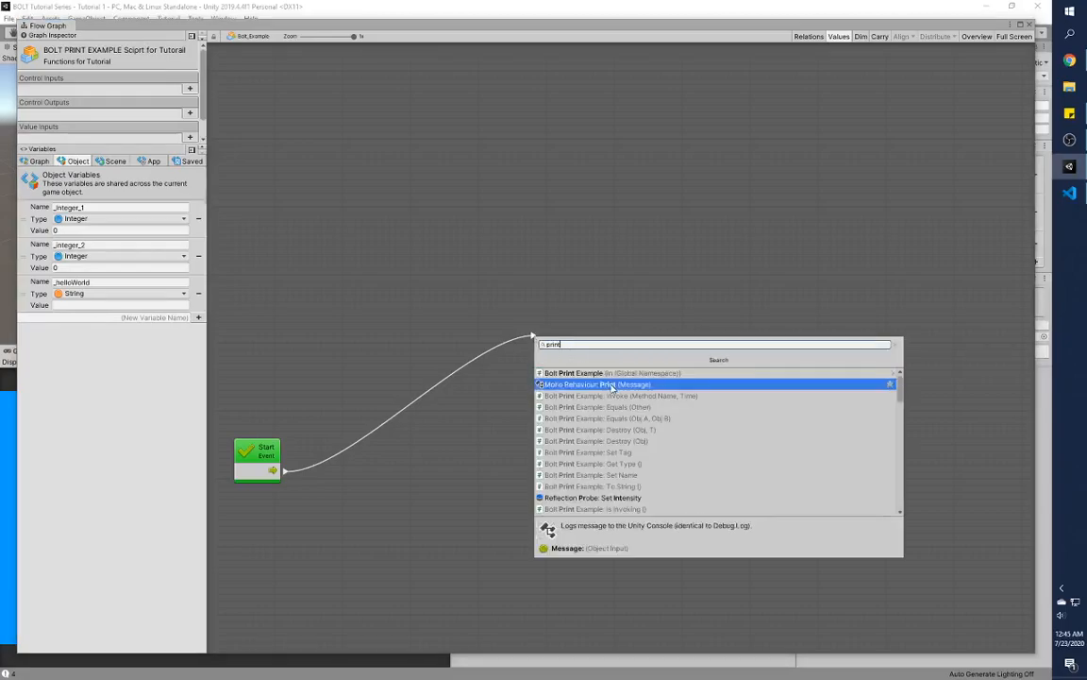
click(592, 385)
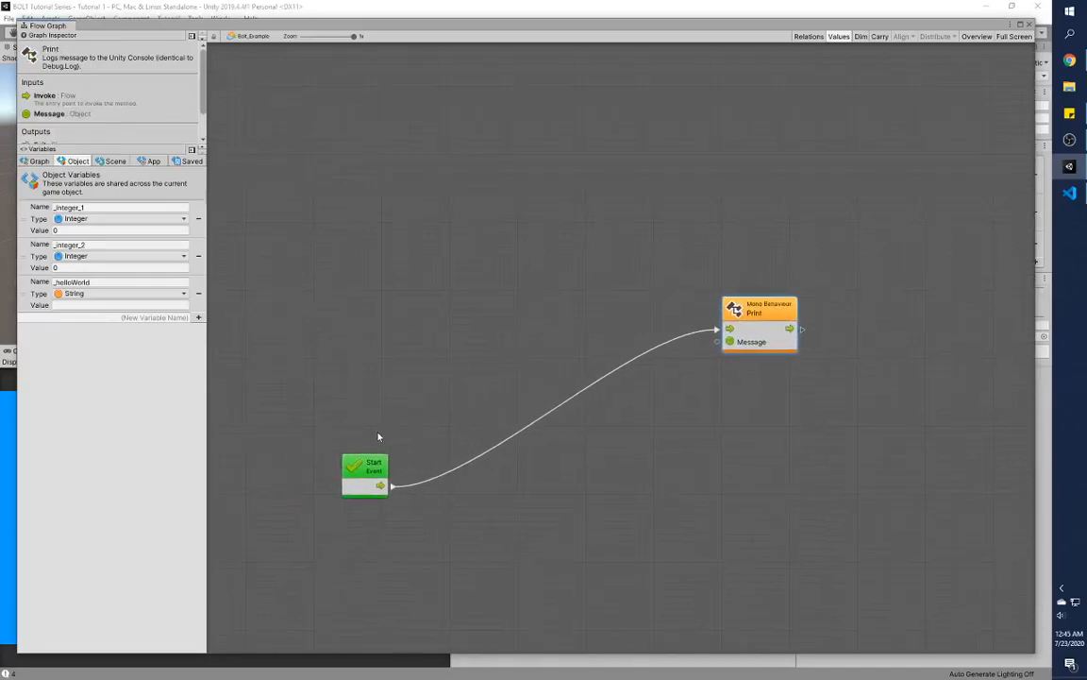
Add an Add unit and feed _integer_1 into input A and _integer_2 into B.
click(365, 475)
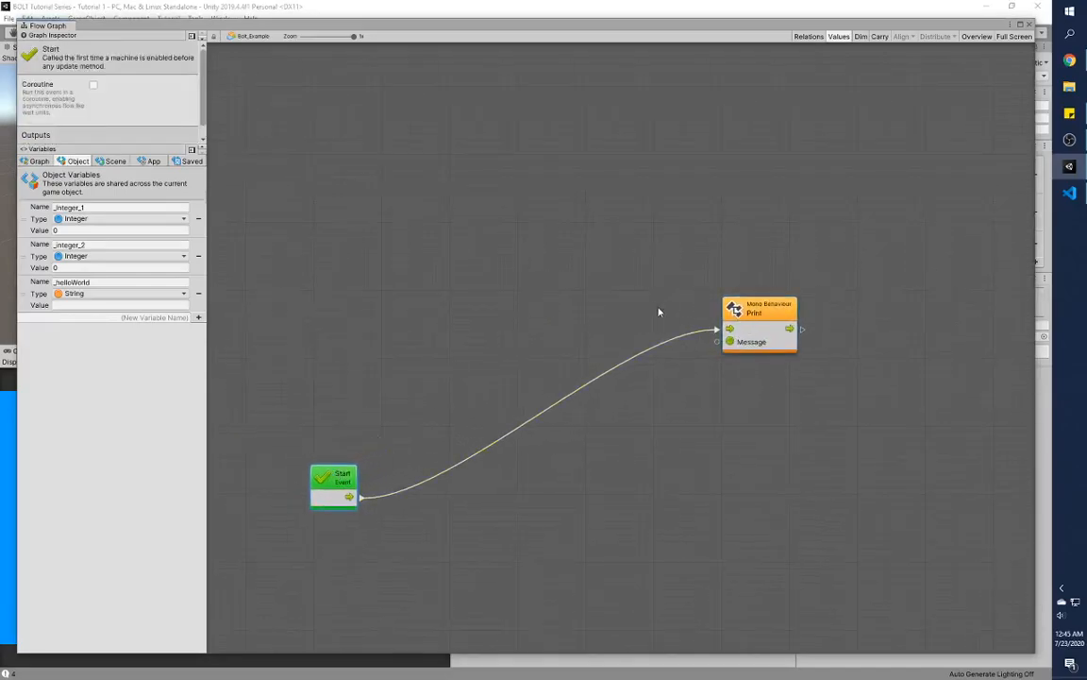
mouse_move(514, 243)
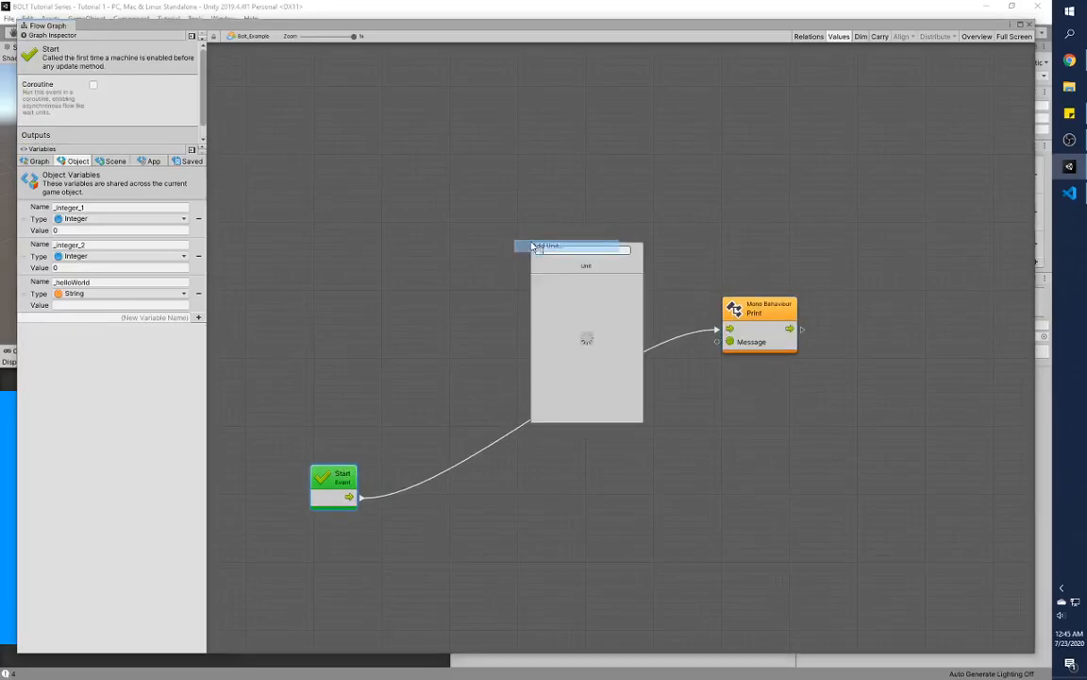
click(581, 248)
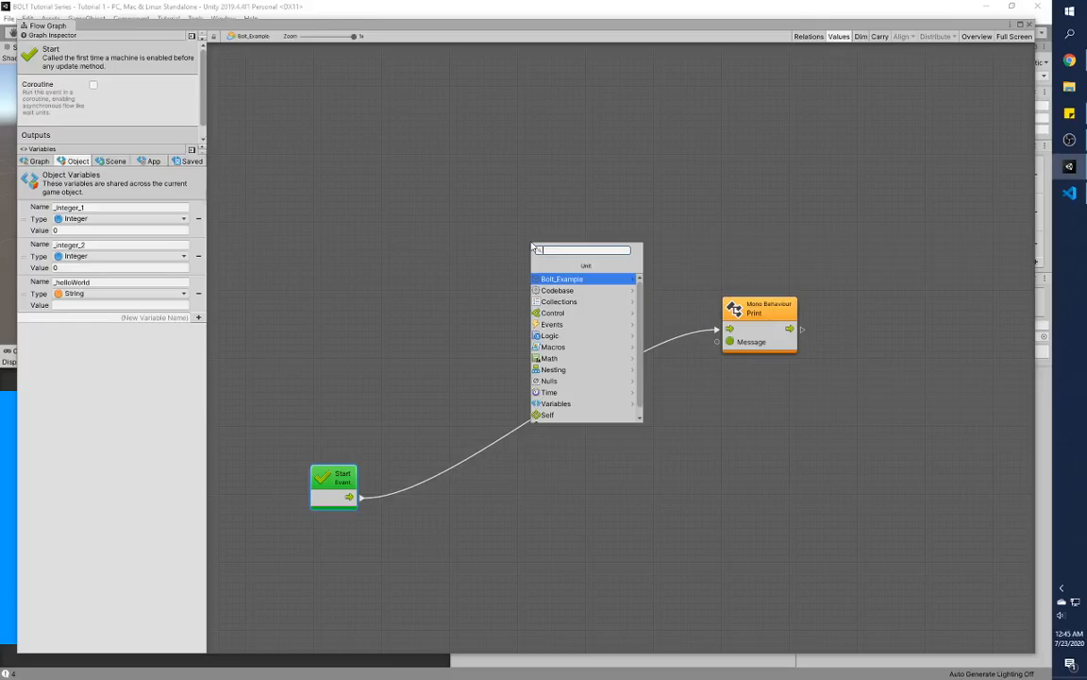
text(add)
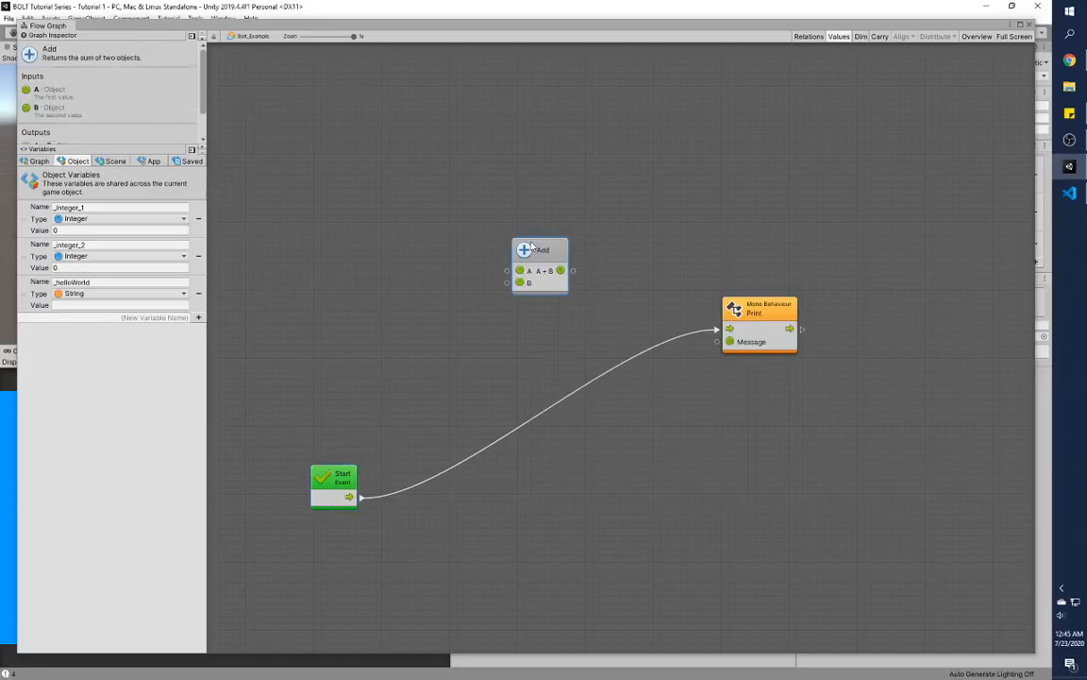
drag(540, 266, 535, 224)
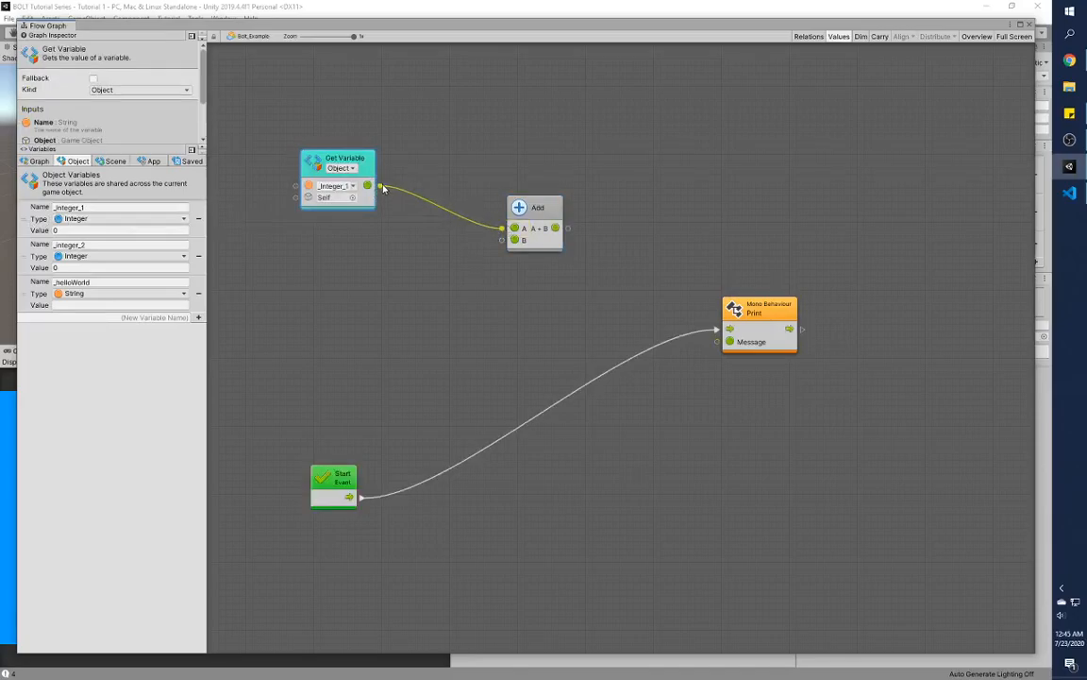
drag(345, 158, 365, 150)
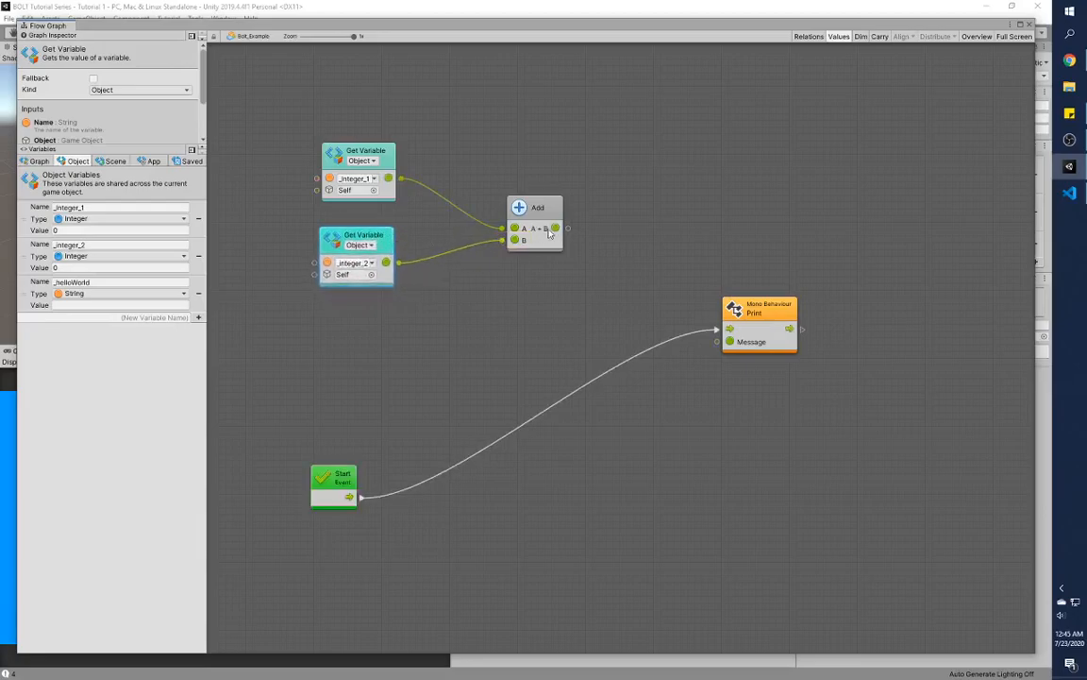
click(333, 484)
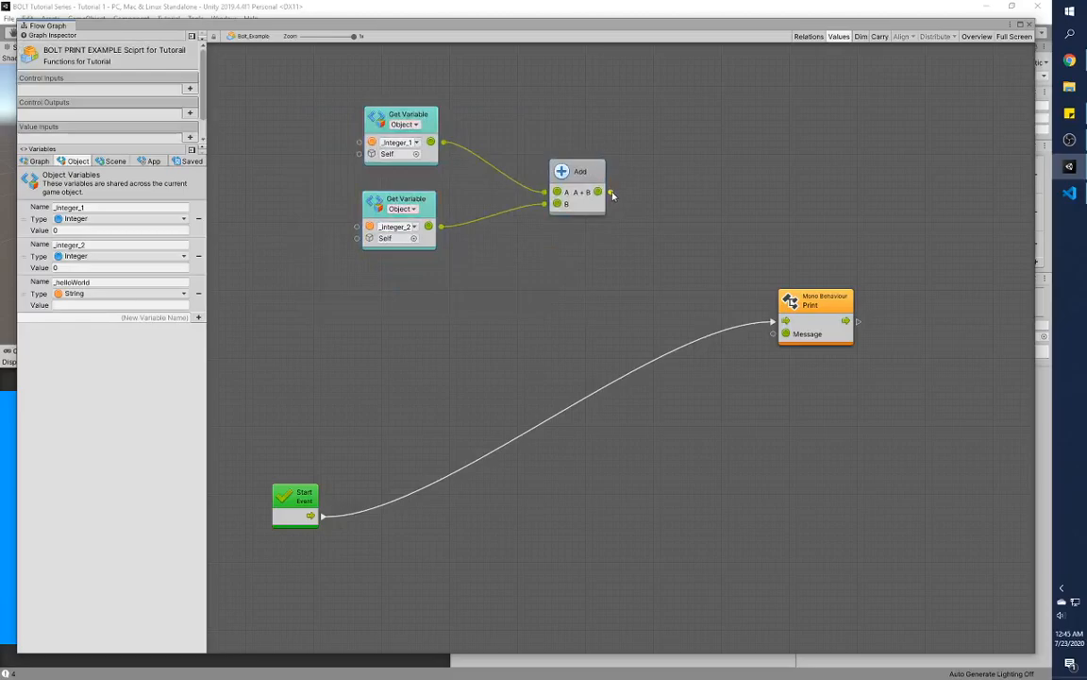
Attach an Integer: To String unit to the Add output and group the sum nodes.
click(596, 193)
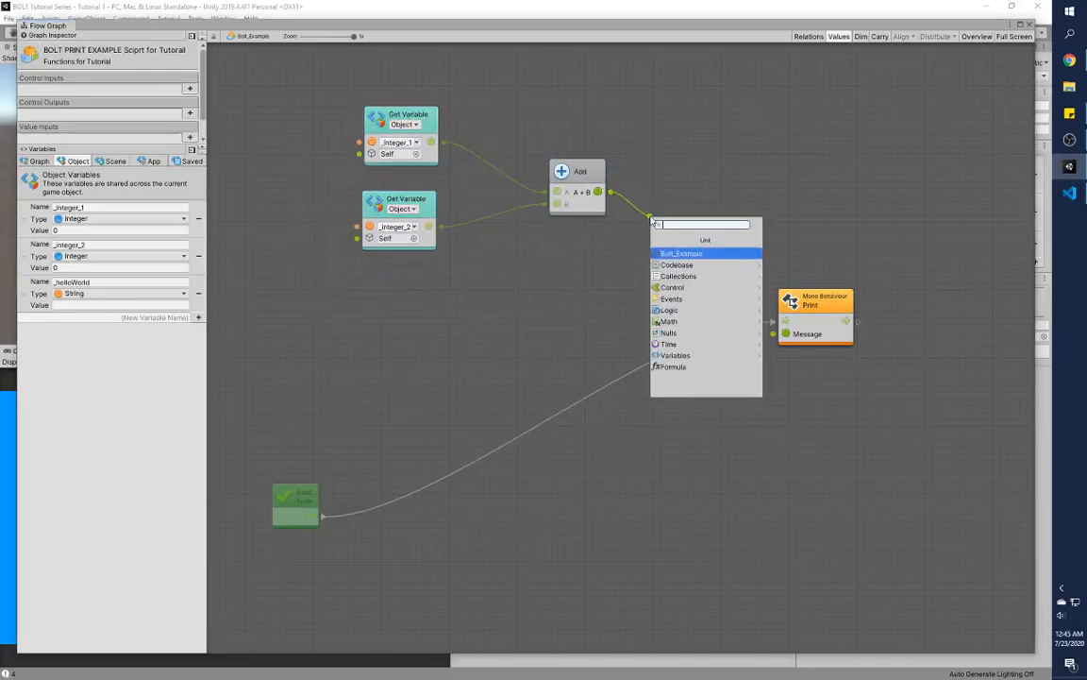
text(int to string)
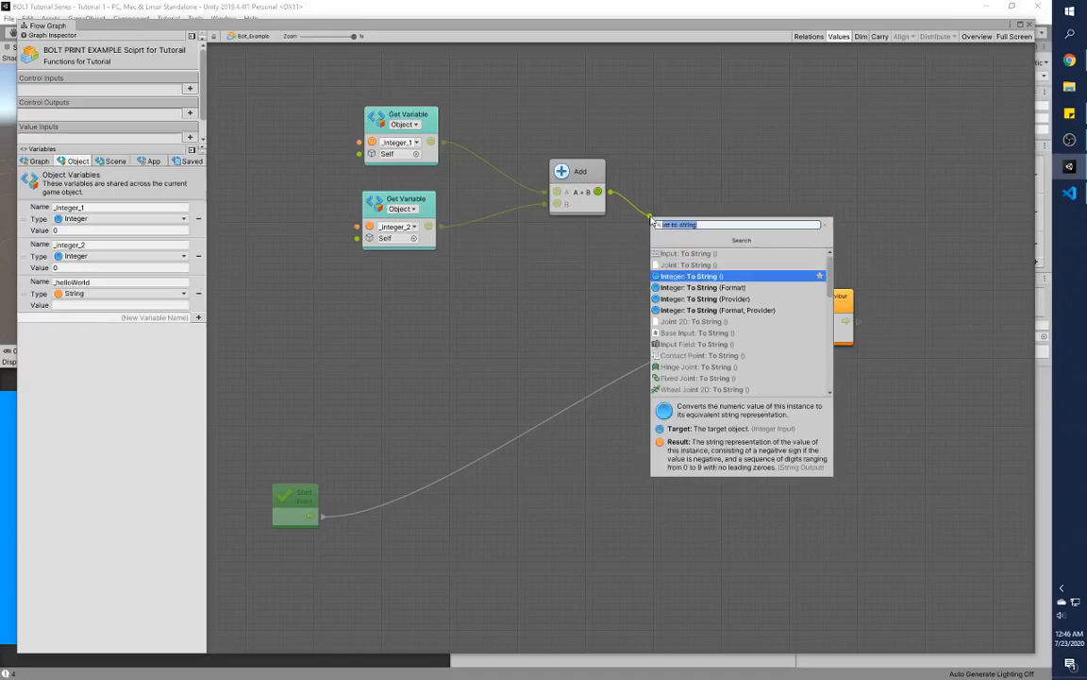
click(696, 275)
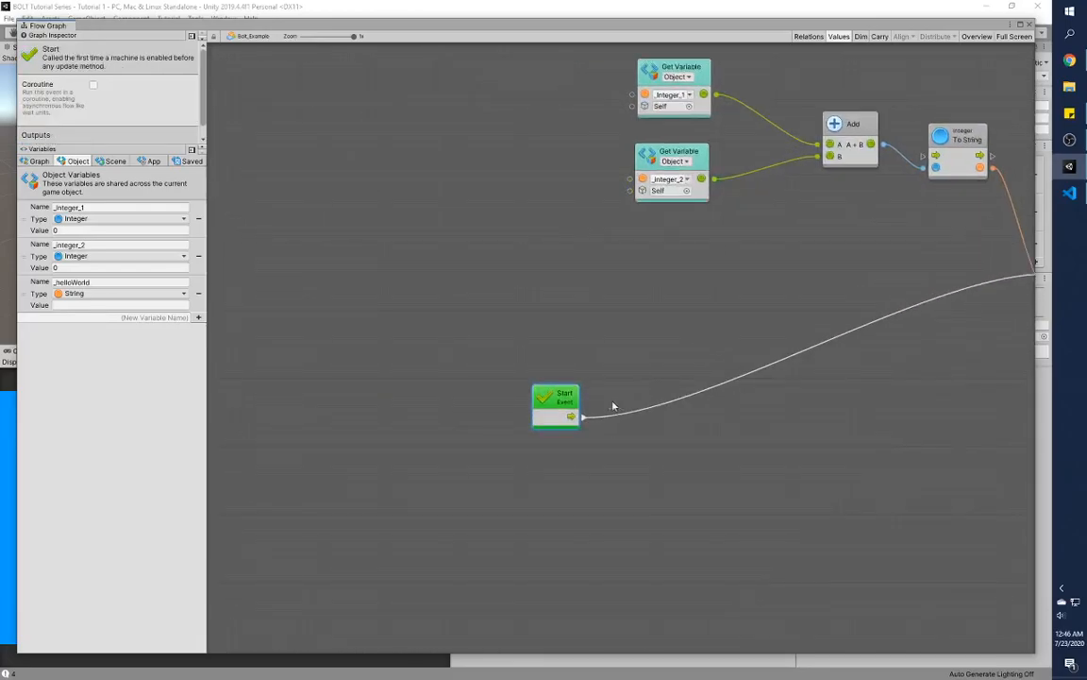
drag(614, 406, 461, 268)
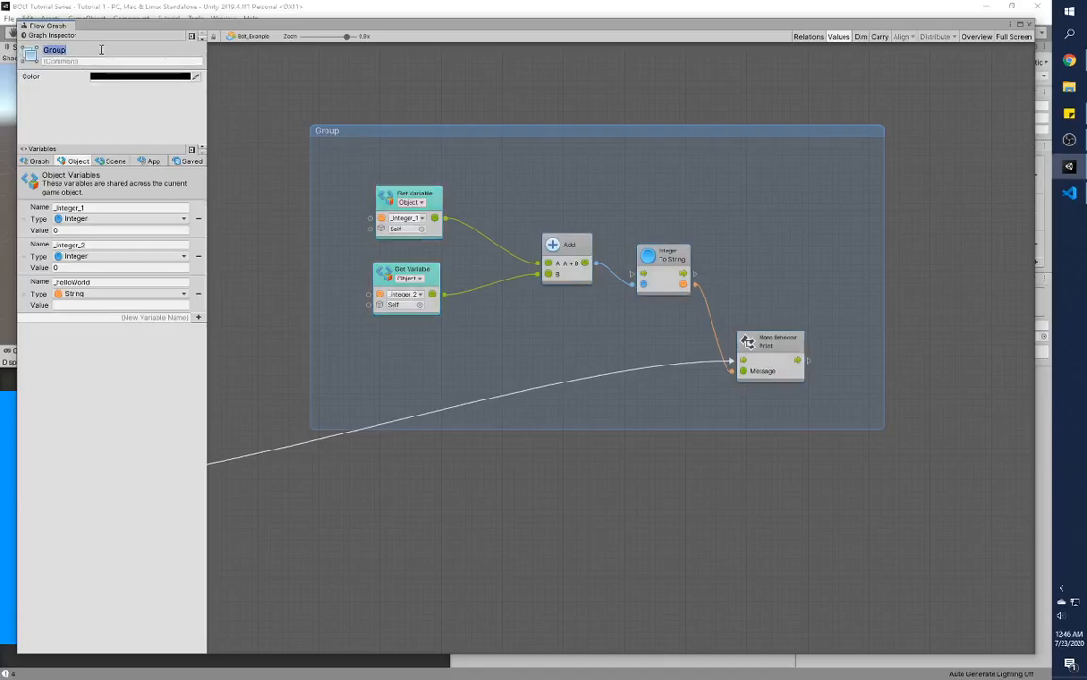
Rename the sum group to 'Adding two numbers here'.
text(Adding two)
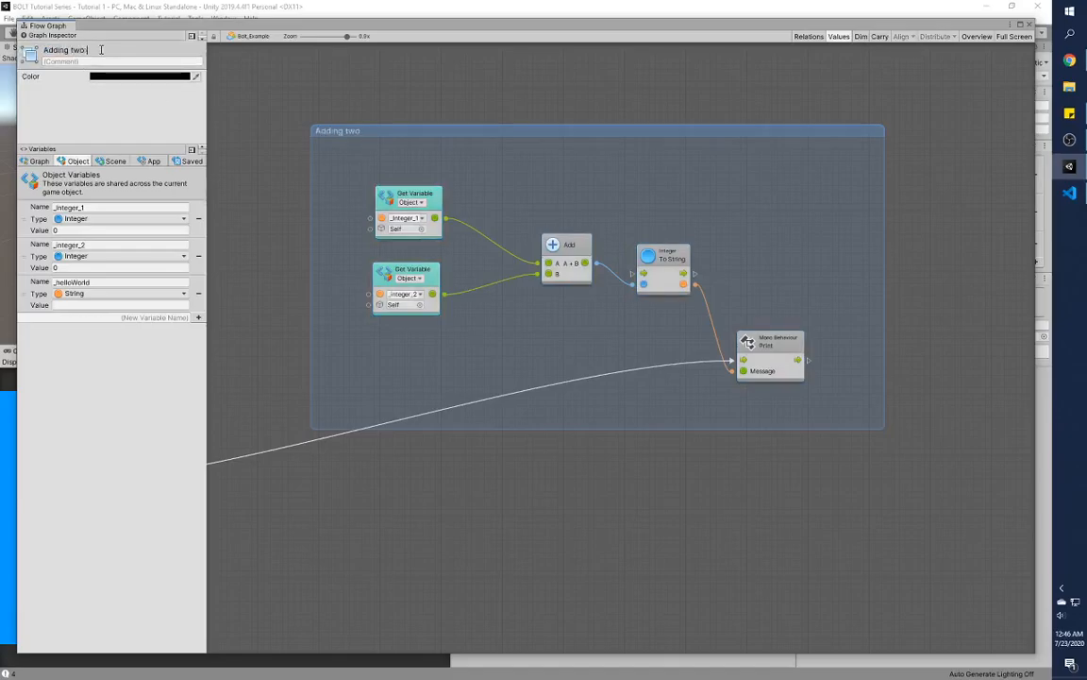
text(numbers here)
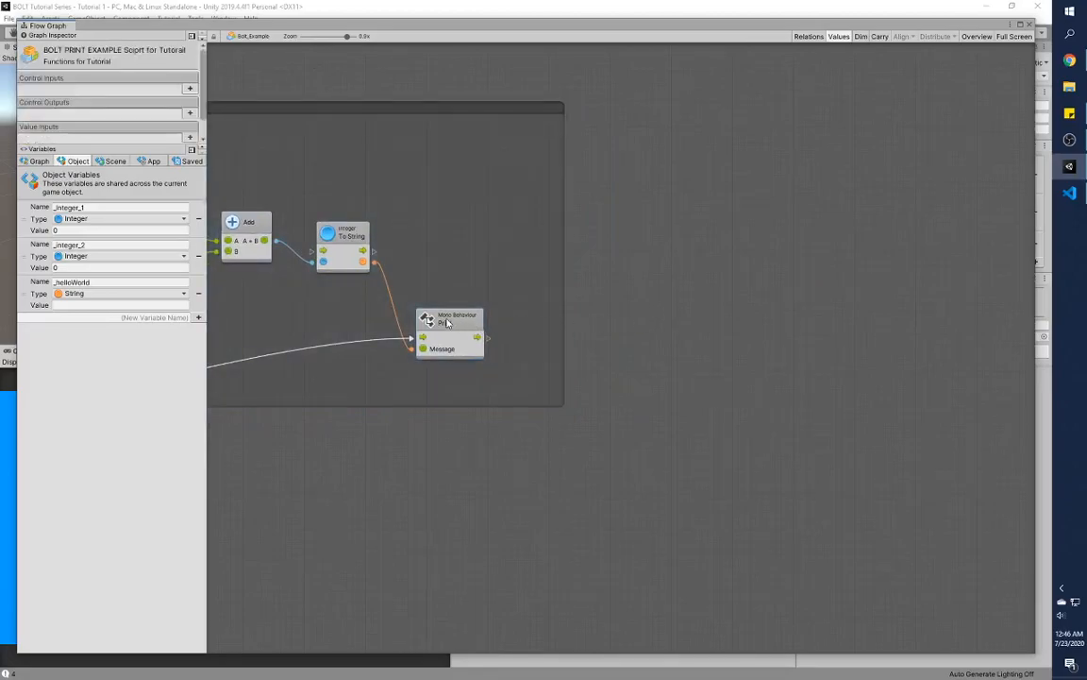
Add a second Print fed by _helloWorld and set the variable's value to 'Hello World'.
click(451, 321)
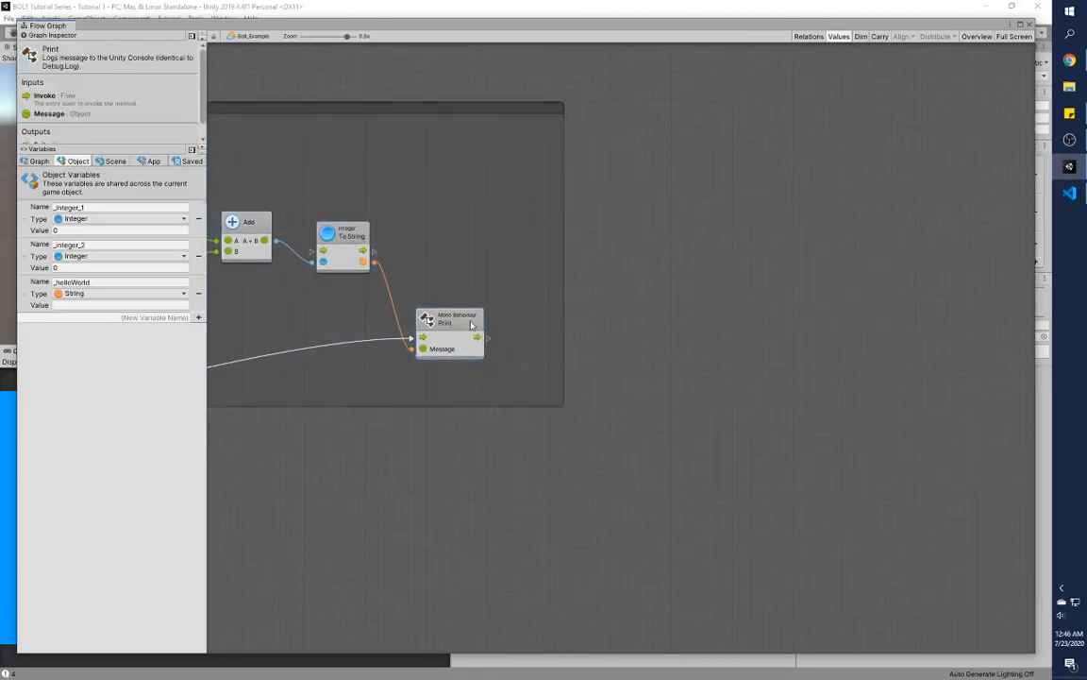
mouse_move(470, 323)
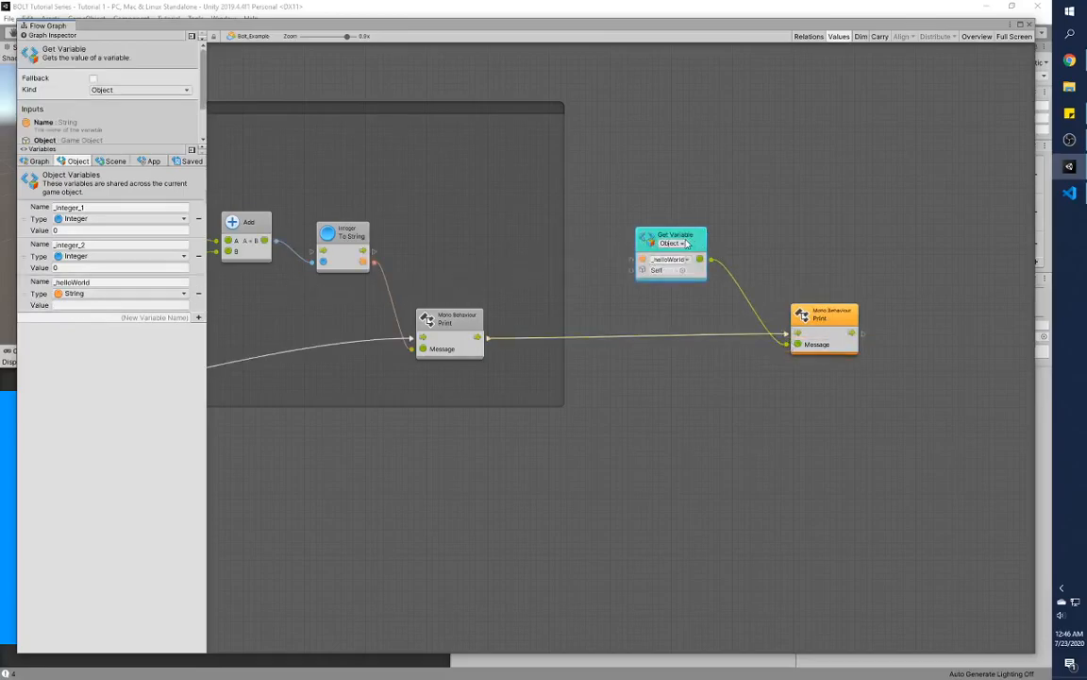
drag(670, 253, 703, 257)
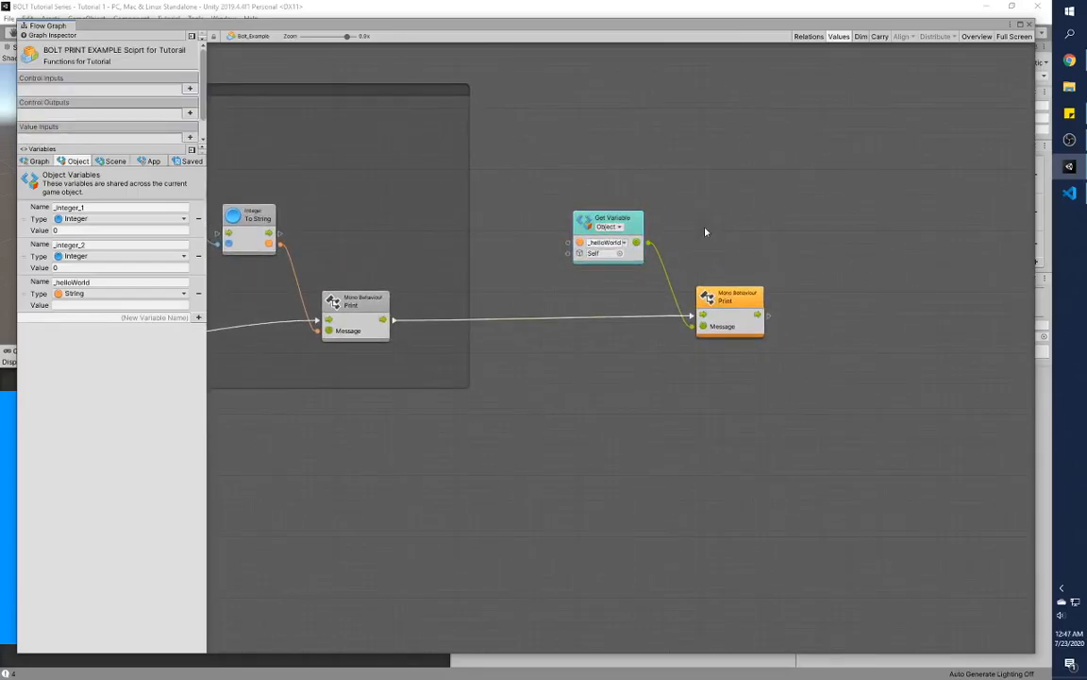
click(729, 297)
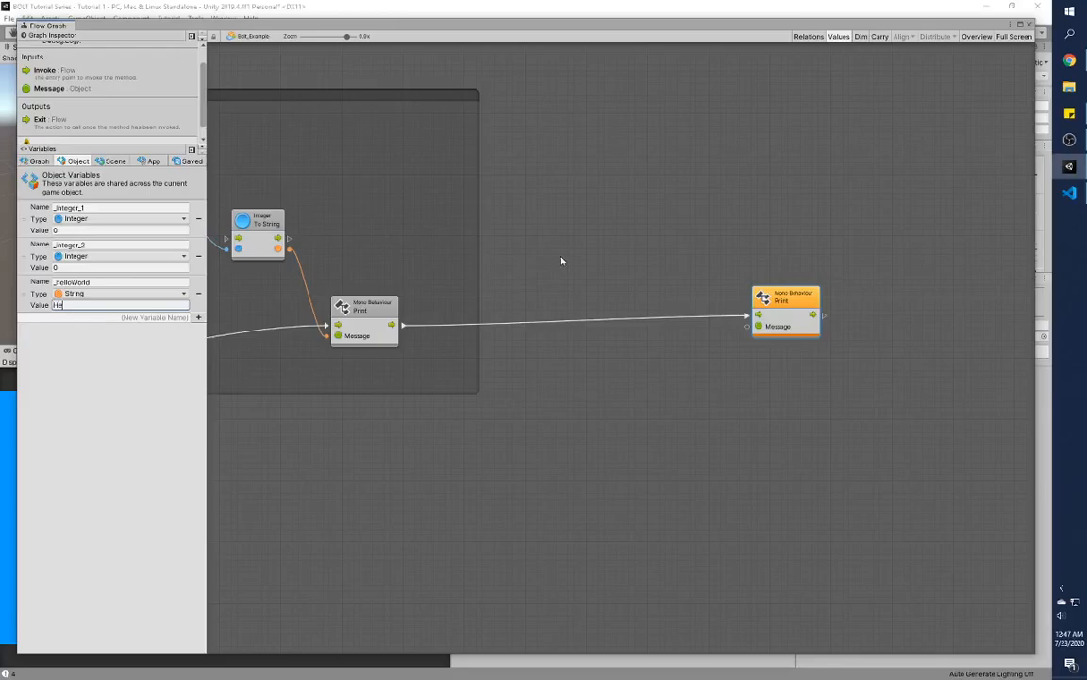
text(Hello World)
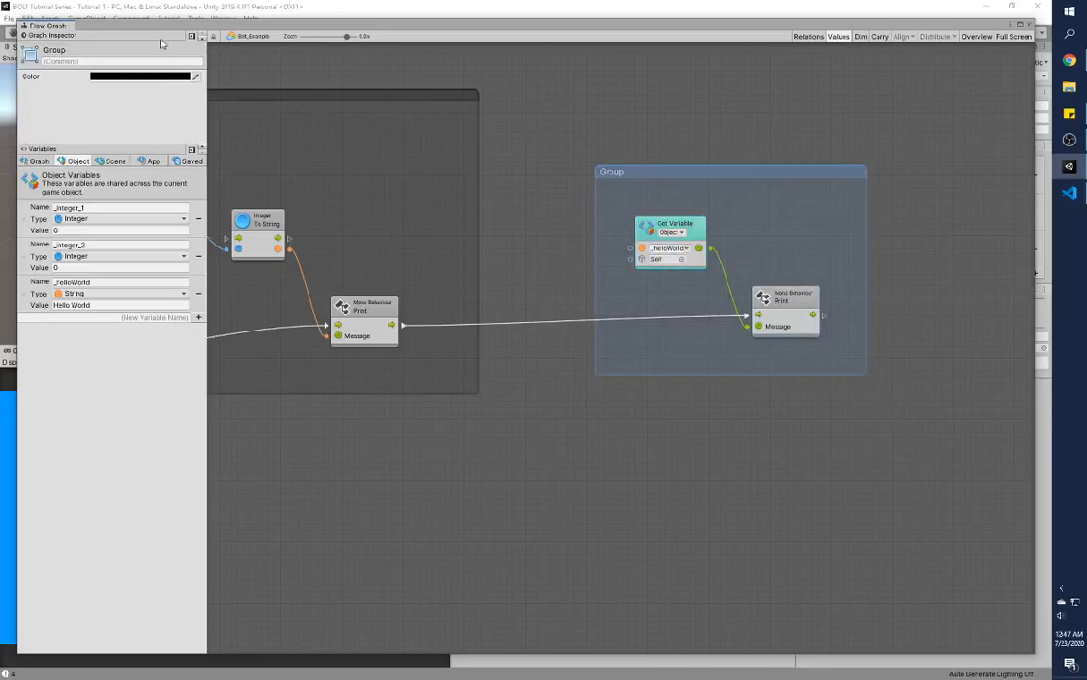
Title the Hello World group 'Print Hello World'.
text(Print)
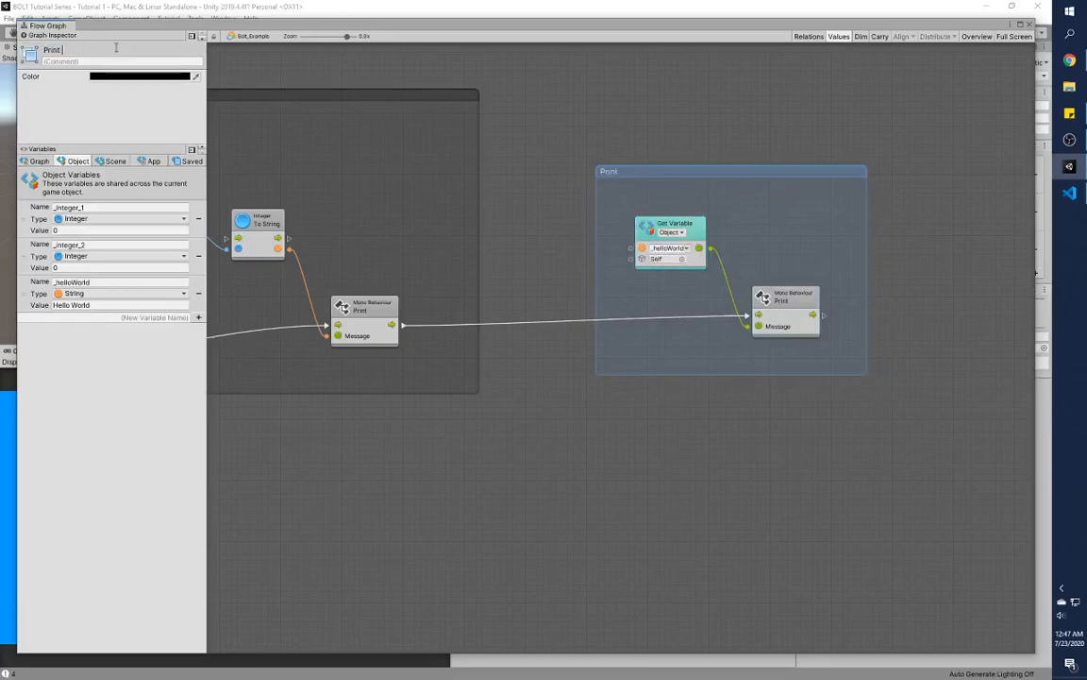
text(Hello World)
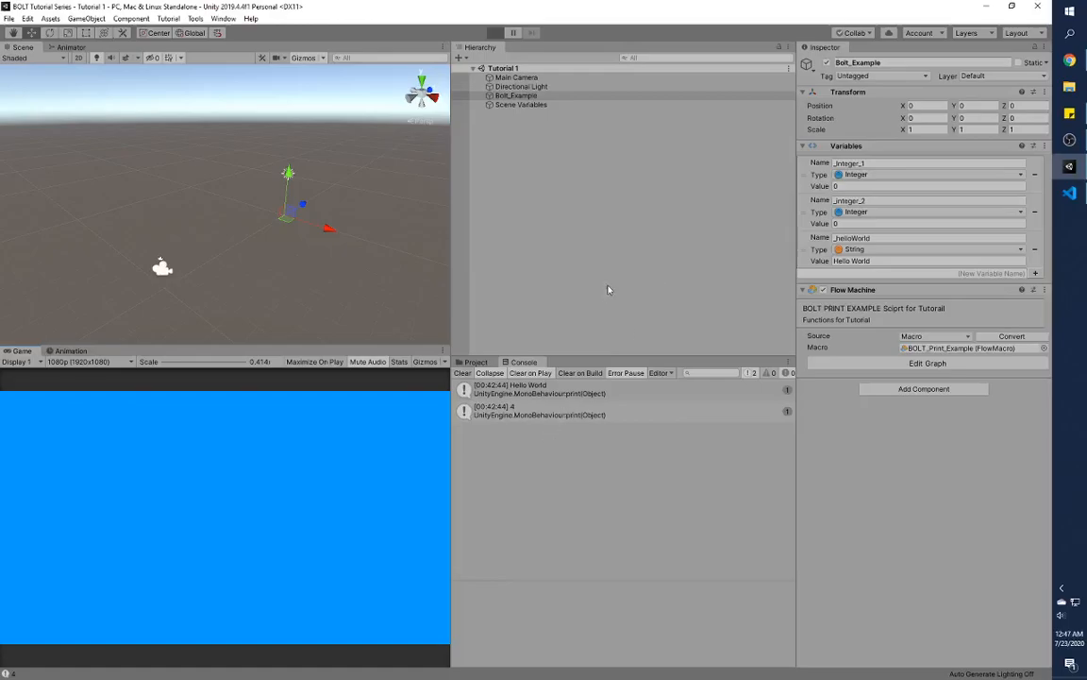
Test-run the scene in Play mode, then set _integer_1 to 3.
click(487, 32)
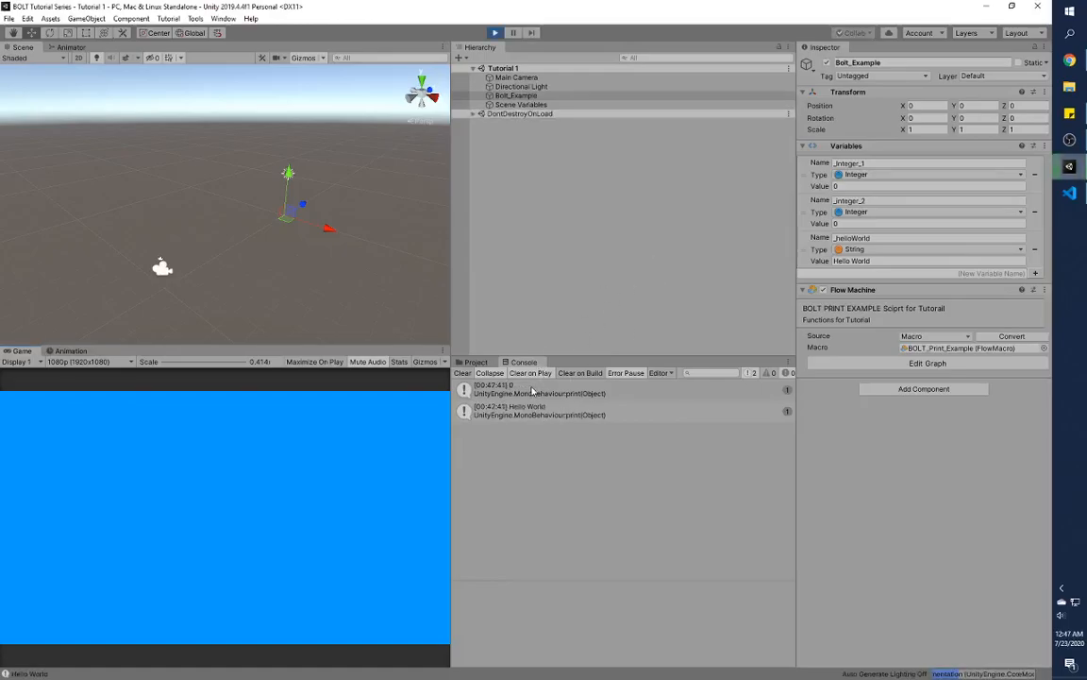
click(487, 32)
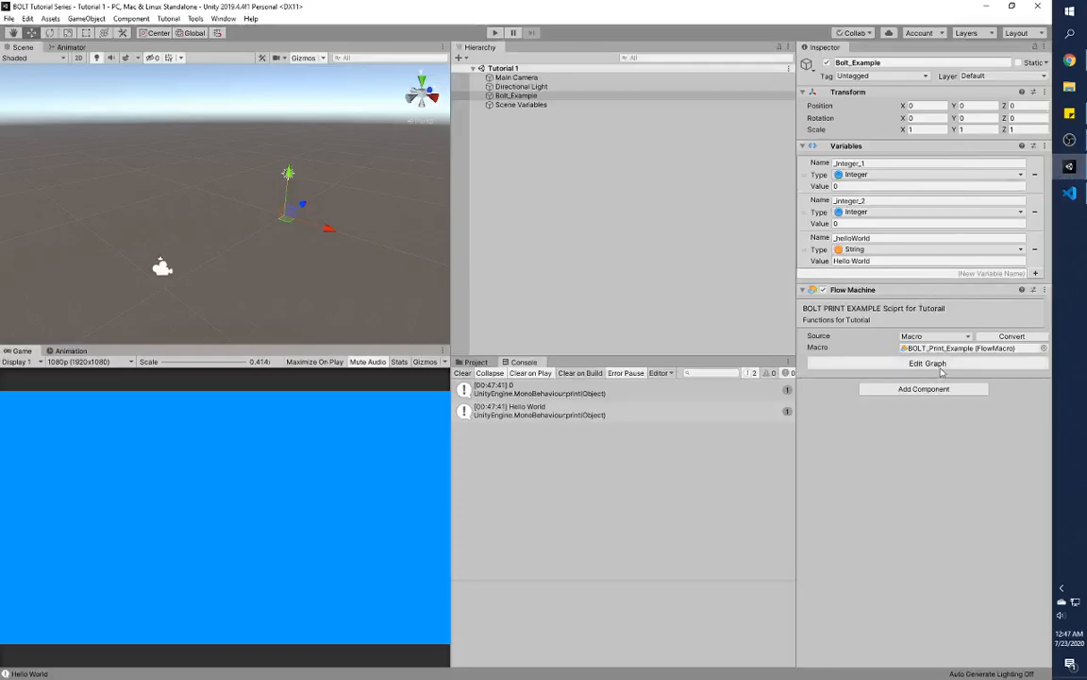
click(924, 362)
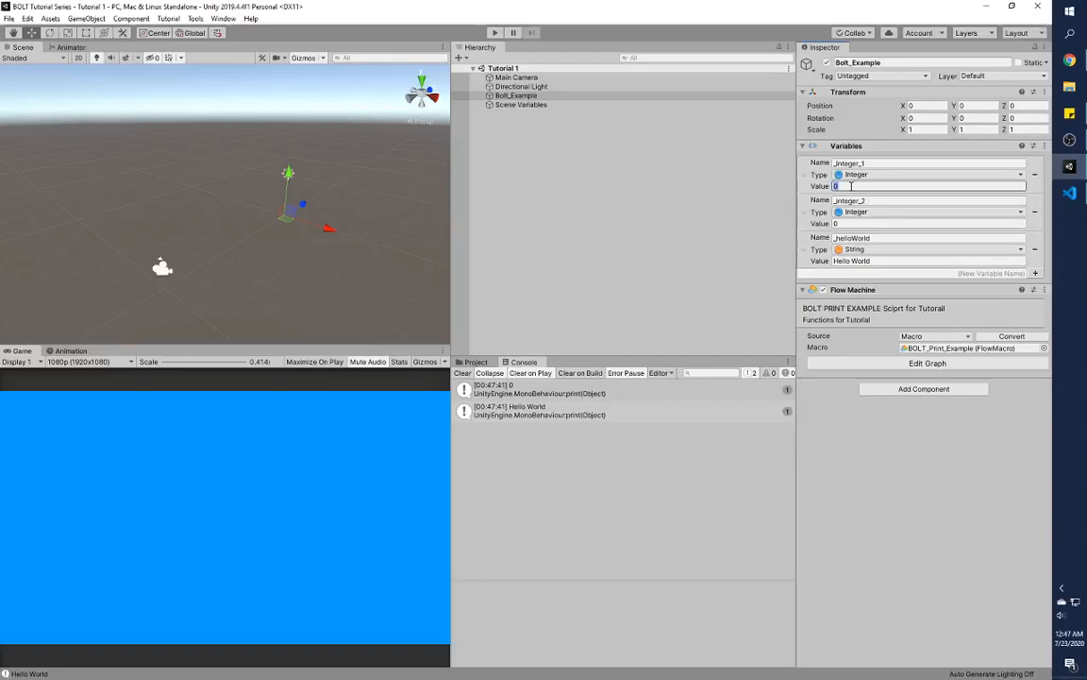
text(3)
click(928, 222)
text(2)
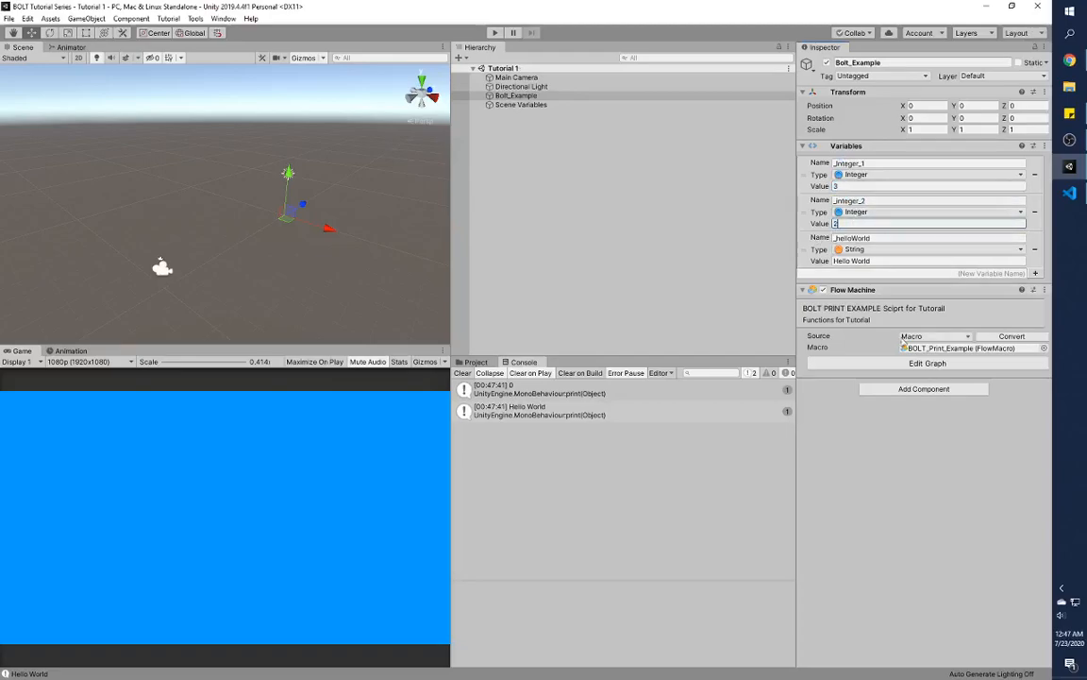
Reopen the flow graph and view the Object, Scene and App variables.
click(923, 361)
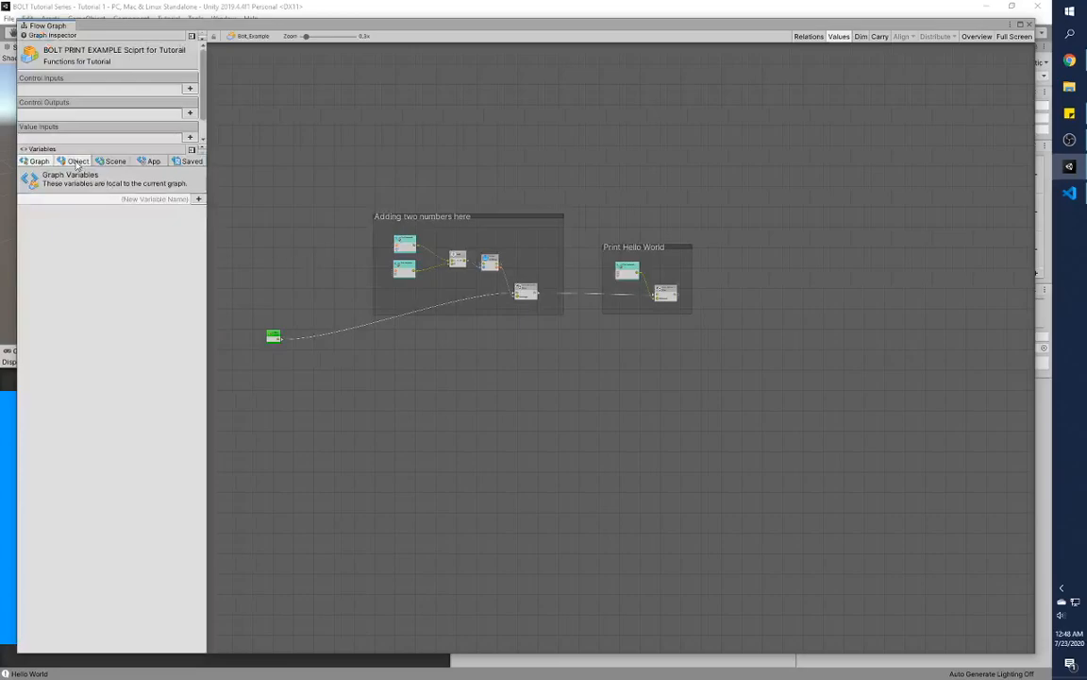
click(76, 160)
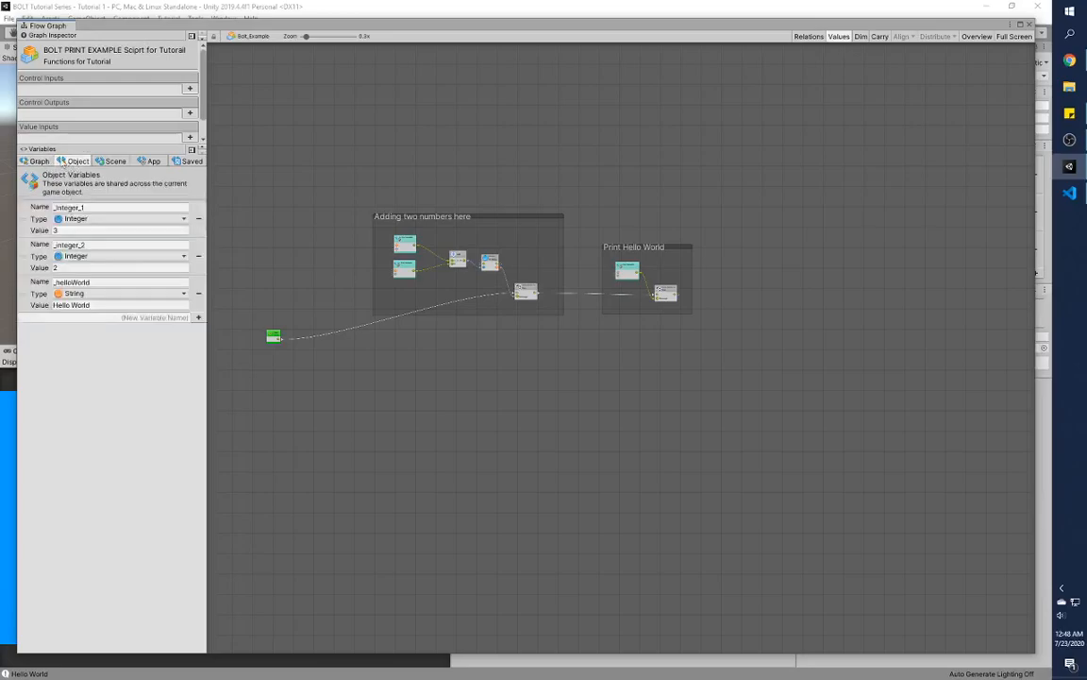
click(116, 161)
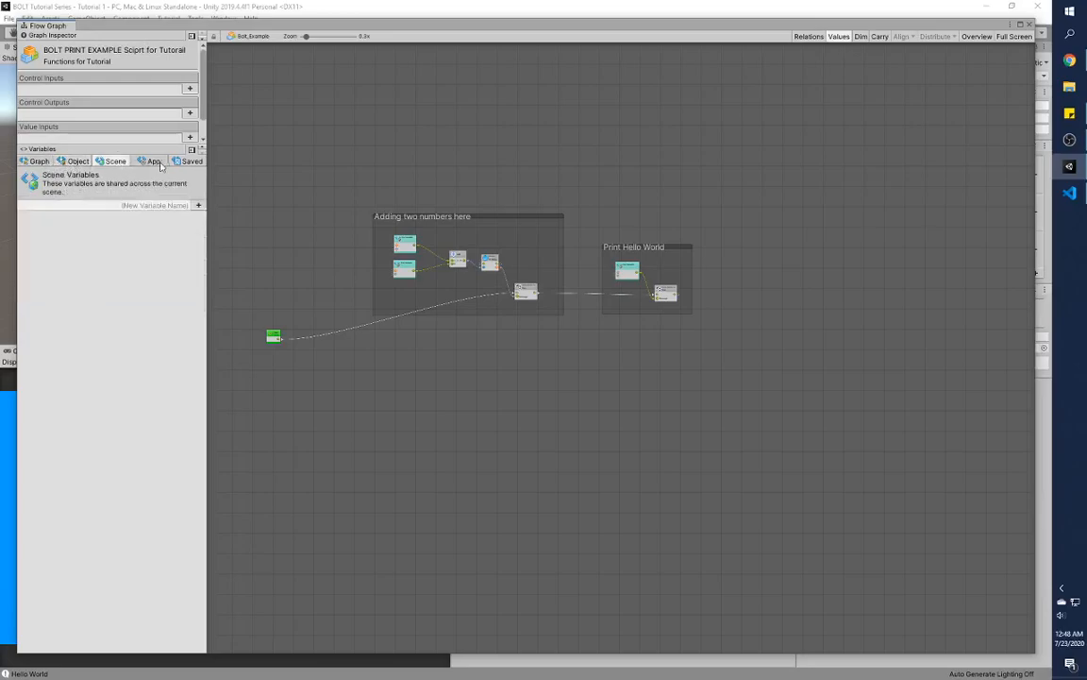
click(152, 161)
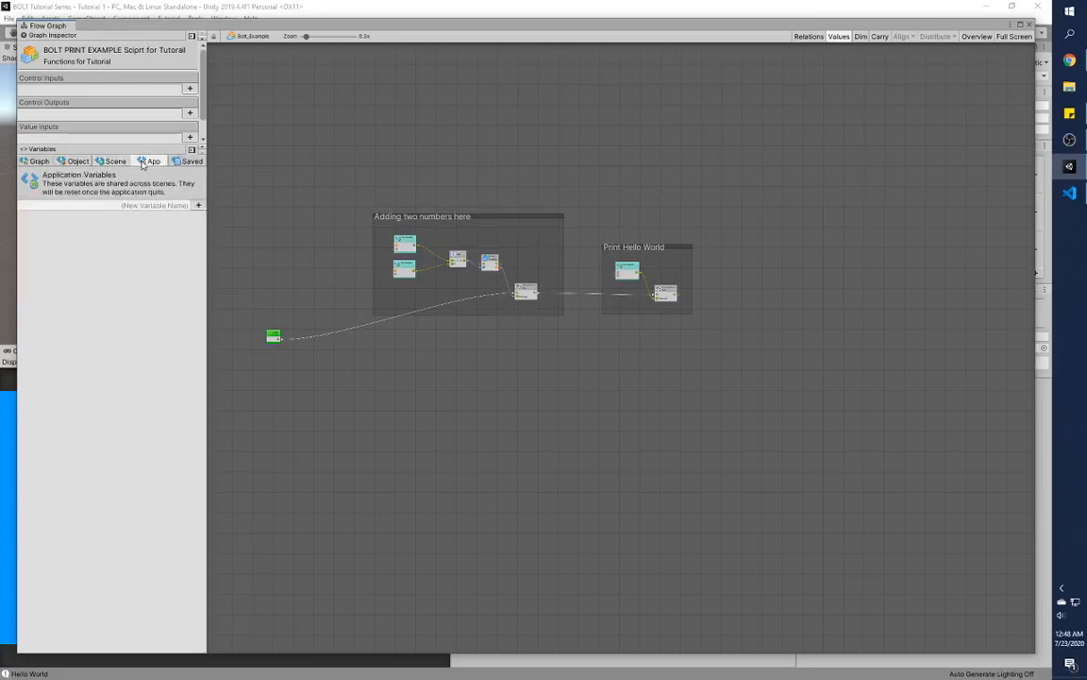
click(77, 161)
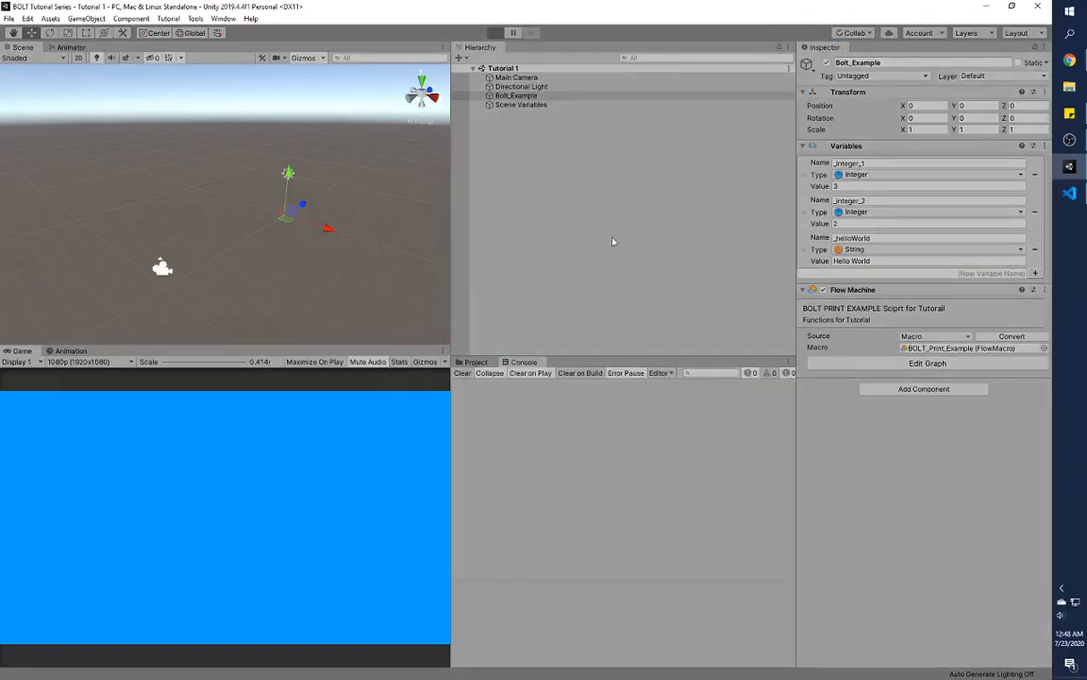
mouse_move(602, 258)
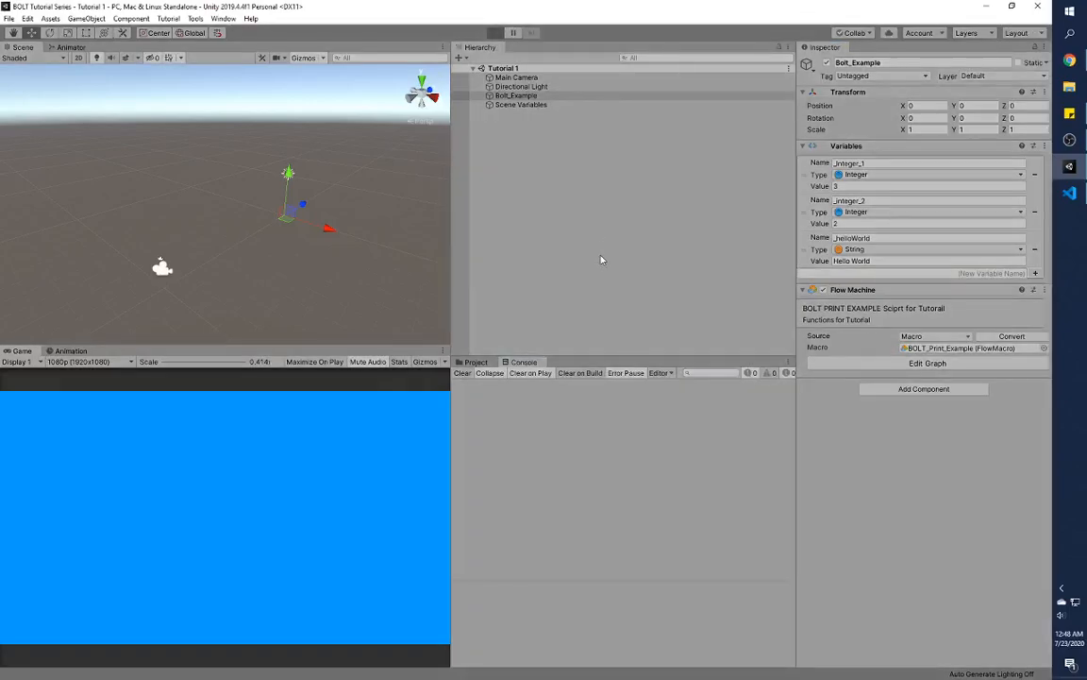